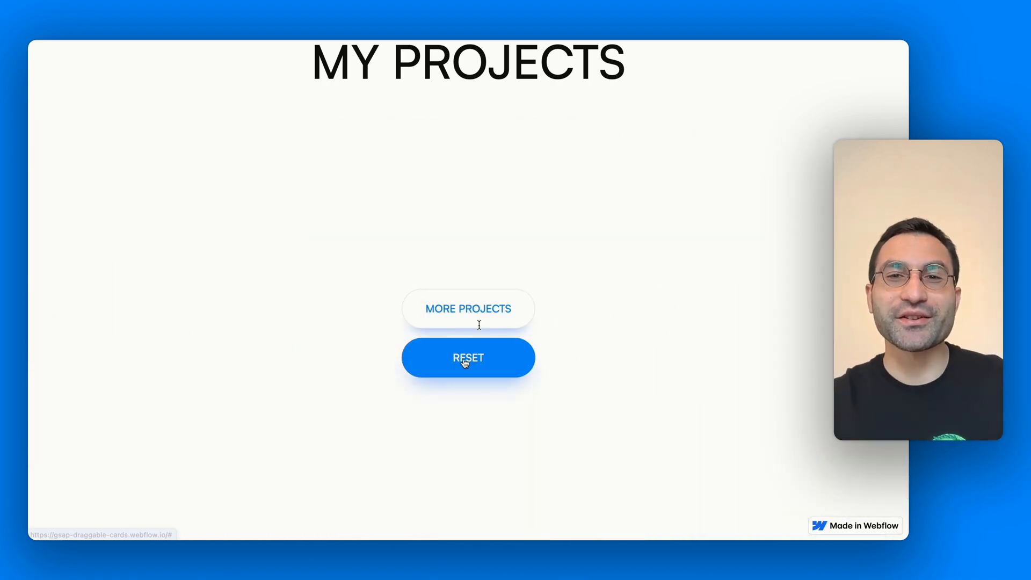
mouse_move(742, 308)
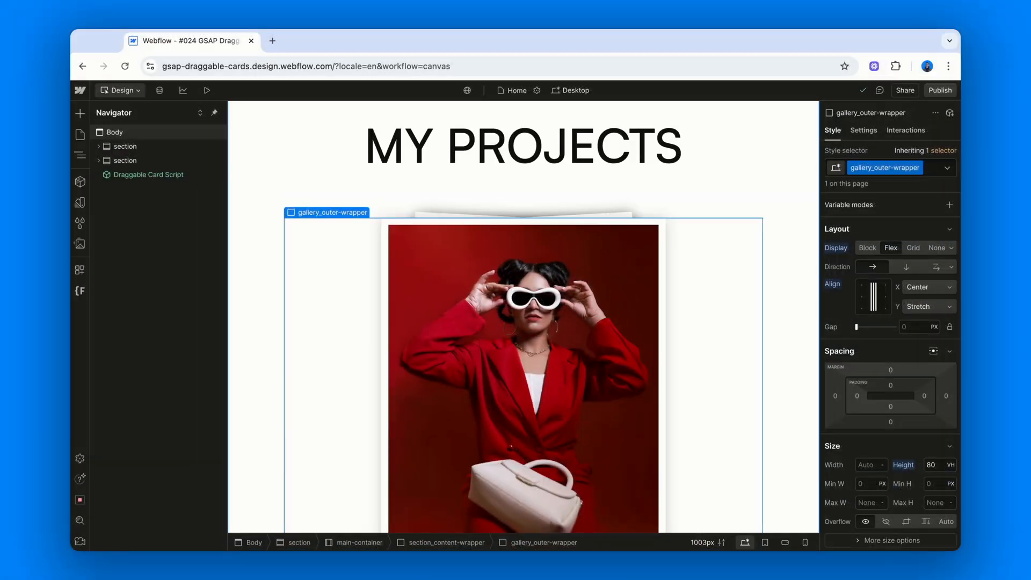
Step: Select Body, then the first section, to see its cc-overflow-hidden class with Overflow: Hidden
click(115, 131)
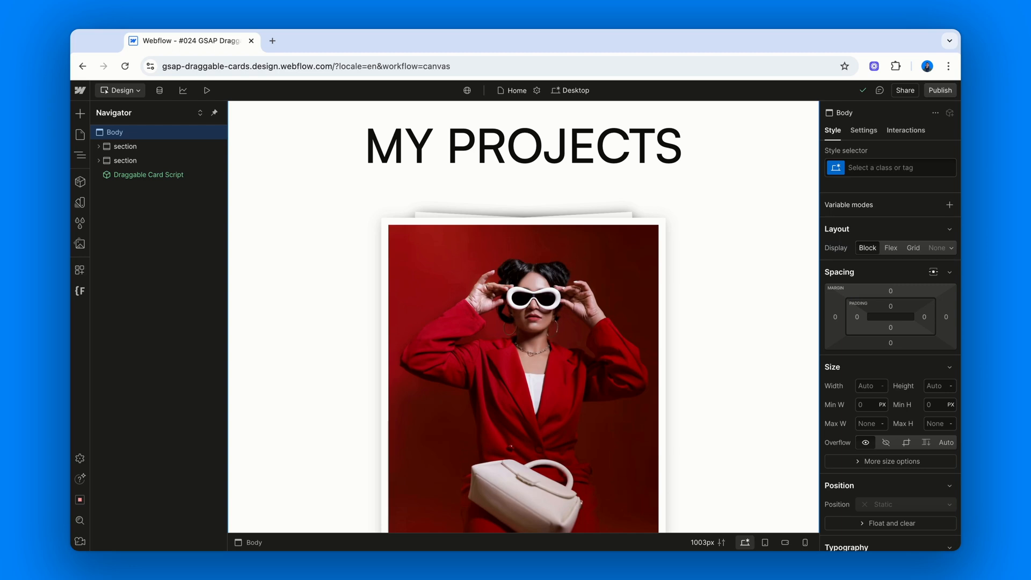
mouse_move(138, 132)
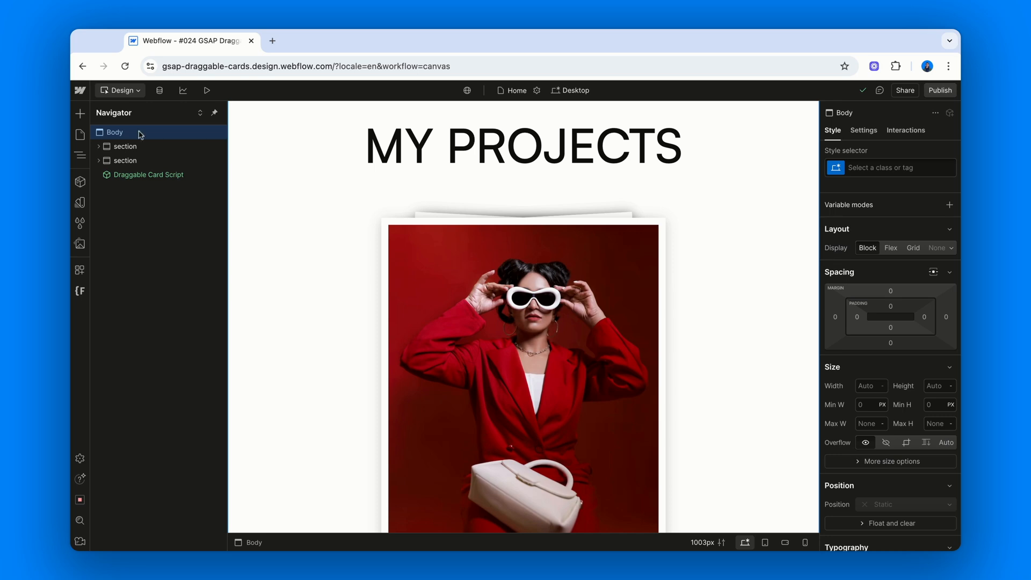
click(126, 146)
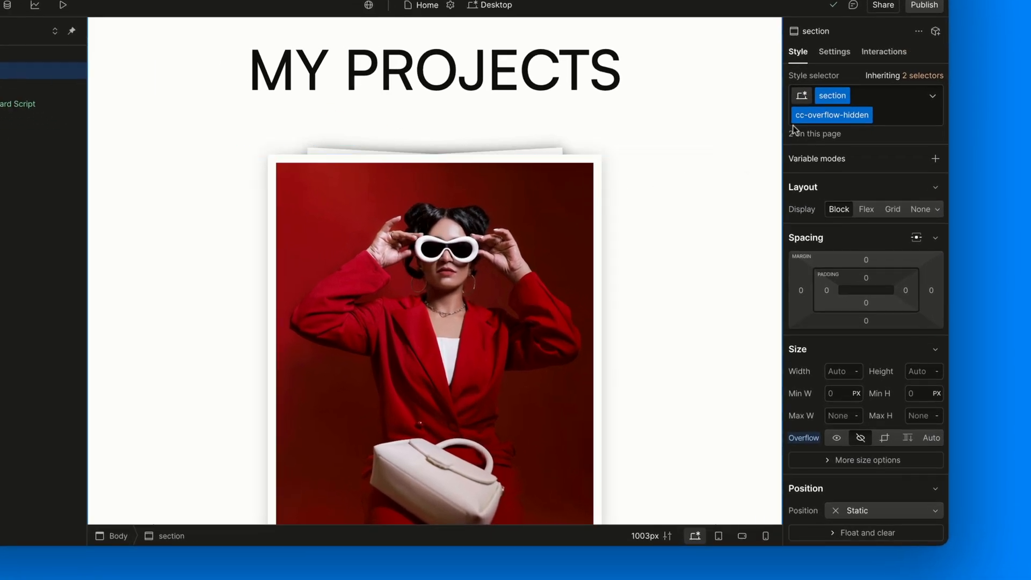
scroll(down, 3)
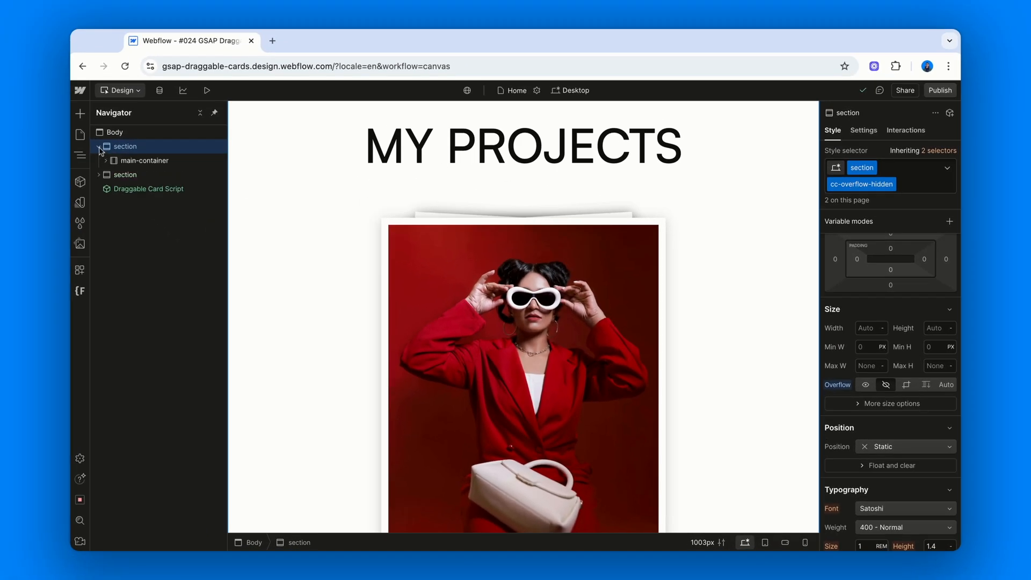
Step: Expand main-container and section_content-wrapper down to the MY PROJECTS Heading 1
click(144, 160)
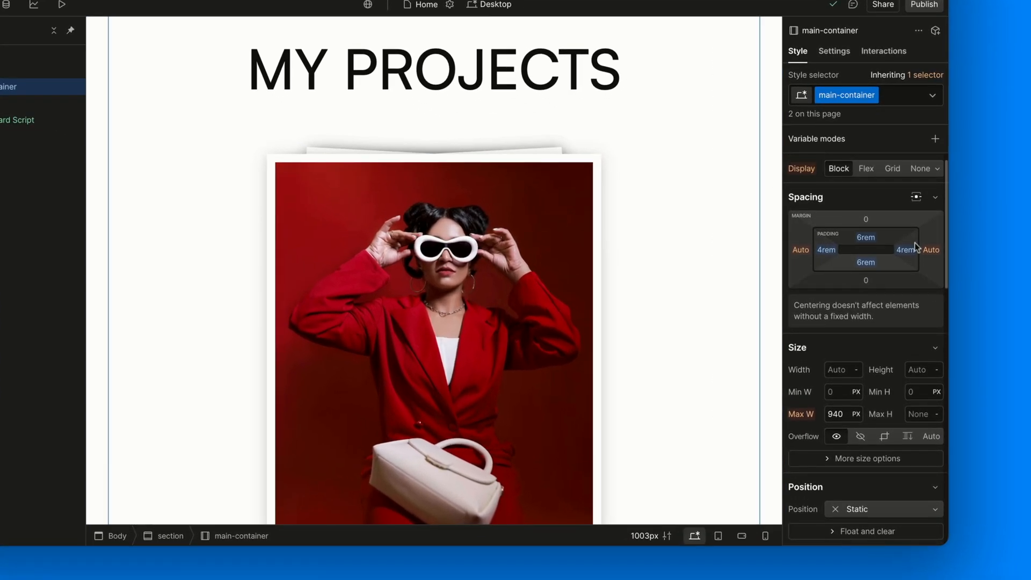
mouse_move(867, 203)
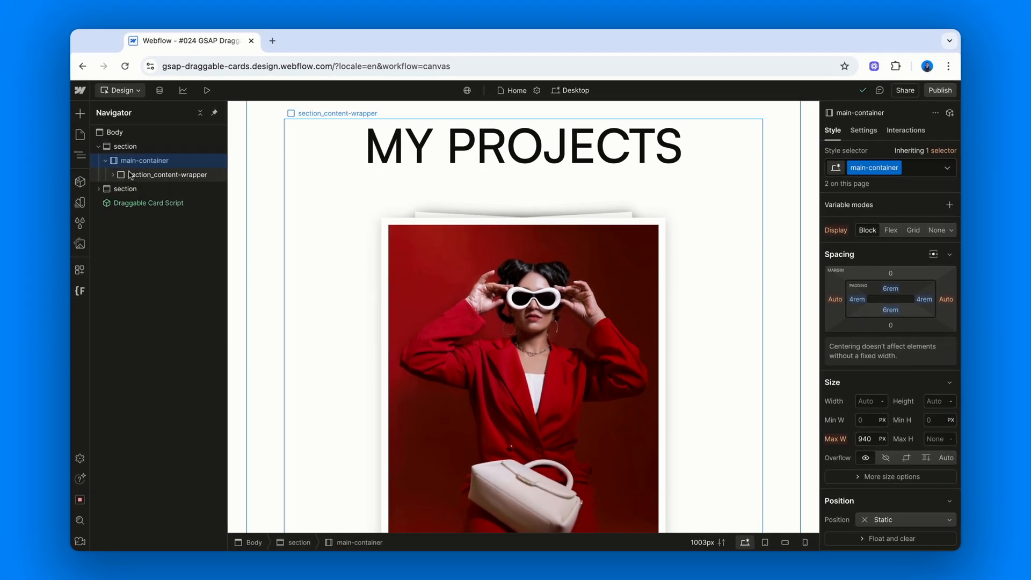
click(169, 174)
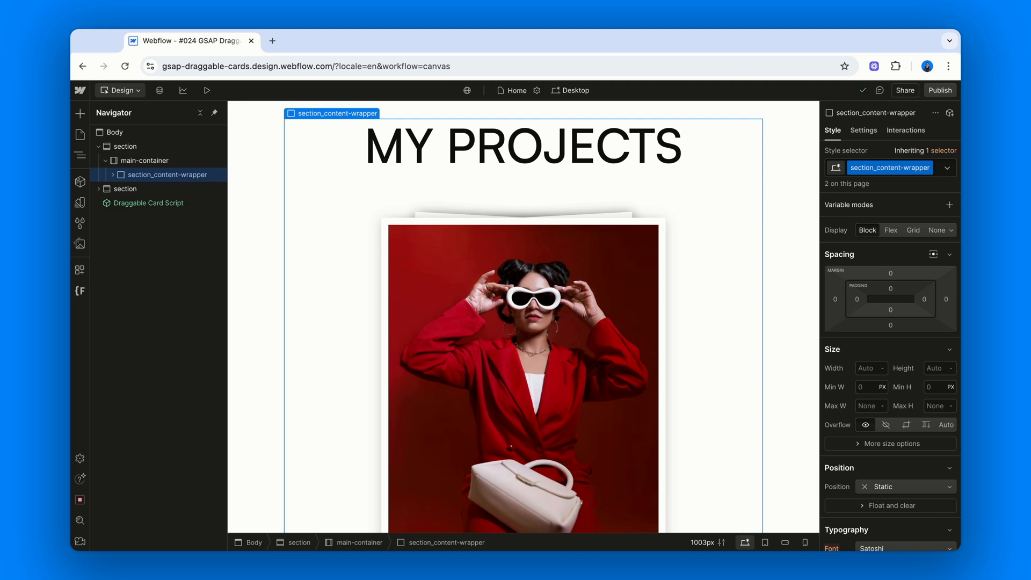
click(147, 188)
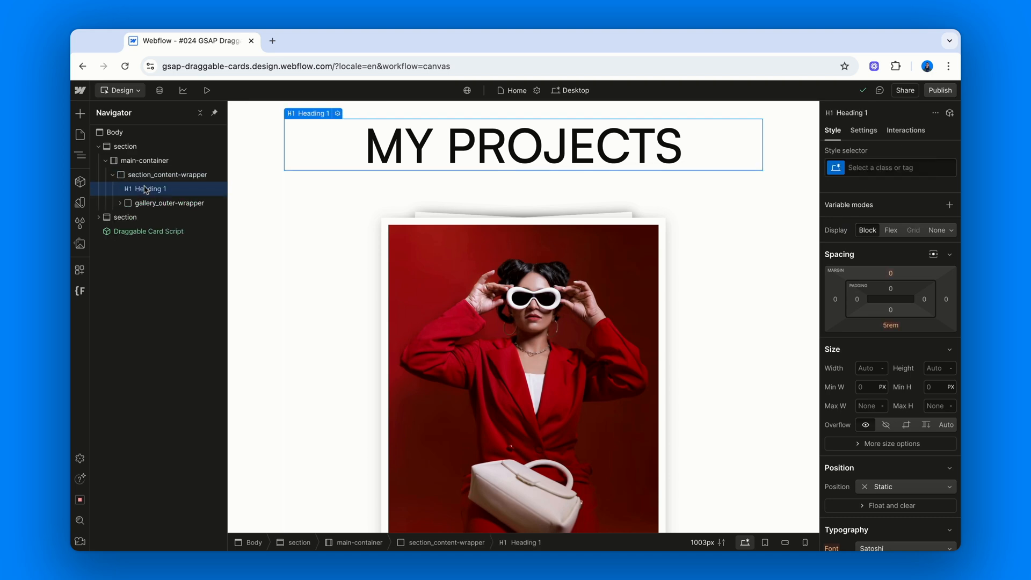
Step: Check gallery_outer-wrapper's Flex display, 80VH height and relative position, and expand its children
click(172, 202)
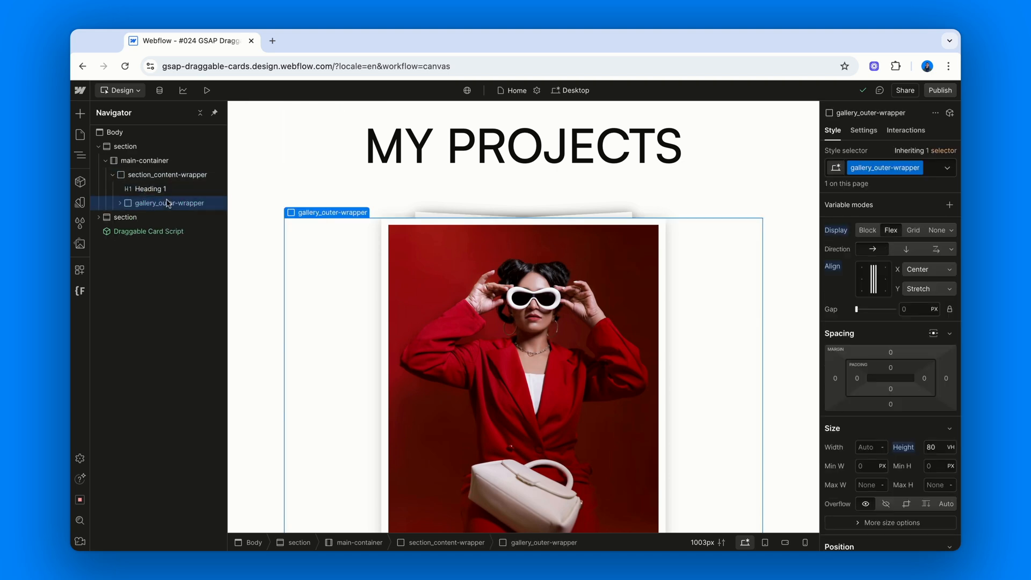
mouse_move(355, 226)
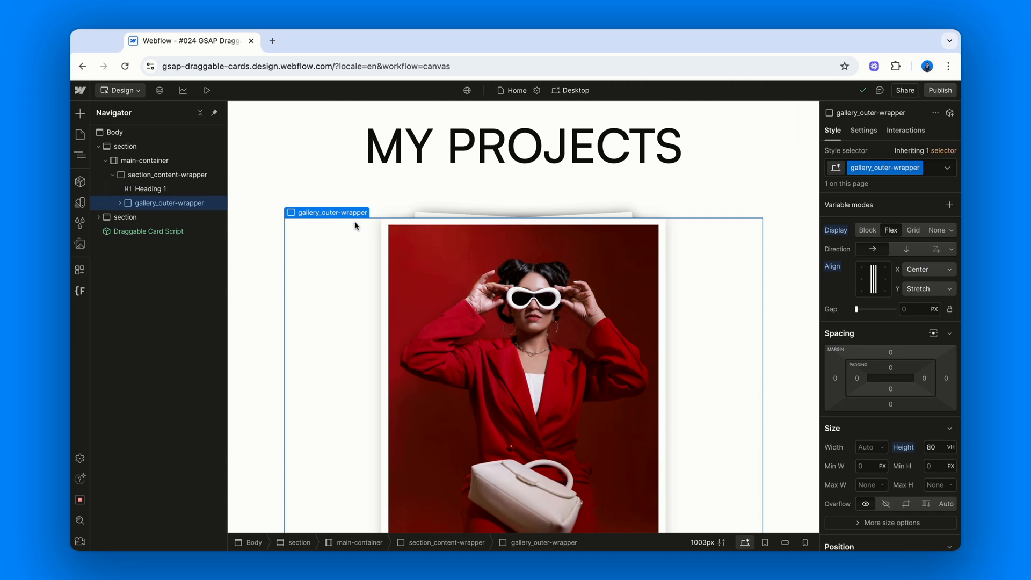
mouse_move(826, 290)
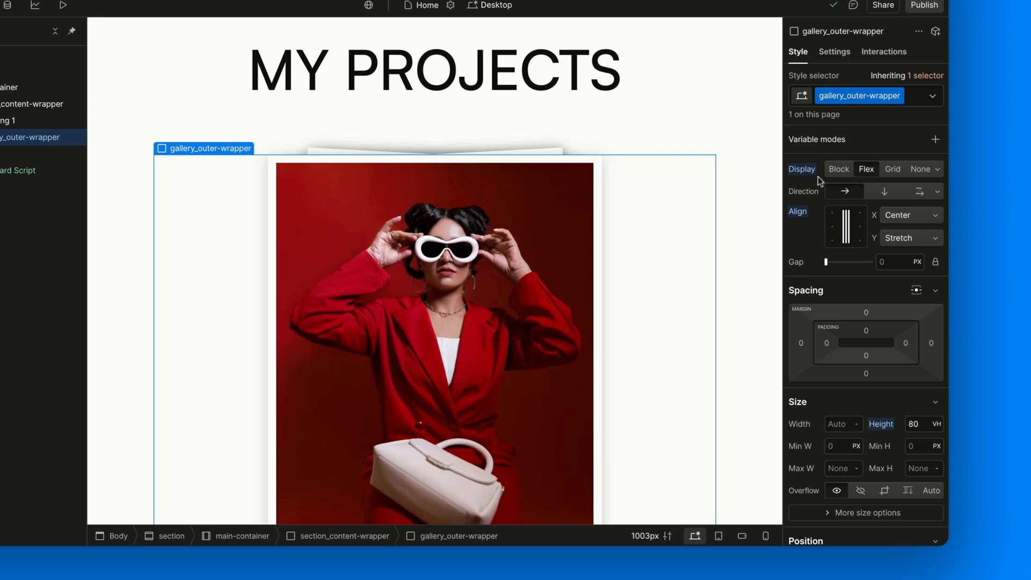
mouse_move(867, 170)
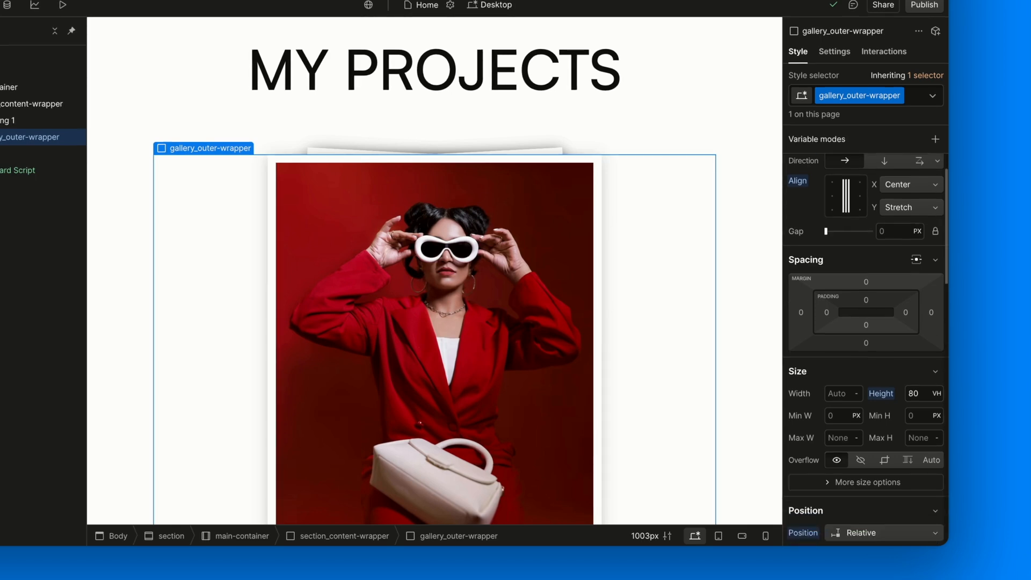
scroll(down, 3)
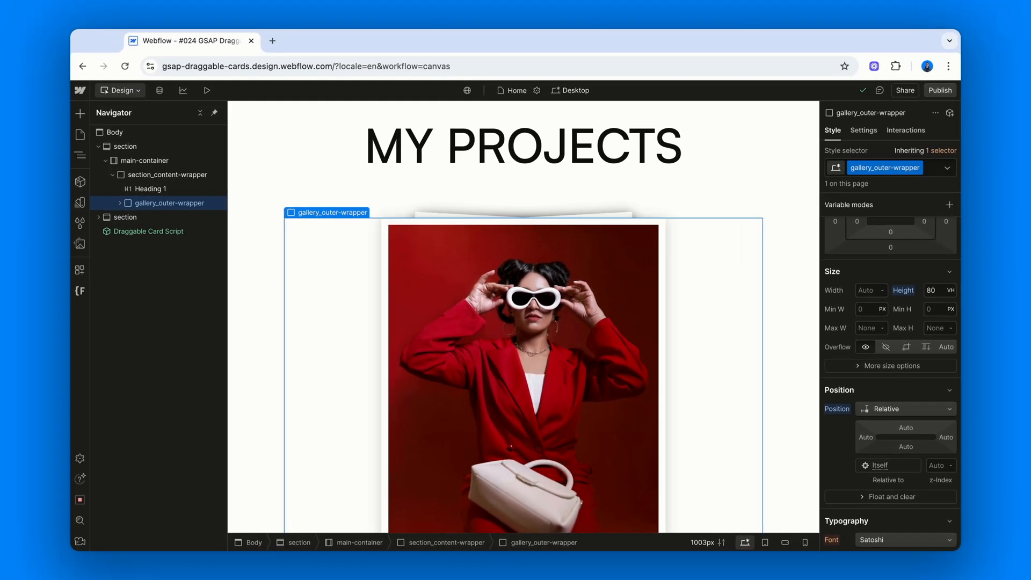
mouse_move(206, 227)
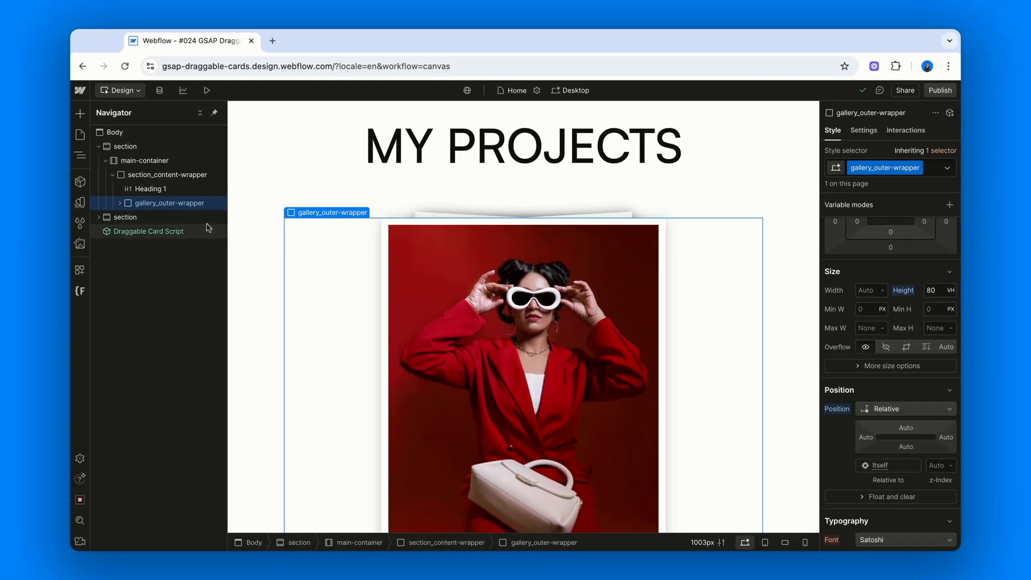
click(172, 231)
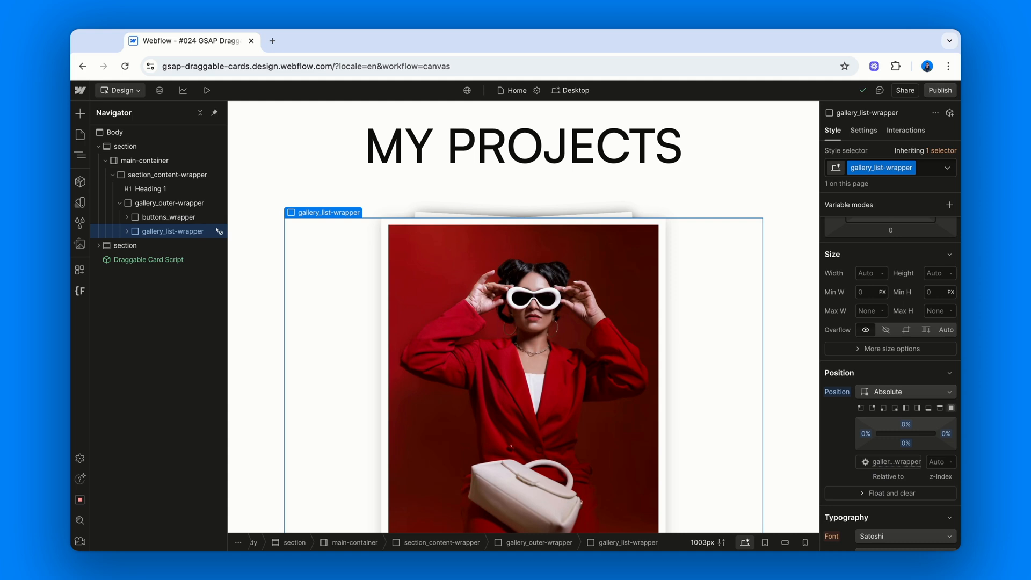
click(170, 203)
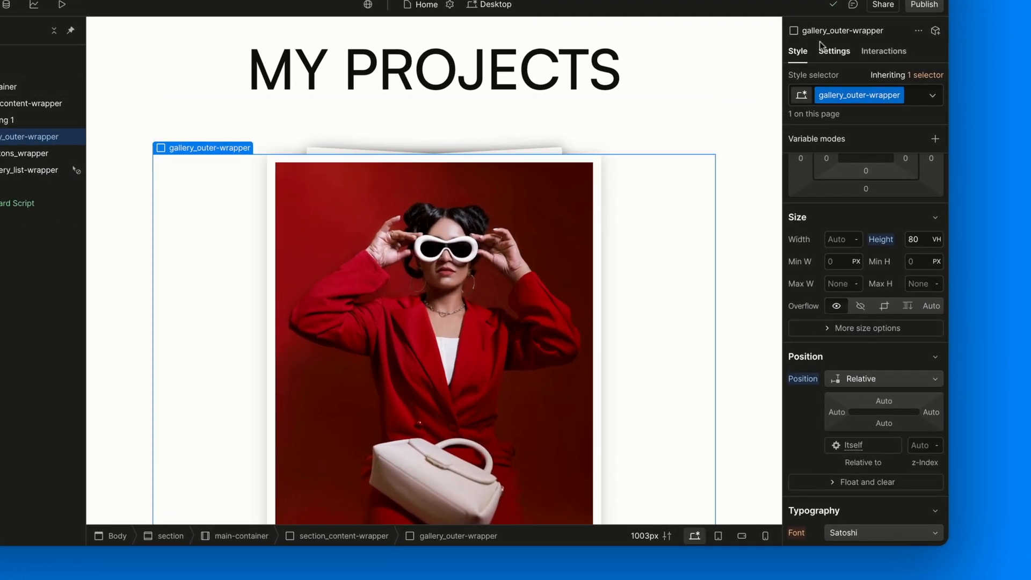
click(833, 52)
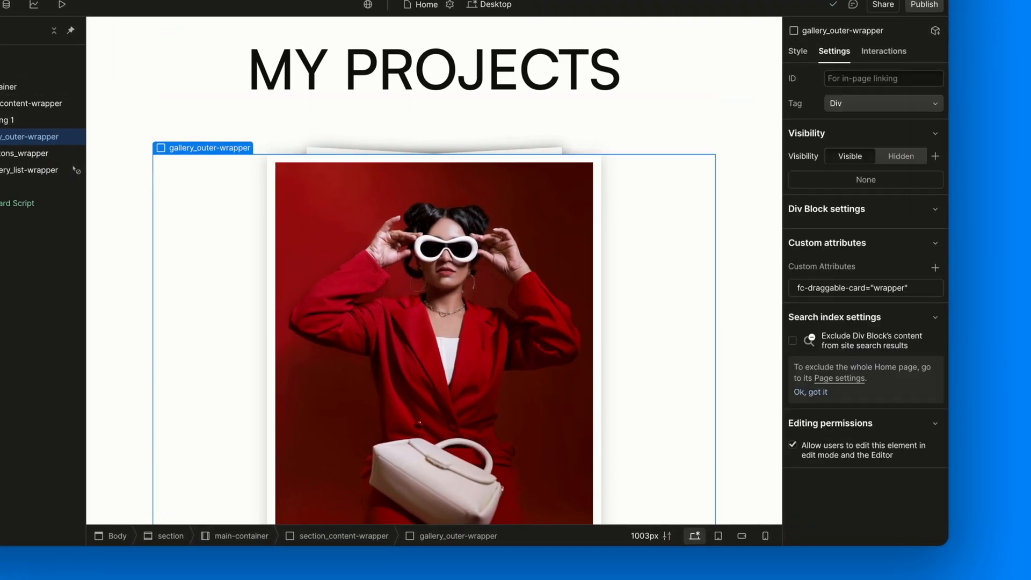
click(851, 287)
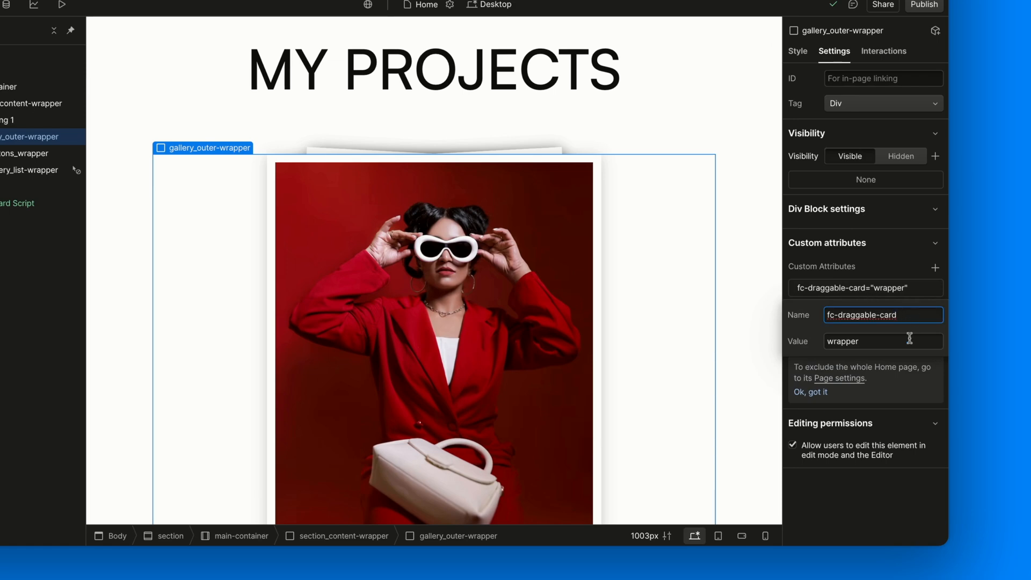
click(883, 341)
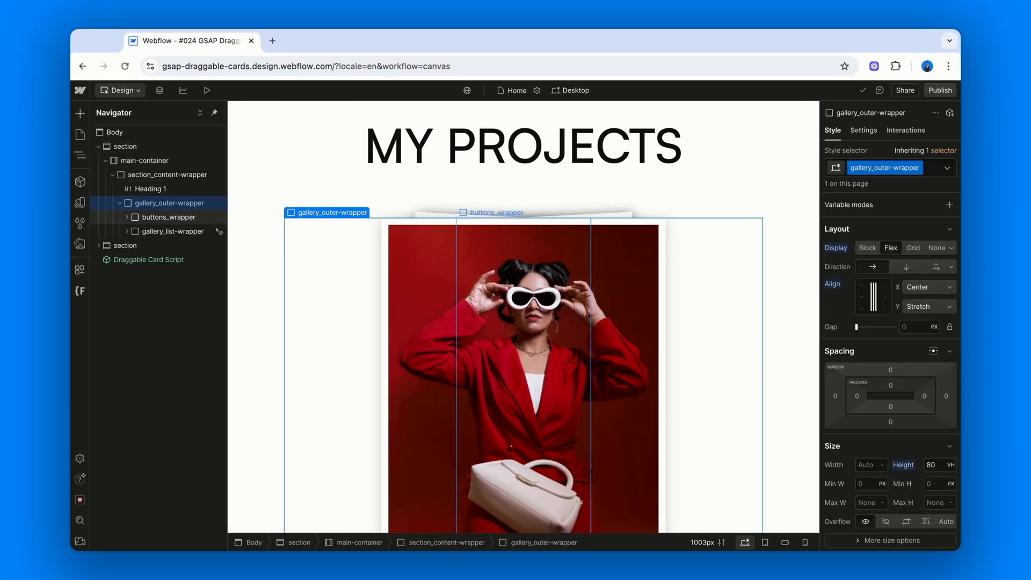
Step: Inspect the buttons wrapper, then give the RESET button attribute fc-draggable-card = reset
click(168, 217)
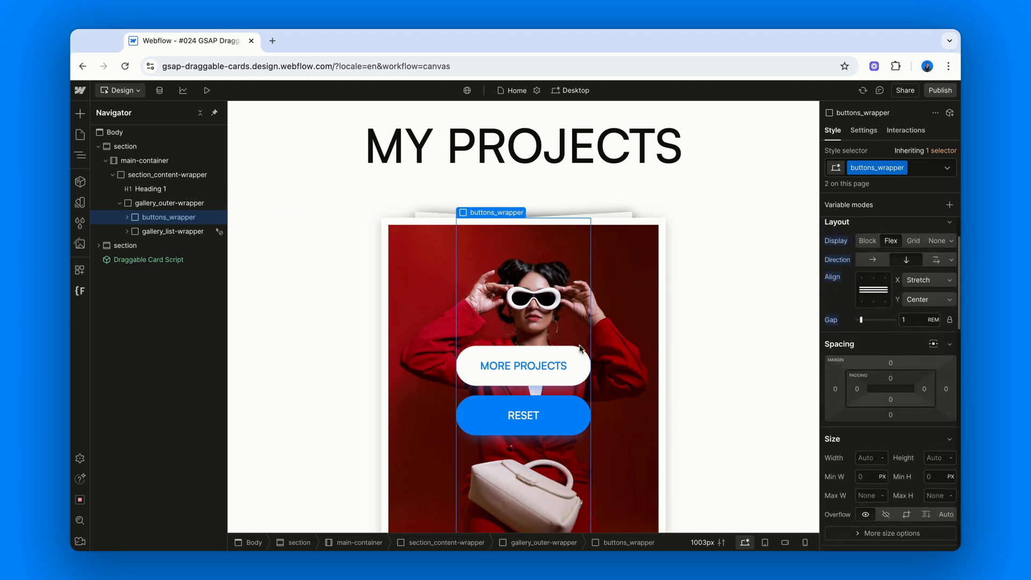
click(523, 365)
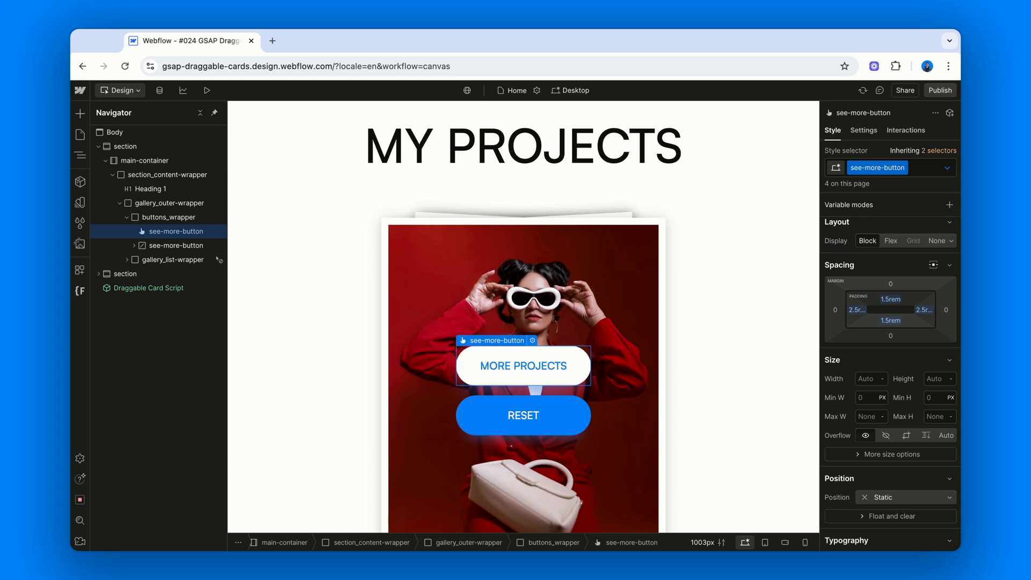
mouse_move(584, 375)
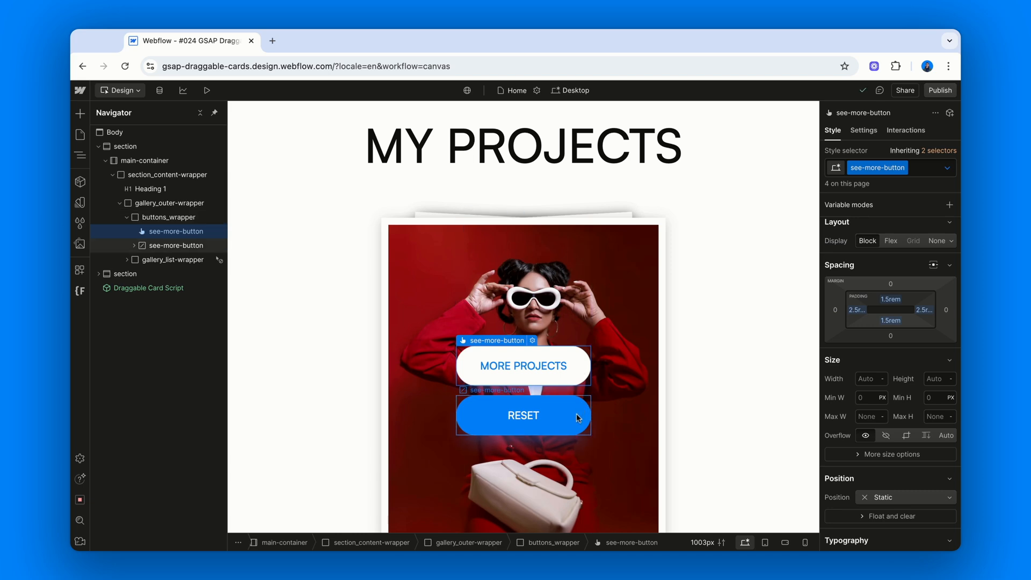
click(165, 245)
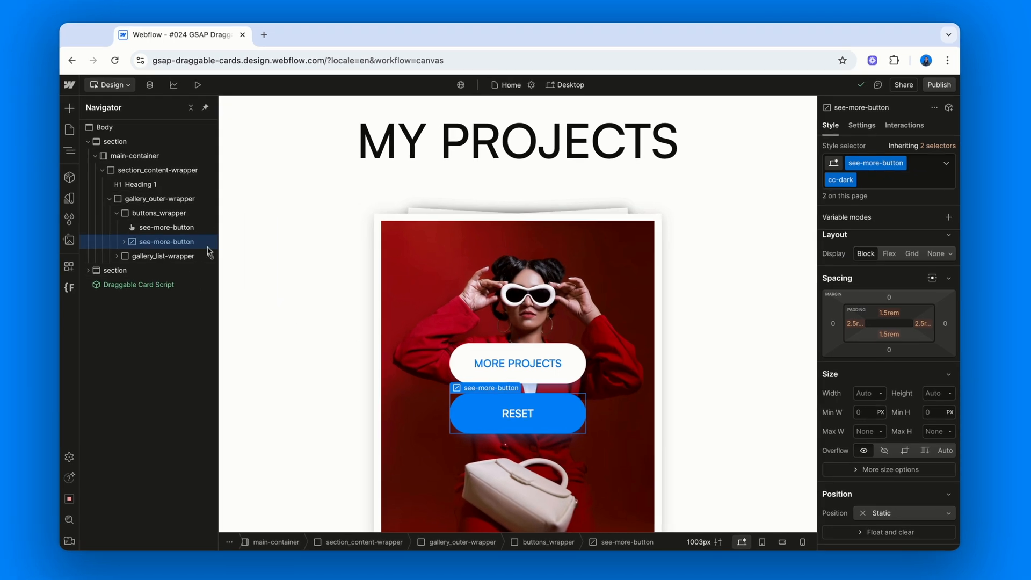
click(863, 126)
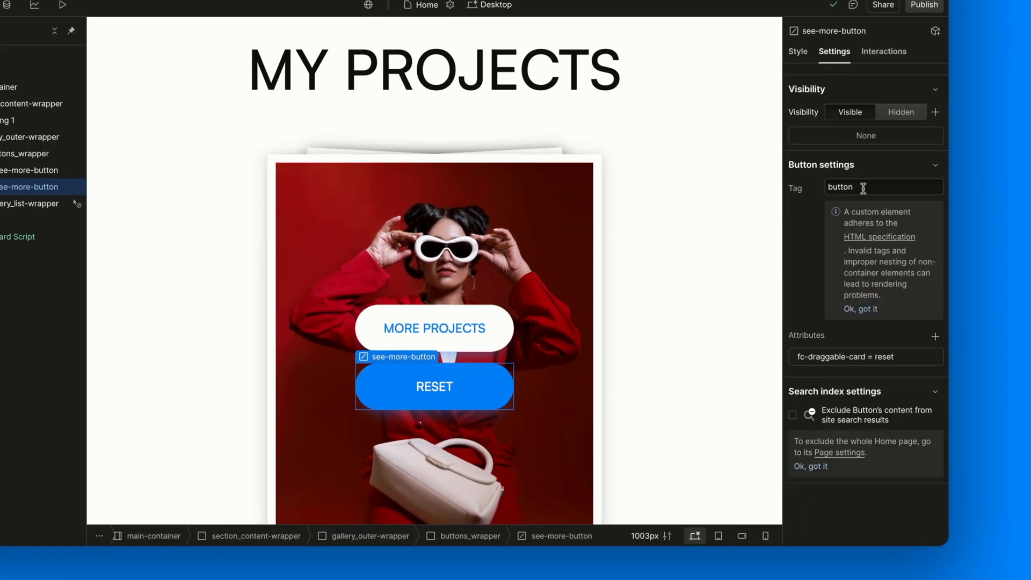
click(883, 187)
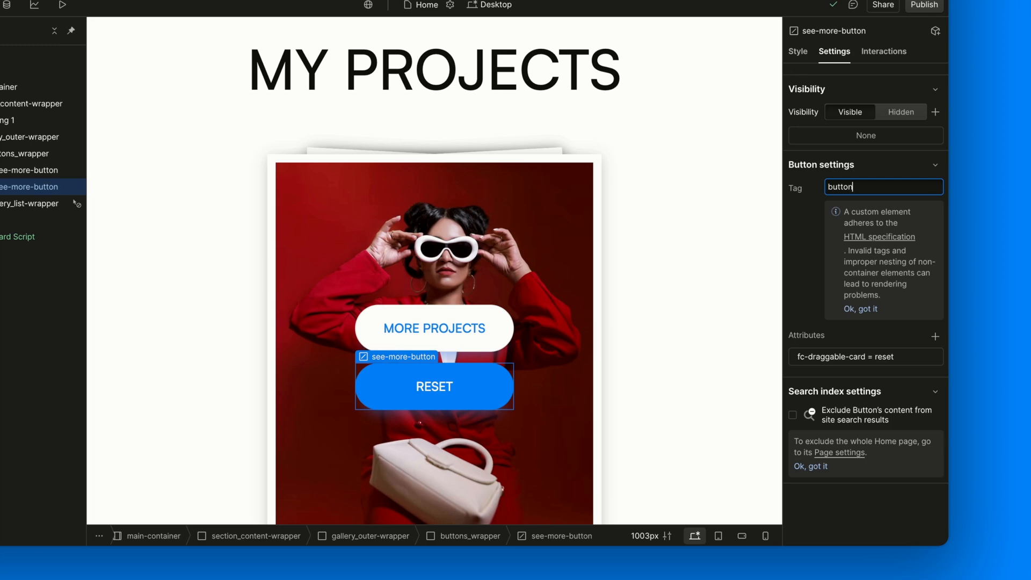
click(847, 356)
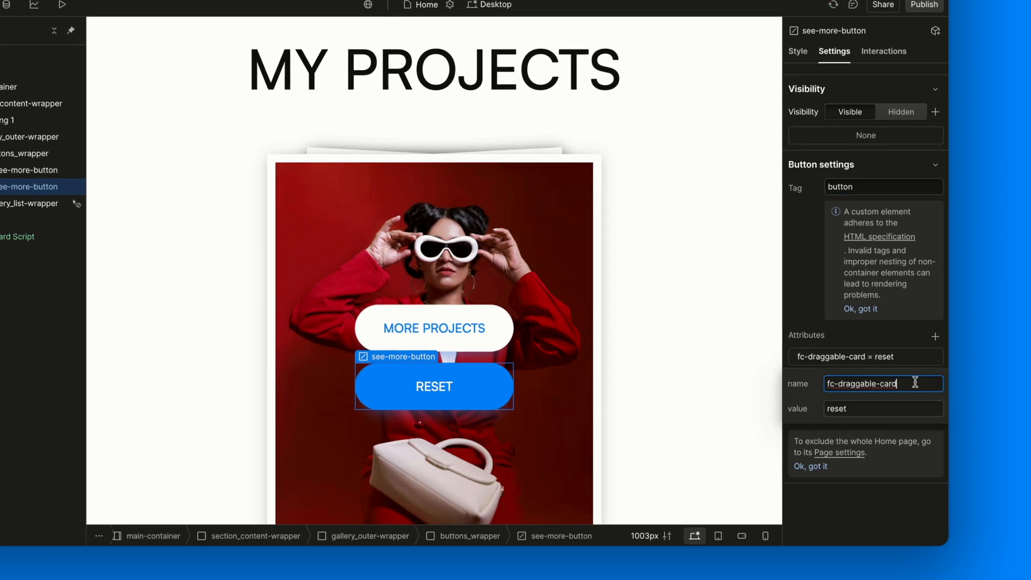
click(883, 408)
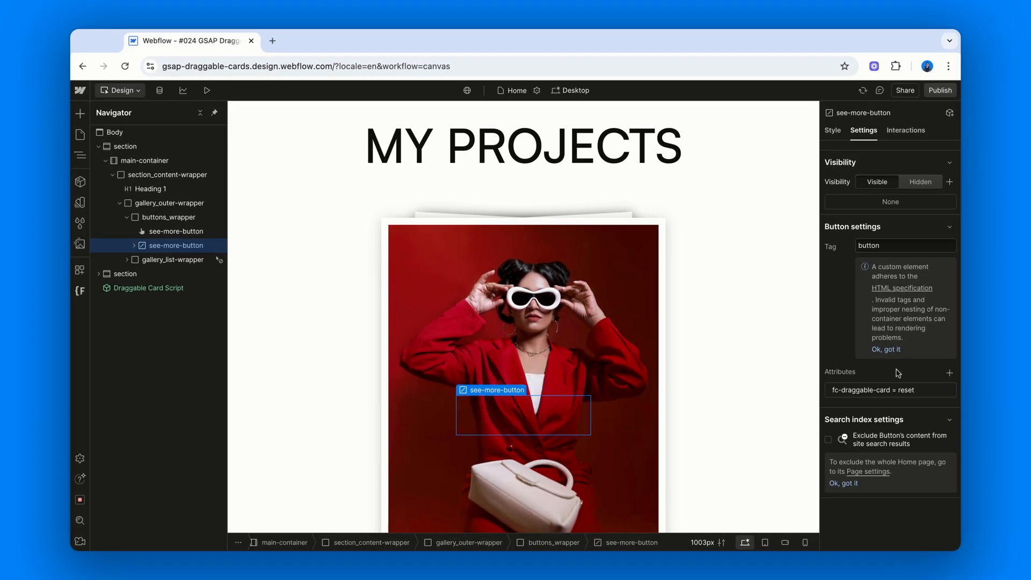
mouse_move(855, 200)
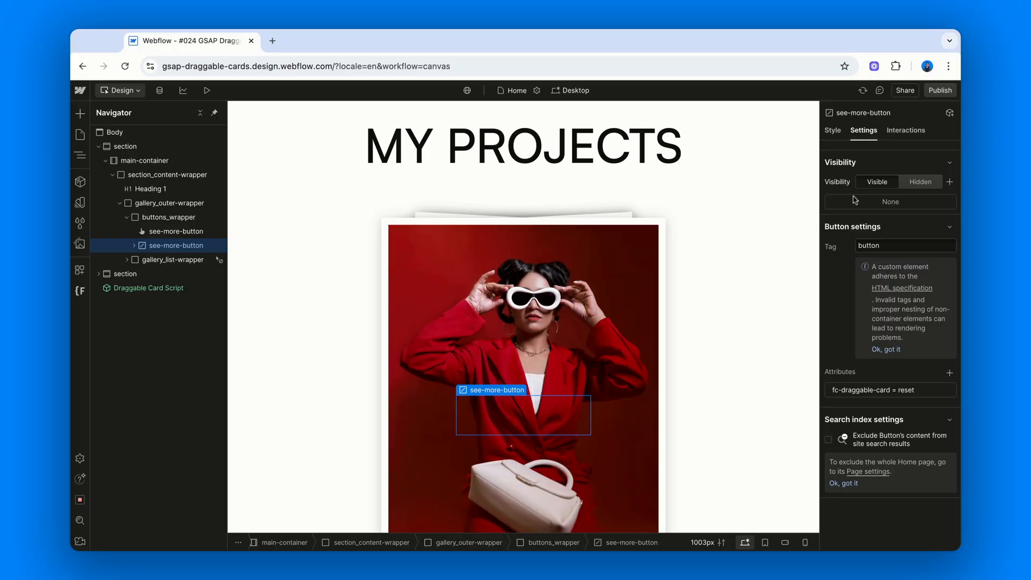
Step: Set gallery_list-wrapper to Position Absolute at 0% on all sides, with gallery_list Events None
click(168, 202)
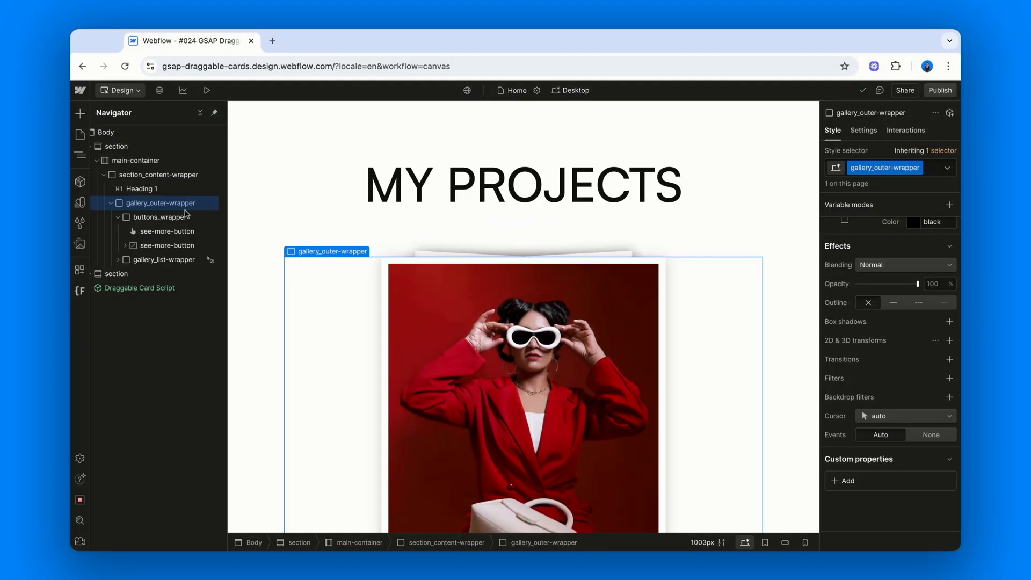
click(161, 259)
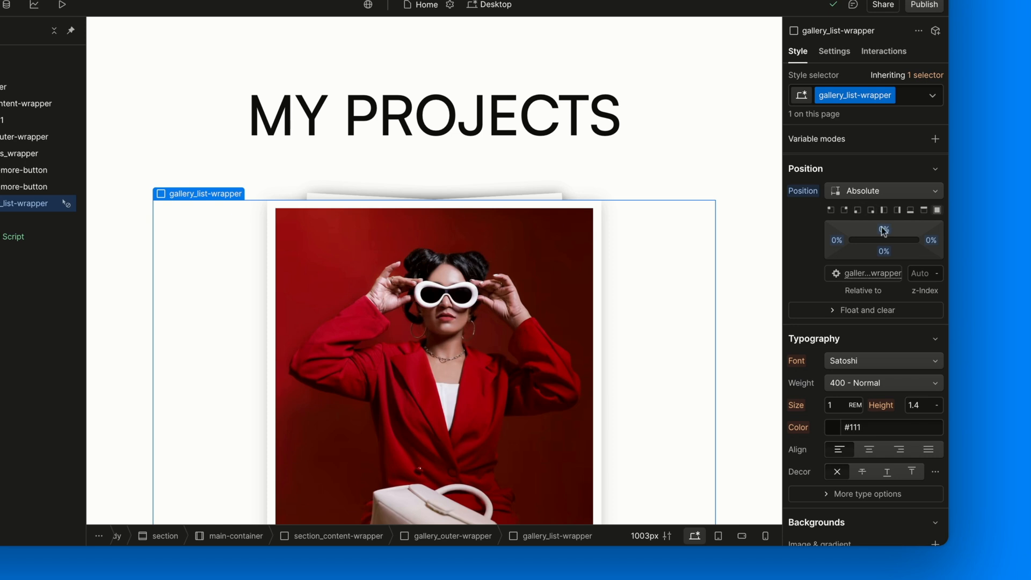
mouse_move(804, 258)
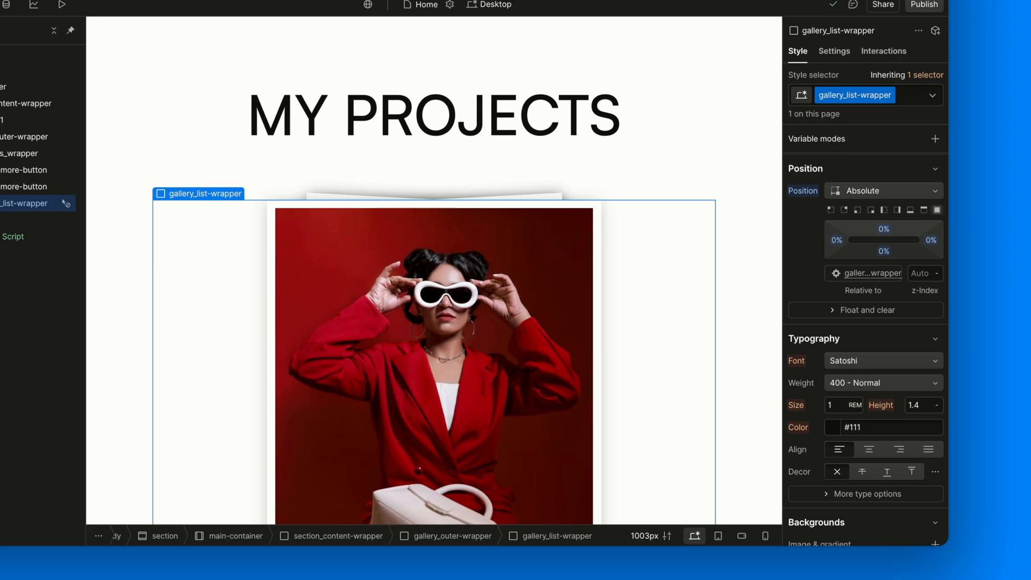
scroll(down, 3)
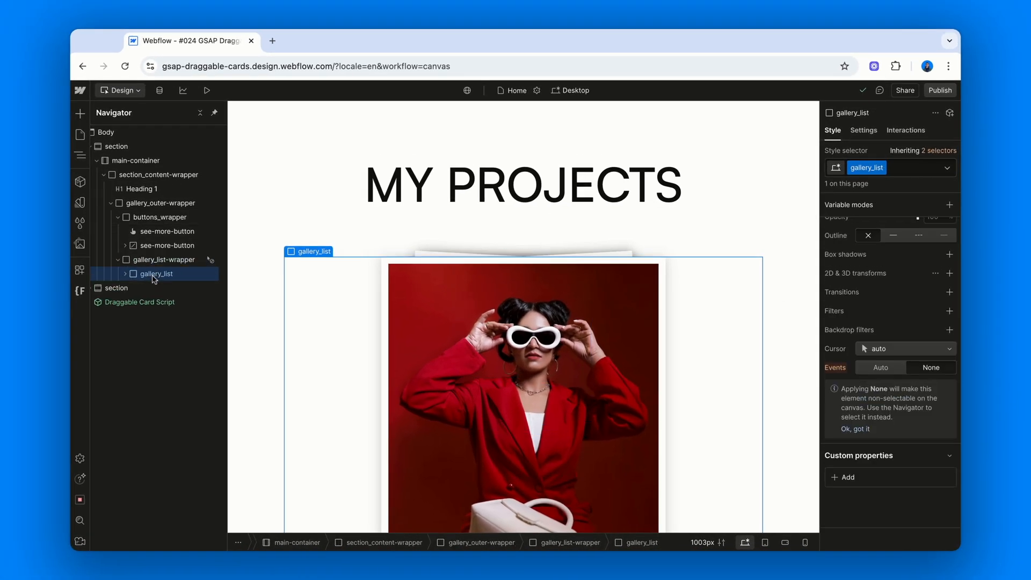
Step: Set gallery_list to Display Flex with Align X Center and Y Stretch
click(867, 189)
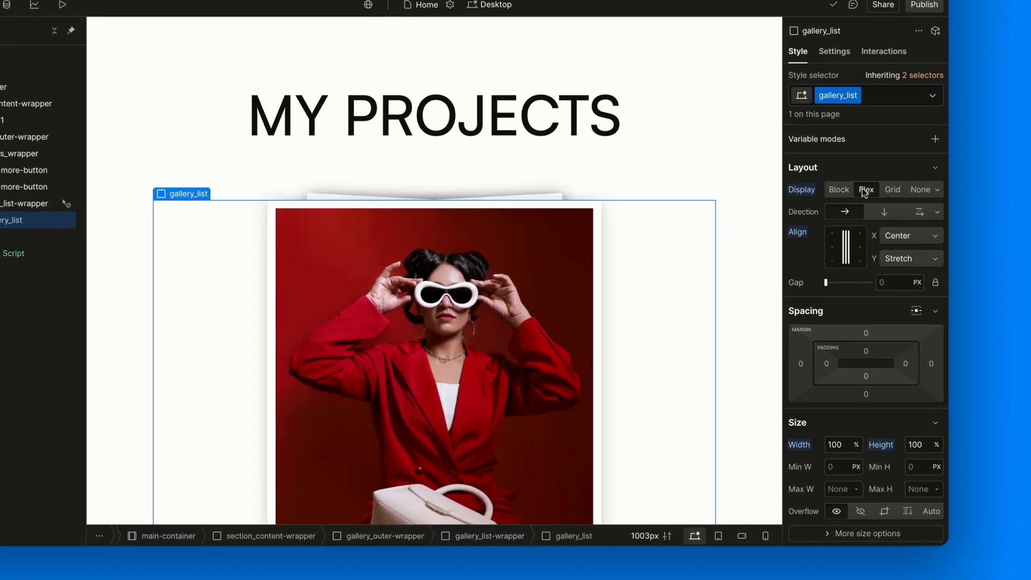
click(866, 189)
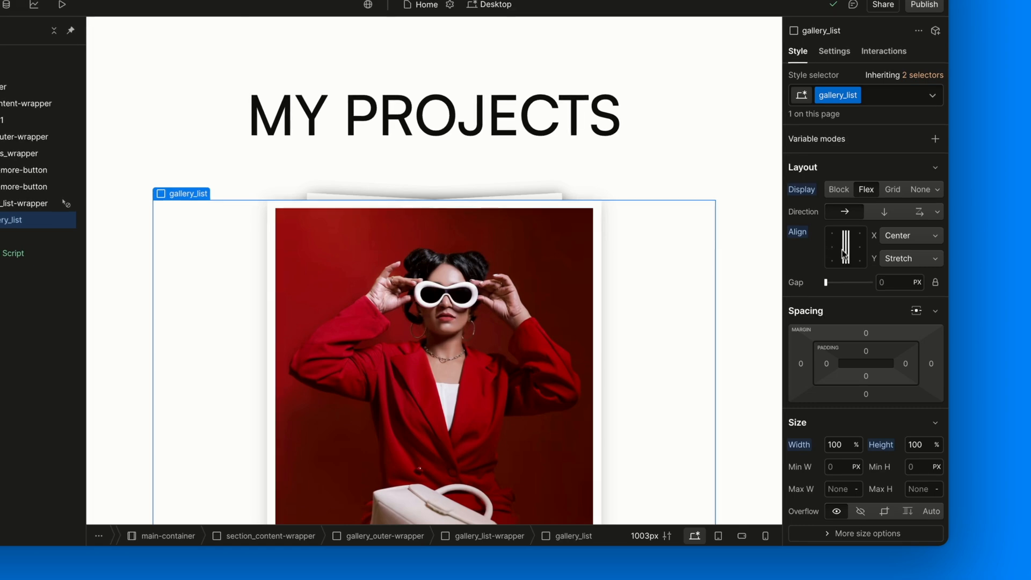
scroll(down, 3)
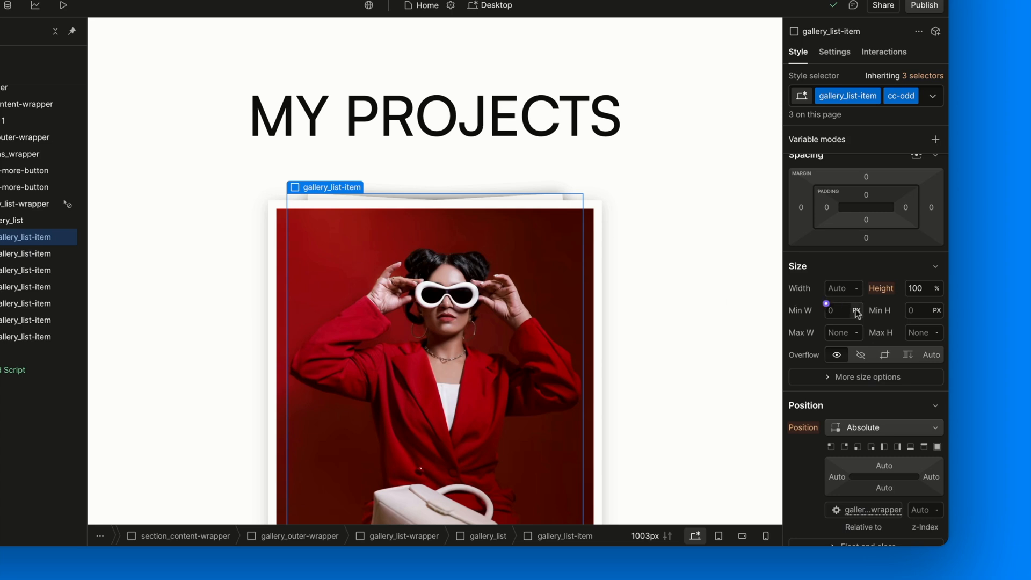
mouse_move(921, 306)
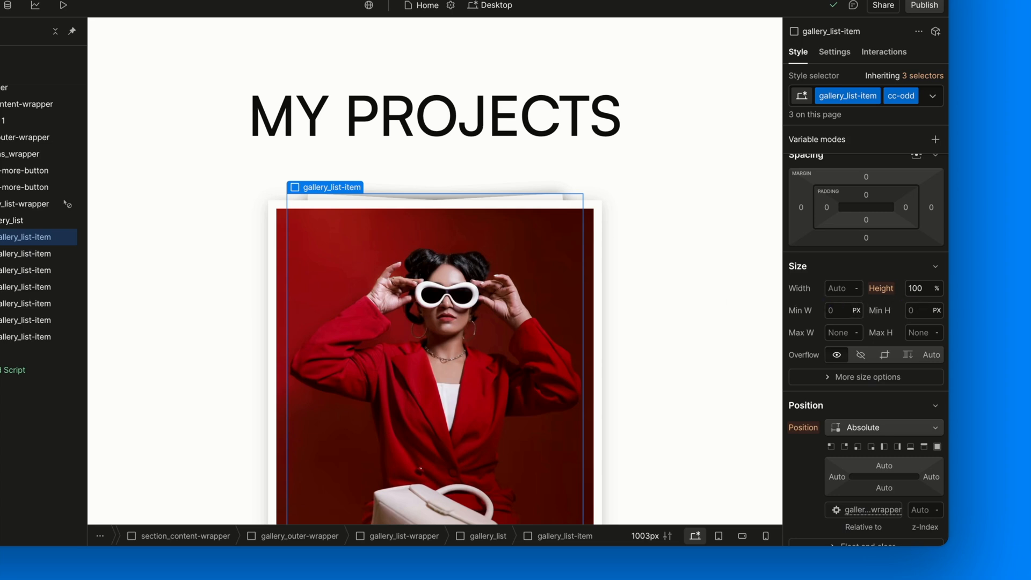
Step: Give gallery_list-item Height 100% and Position Absolute, with cc-even items rotated -3deg
scroll(down, 3)
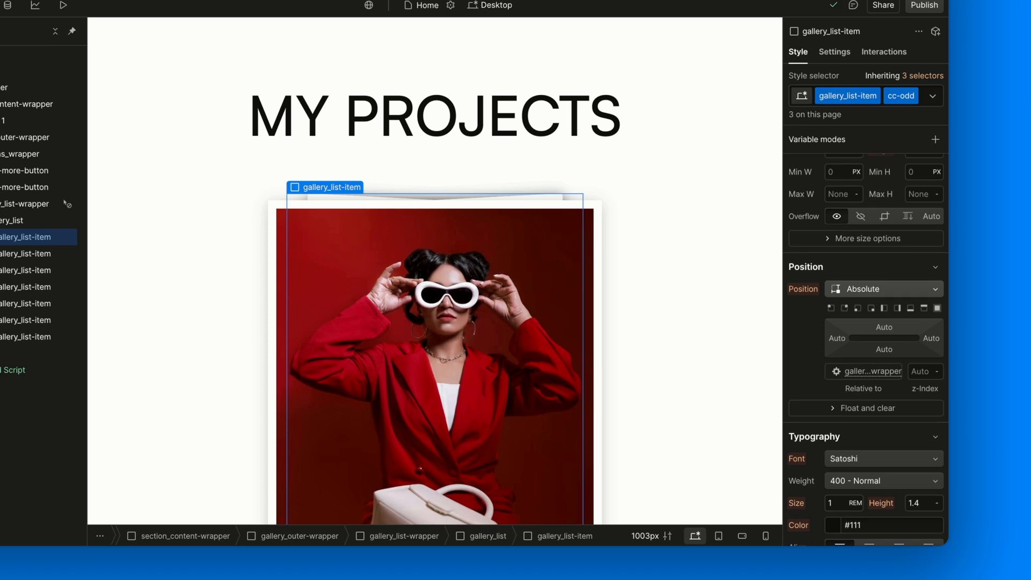
scroll(down, 3)
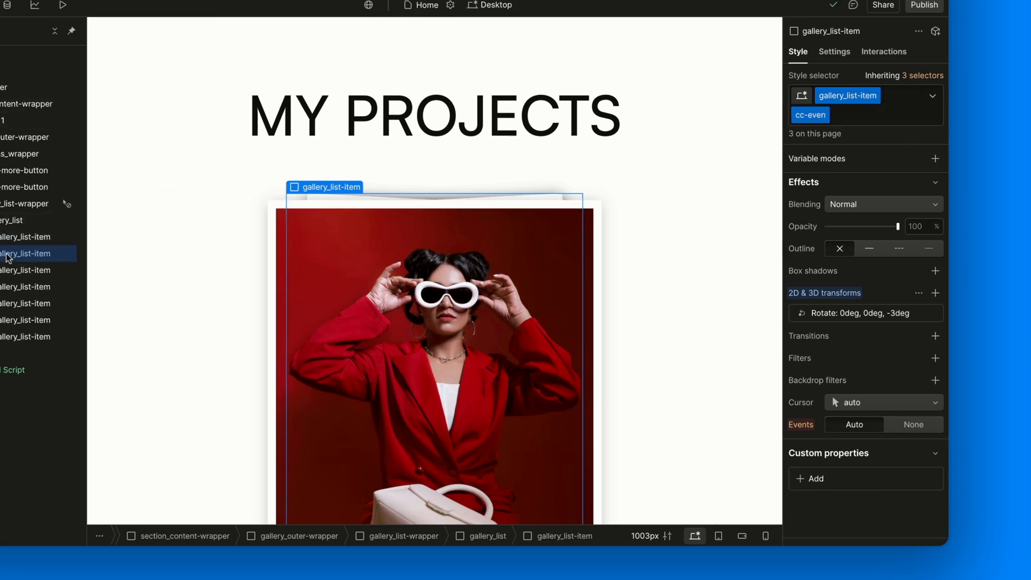
click(811, 115)
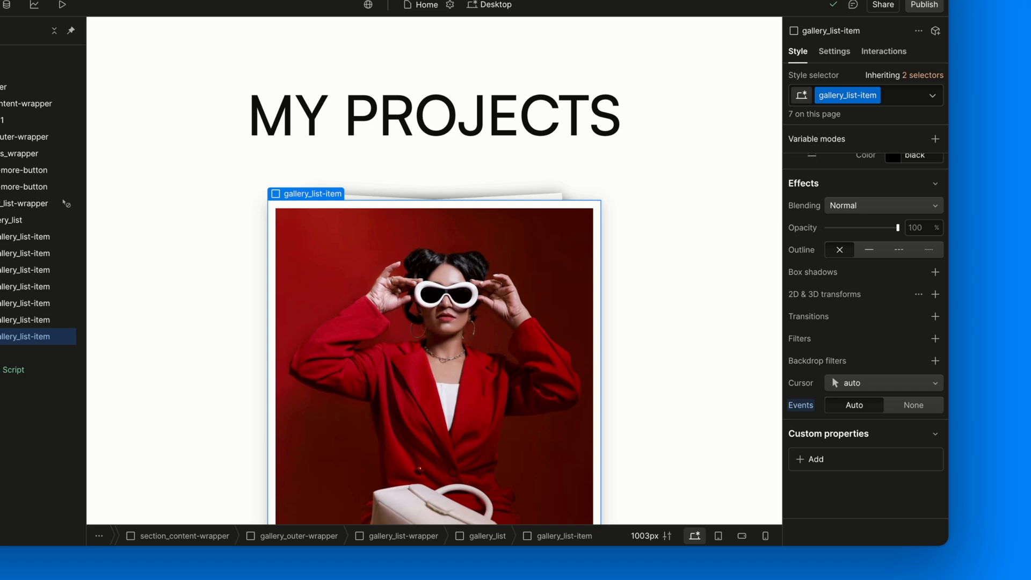
Step: Add attribute fc-draggable-card = component to gallery_list-item and check the other items
click(834, 52)
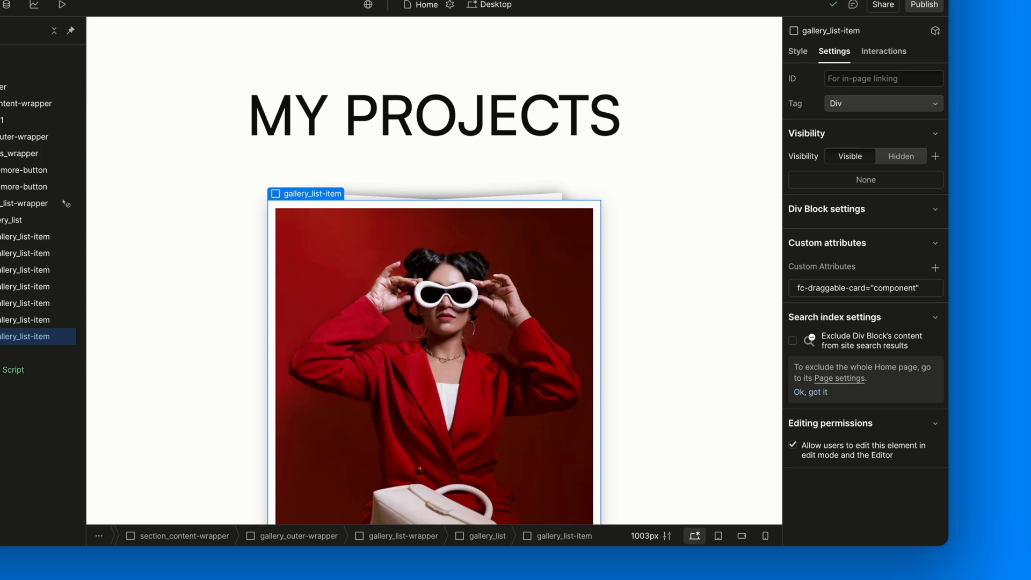
click(865, 287)
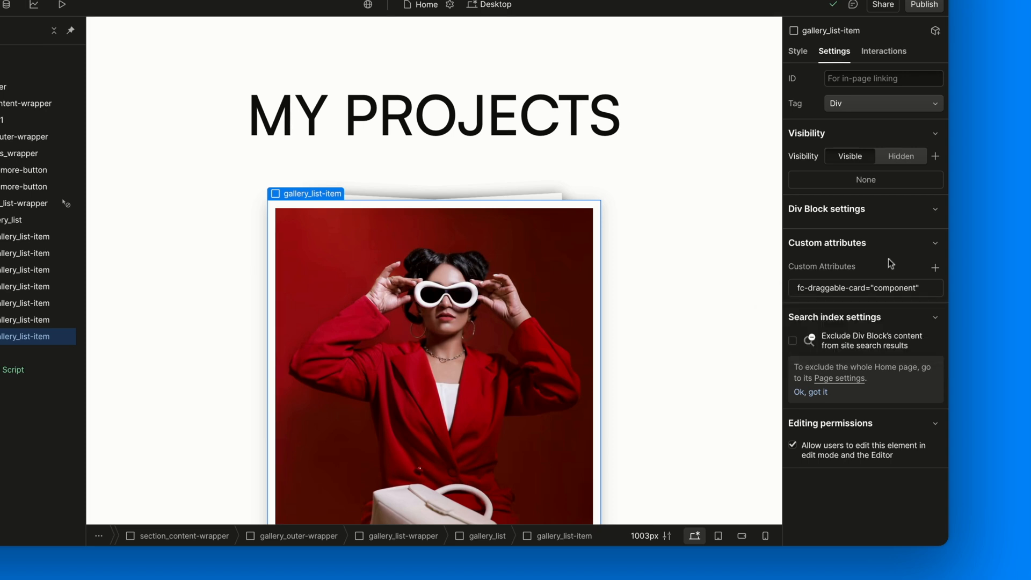
click(24, 320)
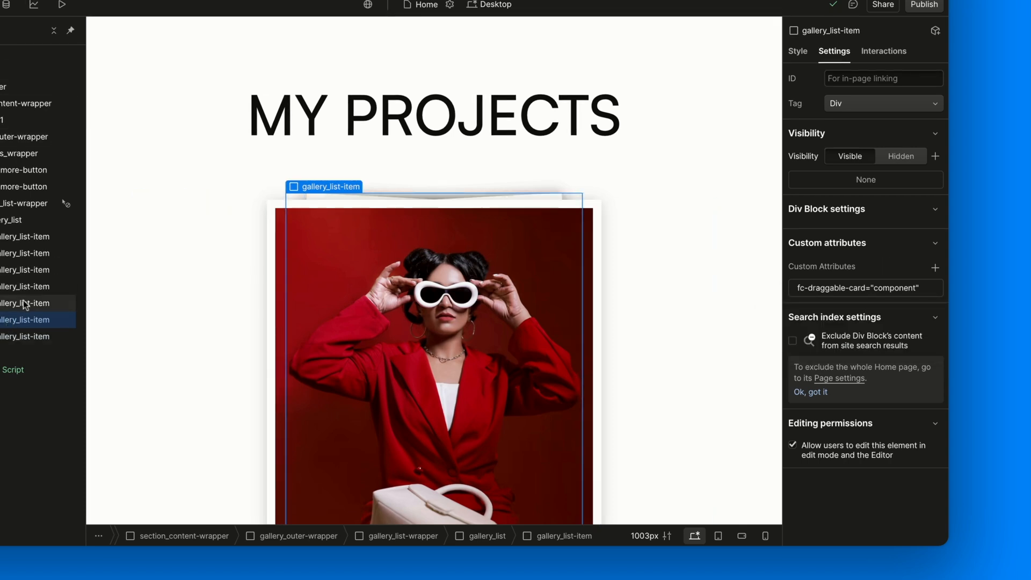
click(26, 270)
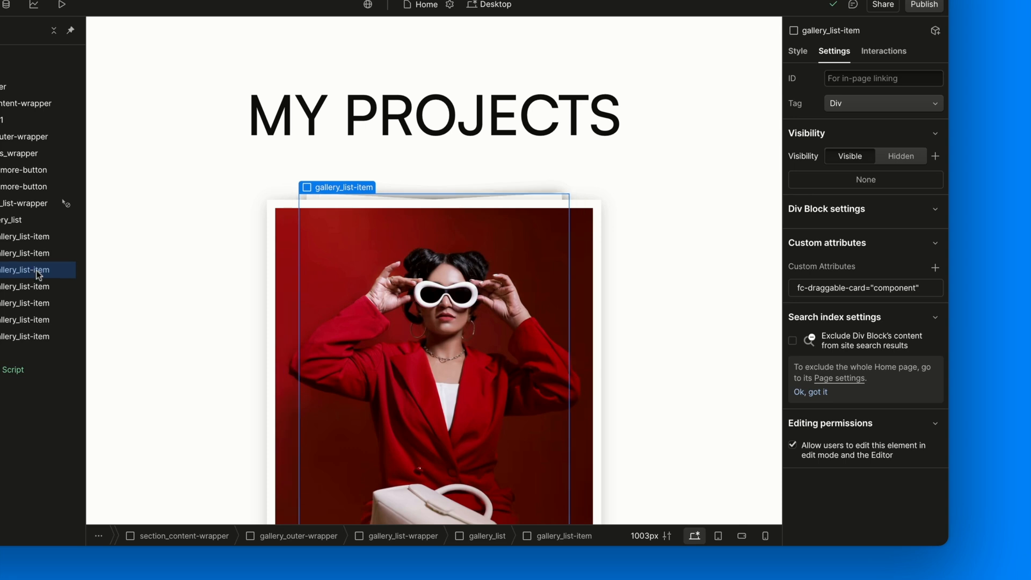
click(36, 253)
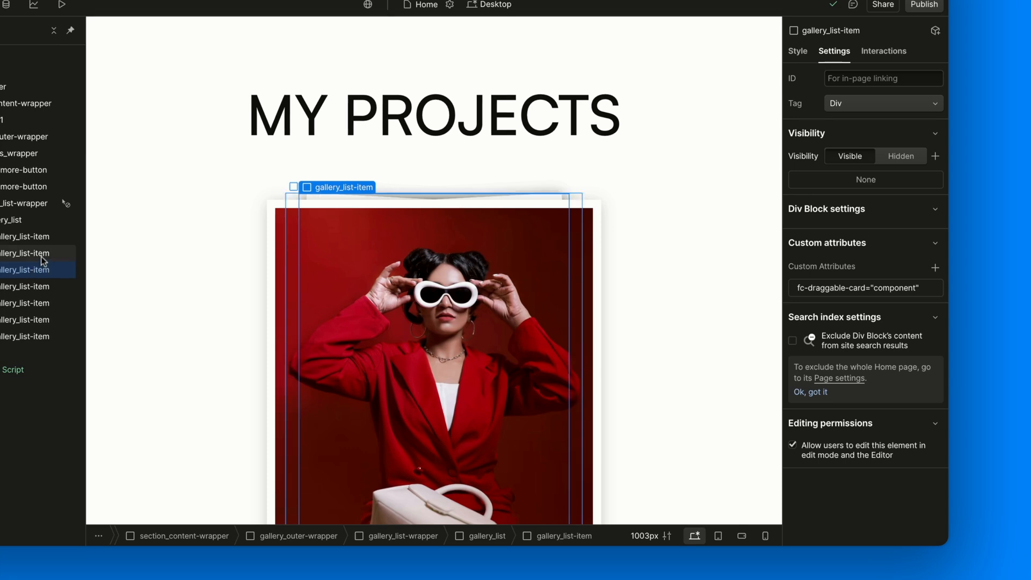
click(26, 237)
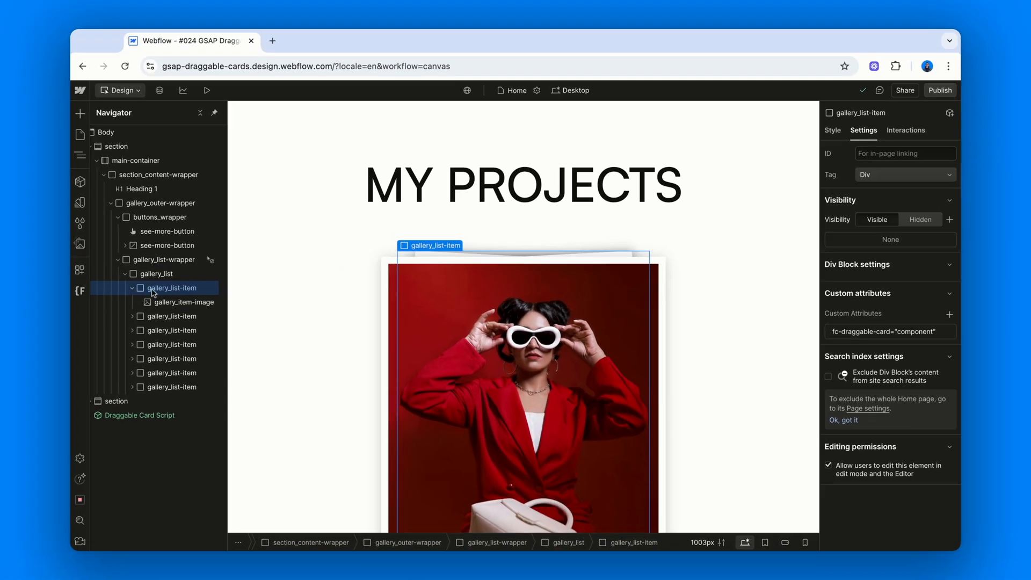
Step: Give gallery_item-image Height 100%, Max W 100%, a 12px solid white border and outer shadow
click(184, 302)
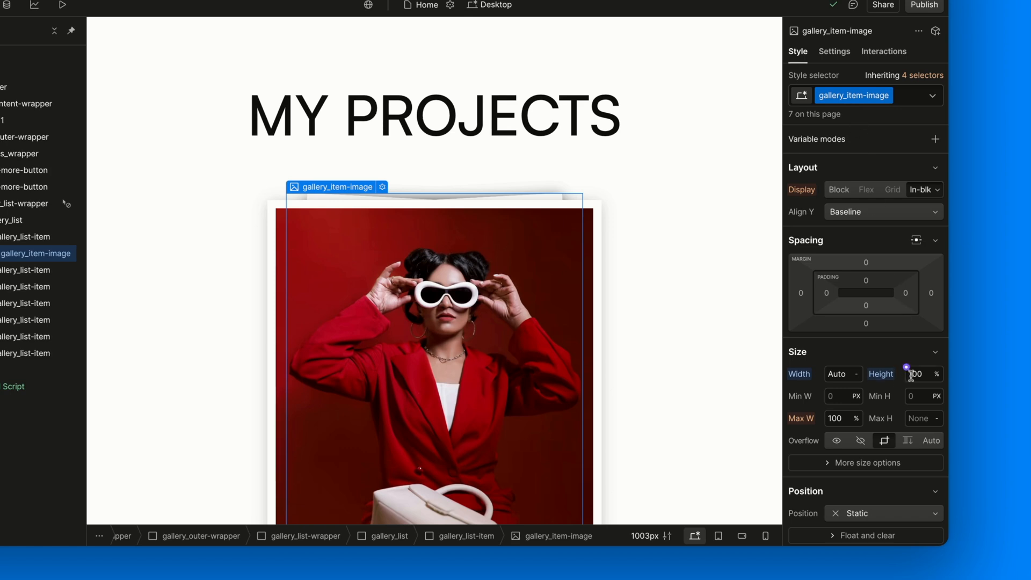
mouse_move(844, 391)
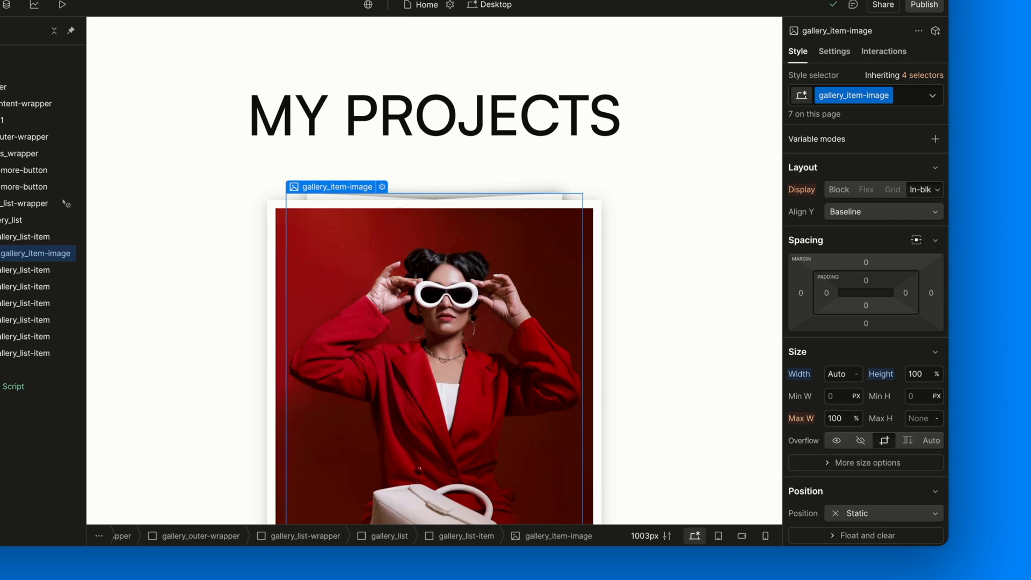
scroll(down, 3)
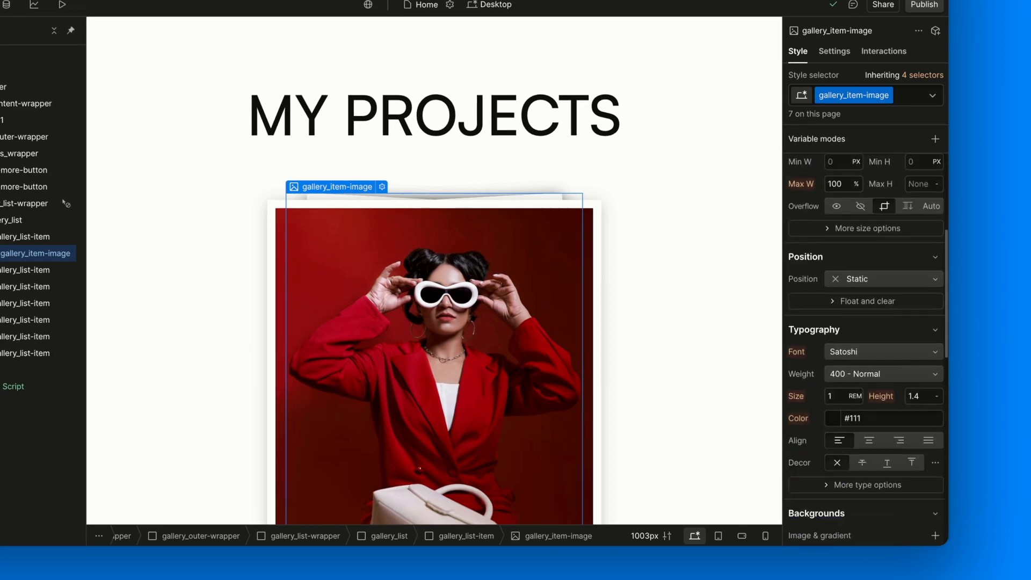
scroll(down, 3)
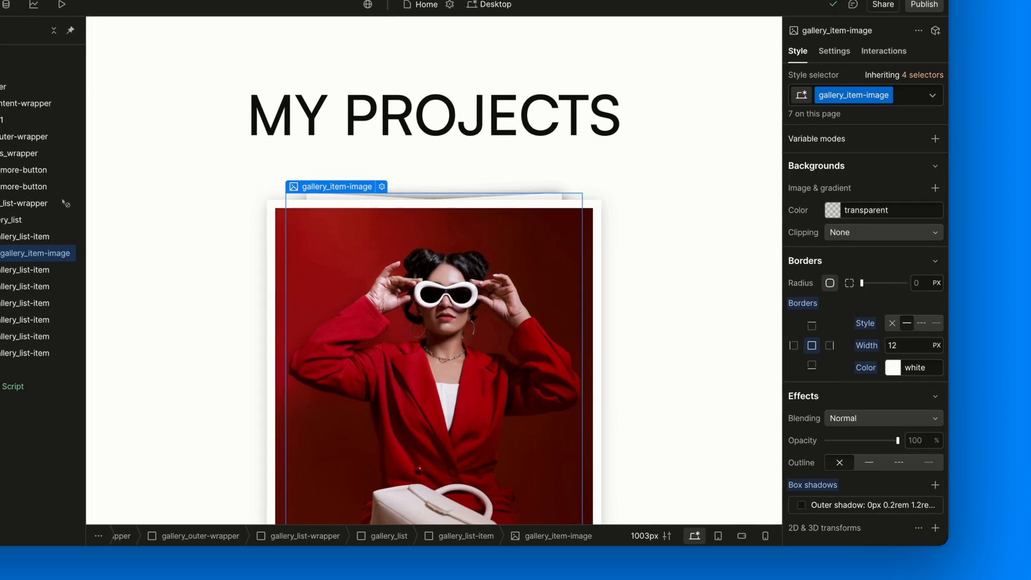
scroll(down, 3)
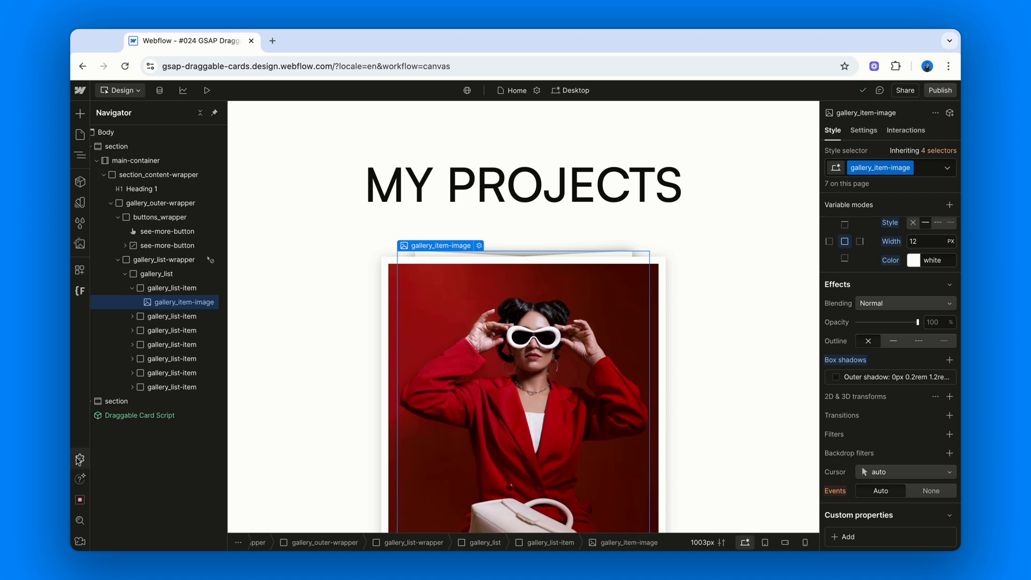
Step: Turn on GSAP with the Draggable plugin in site settings and save
click(79, 460)
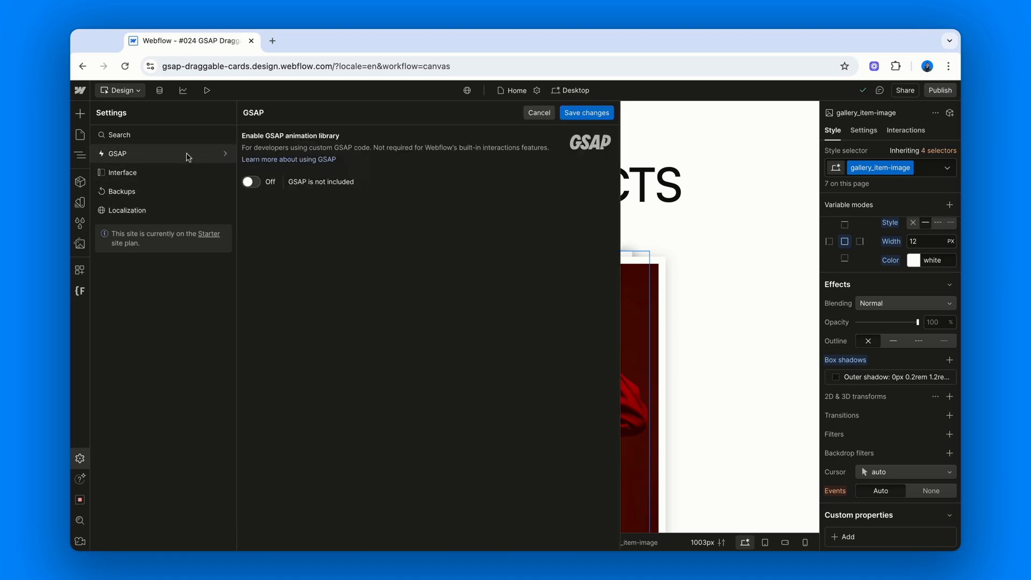
click(252, 181)
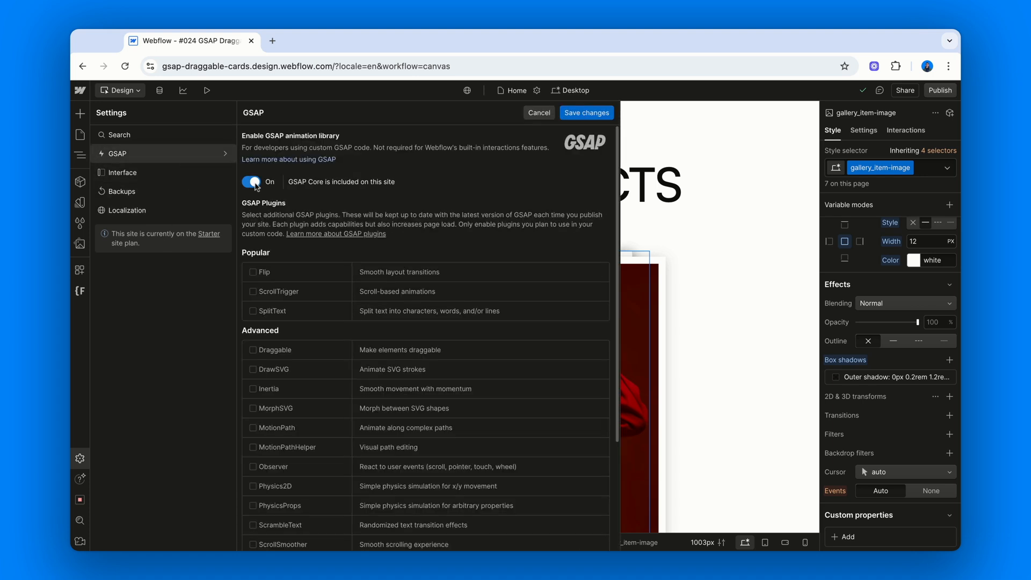
click(252, 350)
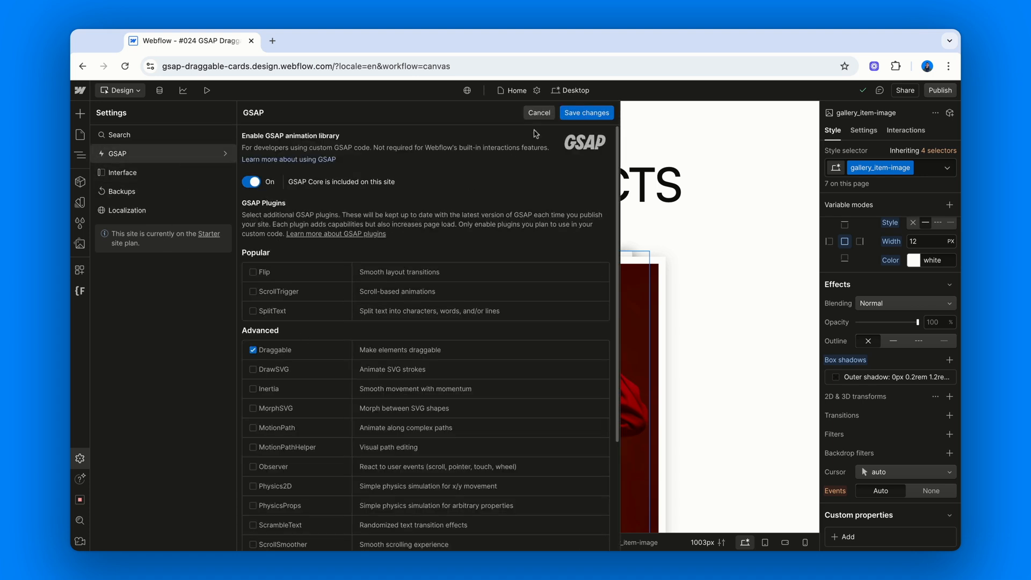
click(585, 112)
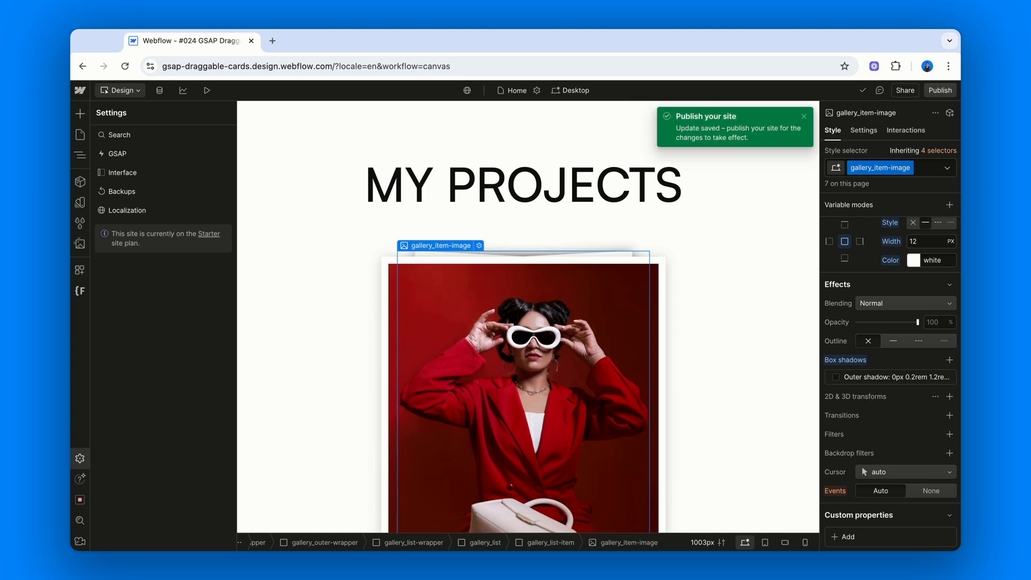
Step: Publish the site to the staging domain and open the live URL
click(940, 90)
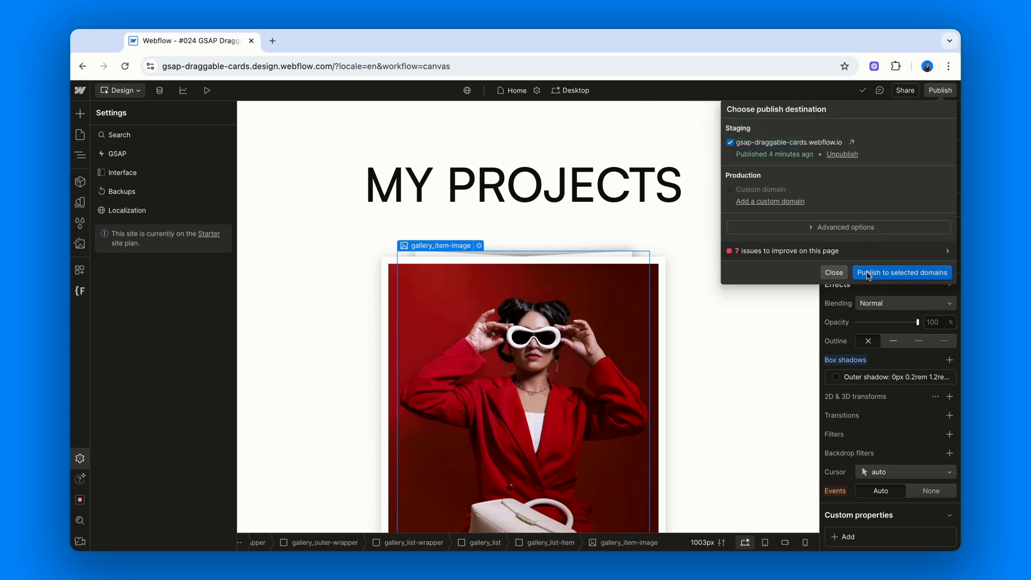
click(901, 273)
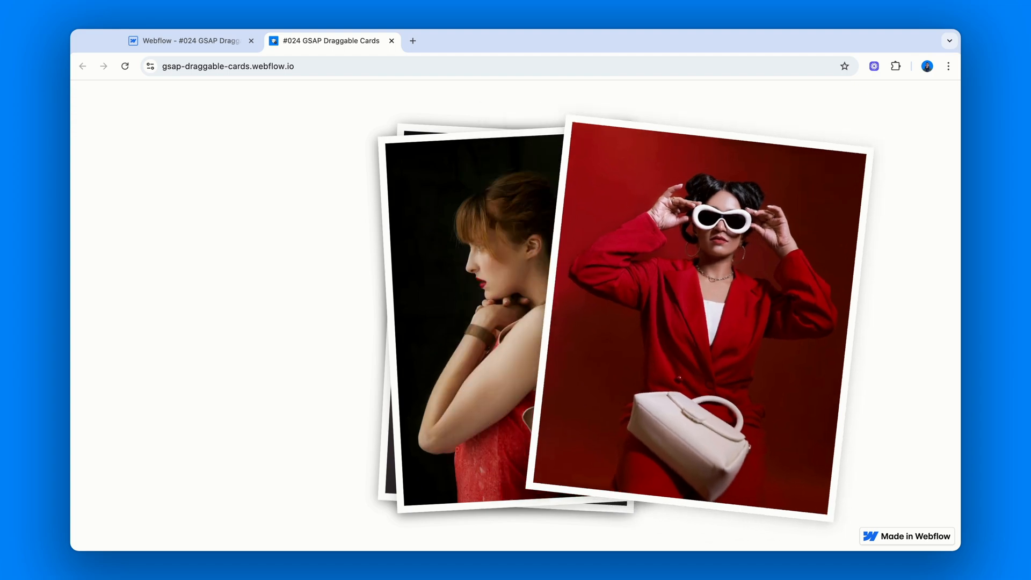
click(188, 40)
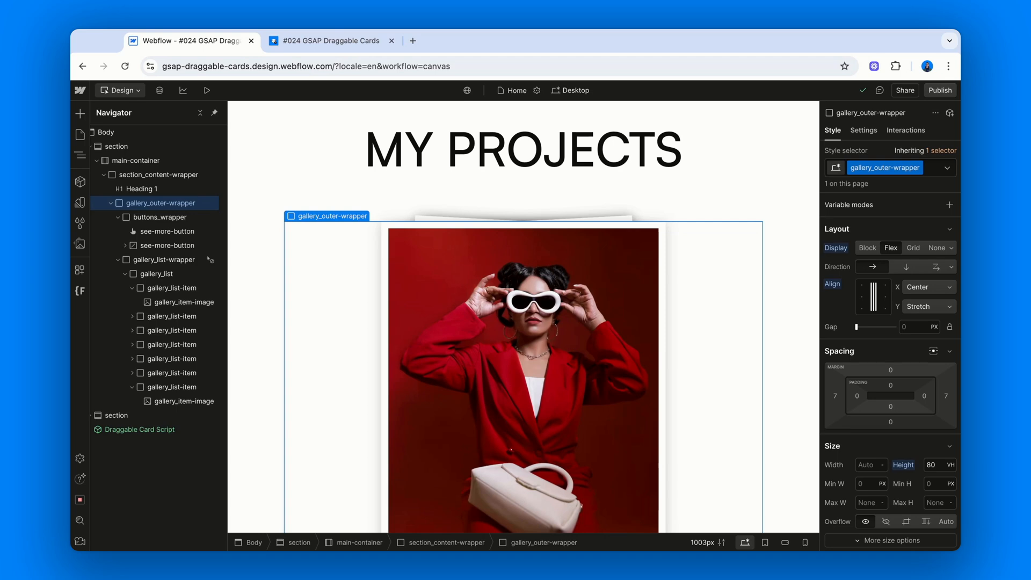
Step: Preview the photo-card page at Tablet, Mobile Landscape and Mobile Portrait breakpoints
click(189, 401)
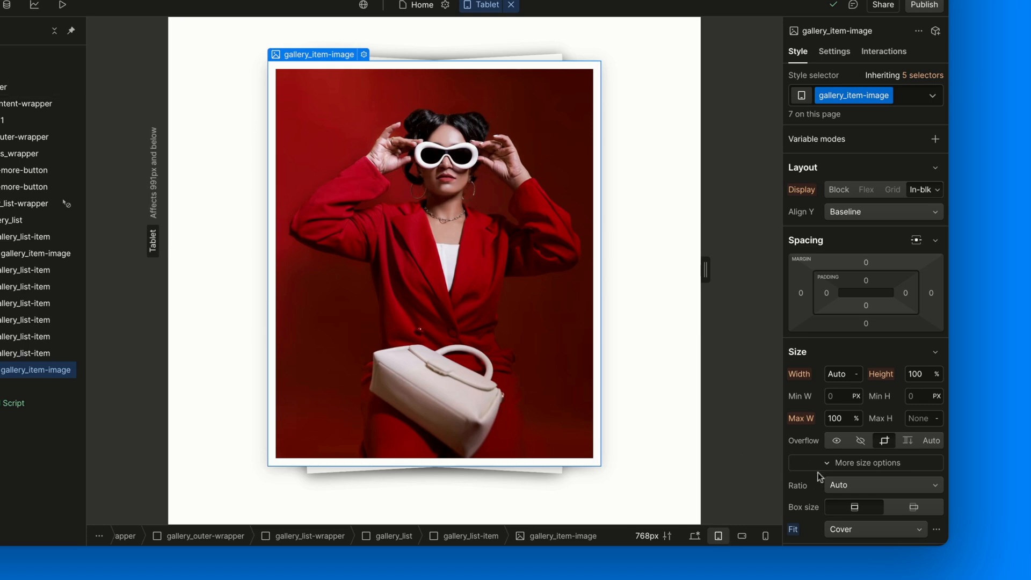
scroll(down, 3)
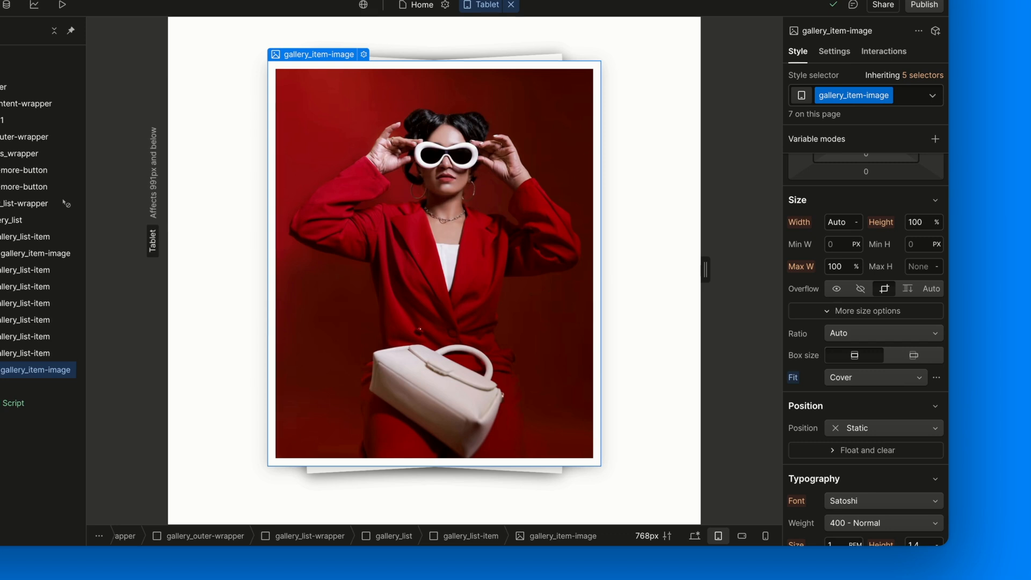
mouse_move(741, 535)
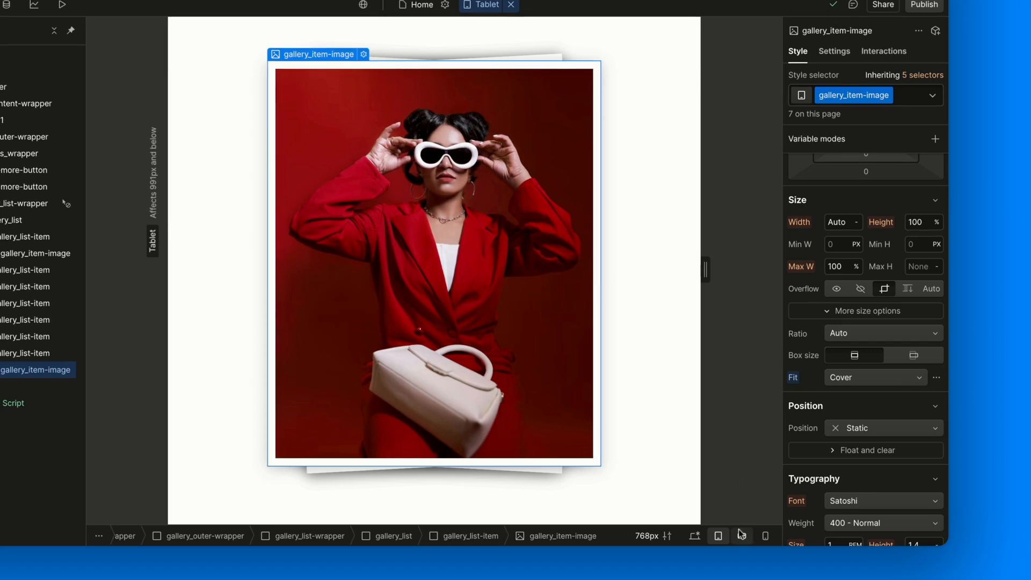
click(764, 536)
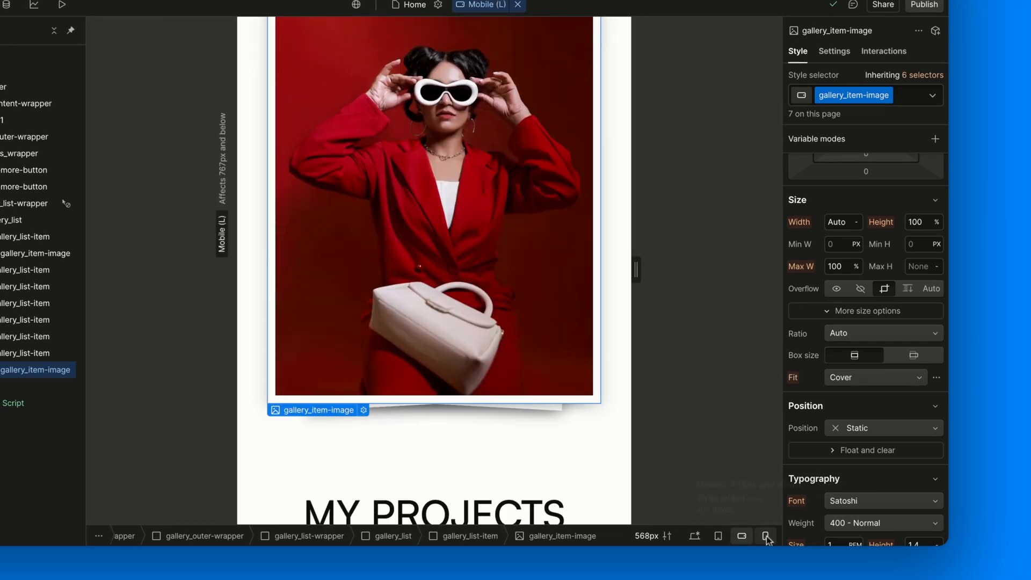
click(764, 536)
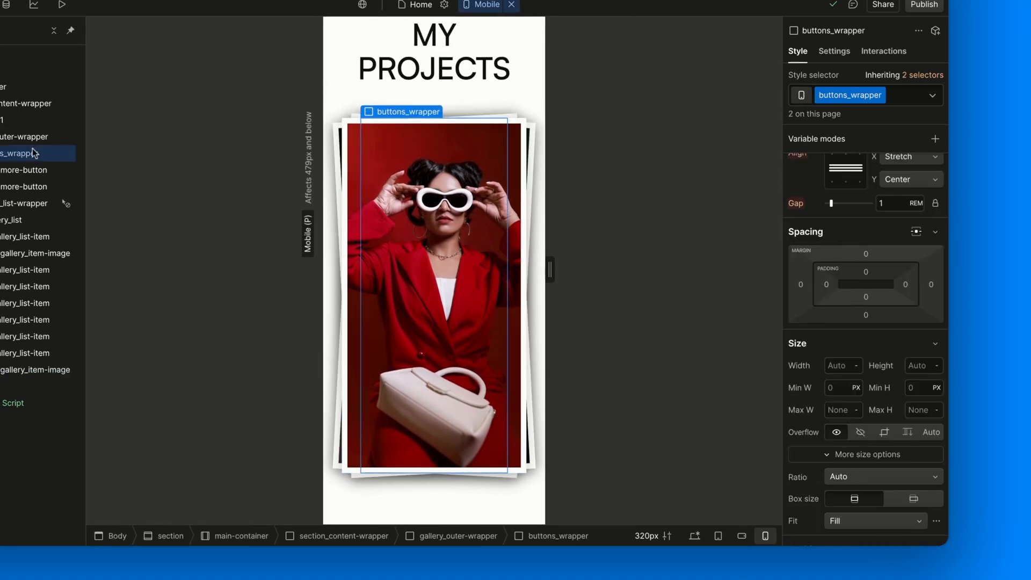
Step: Inspect the mobile gallery outer wrapper (95% width, 70vh height) and card image styles
click(26, 137)
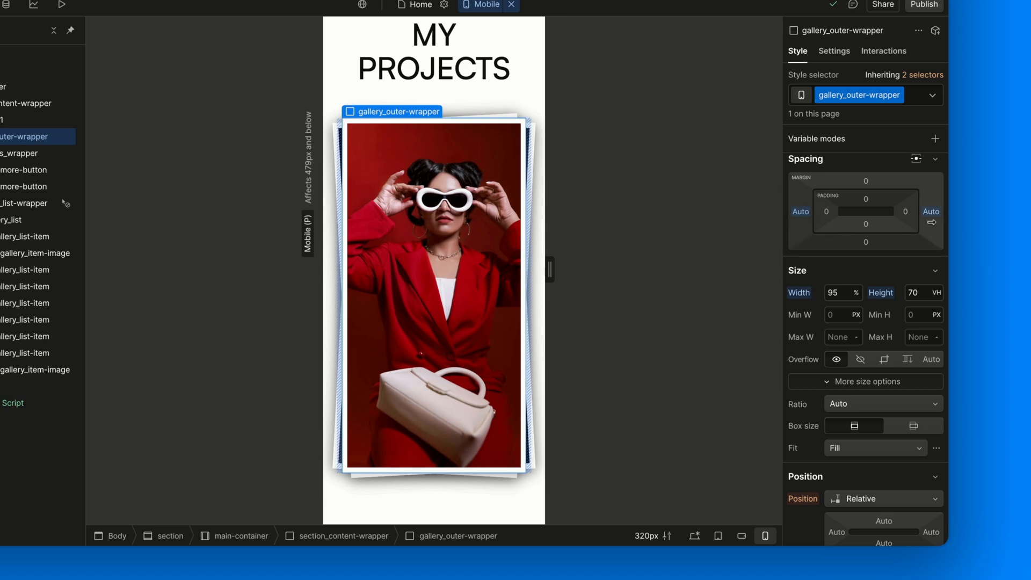
click(34, 370)
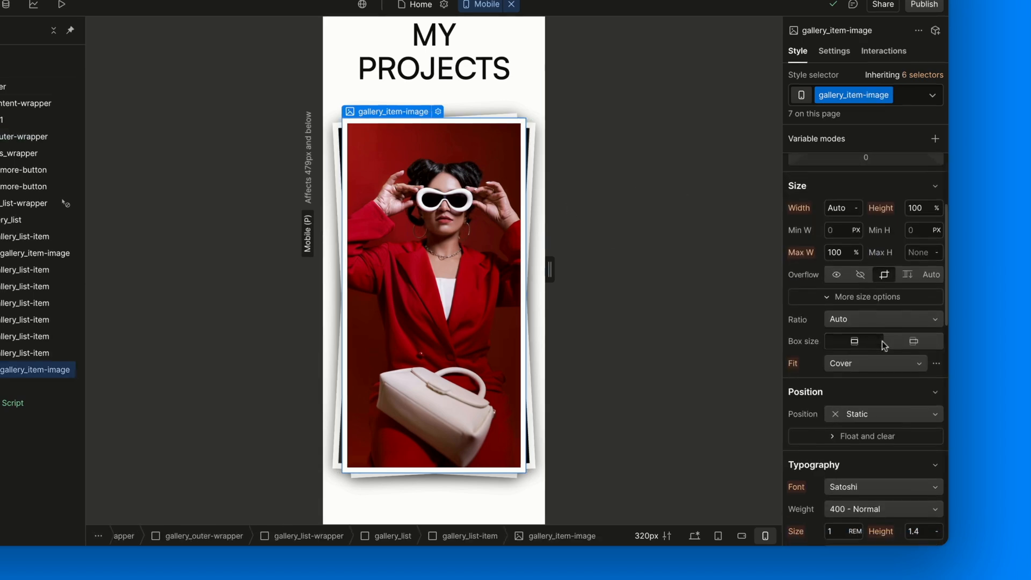
scroll(down, 3)
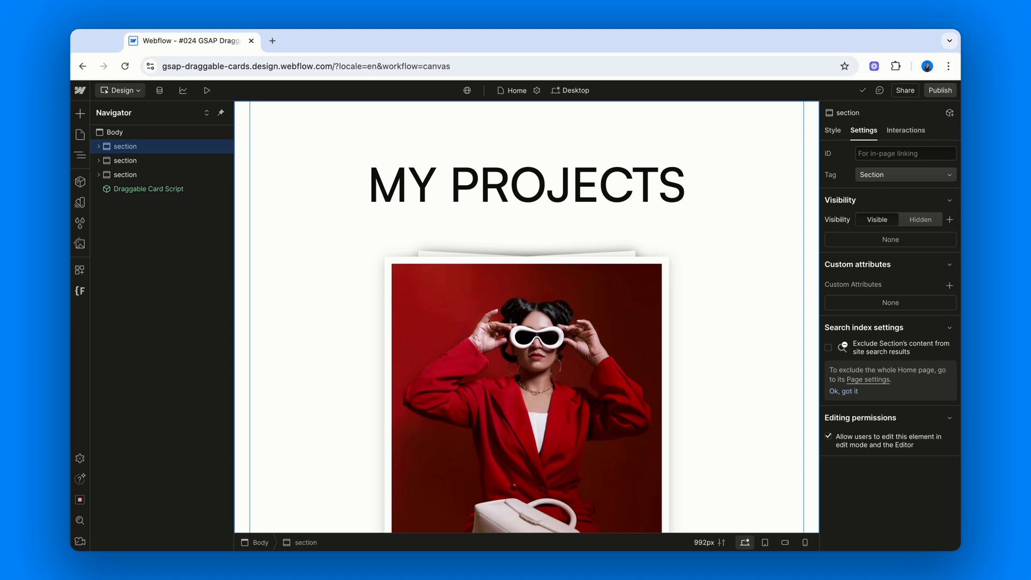
mouse_move(533, 150)
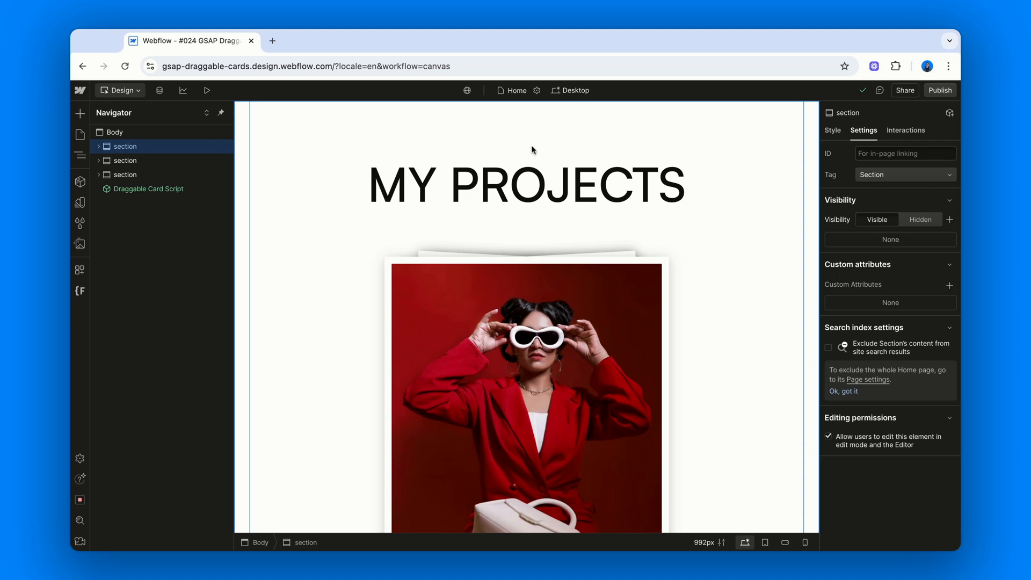
Step: Open the Draggable Card Script embed's code and scroll through the script
click(148, 188)
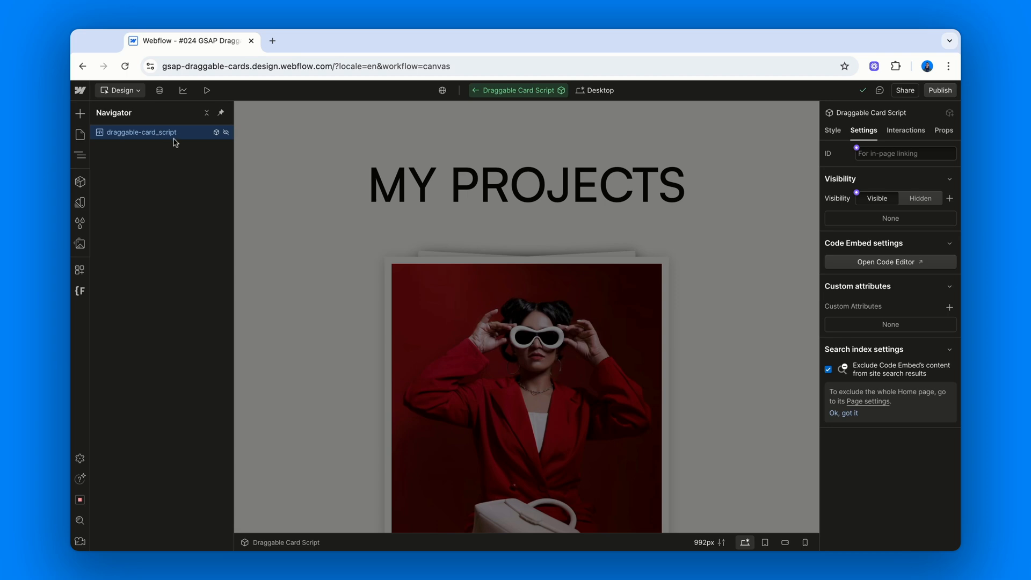
mouse_move(854, 270)
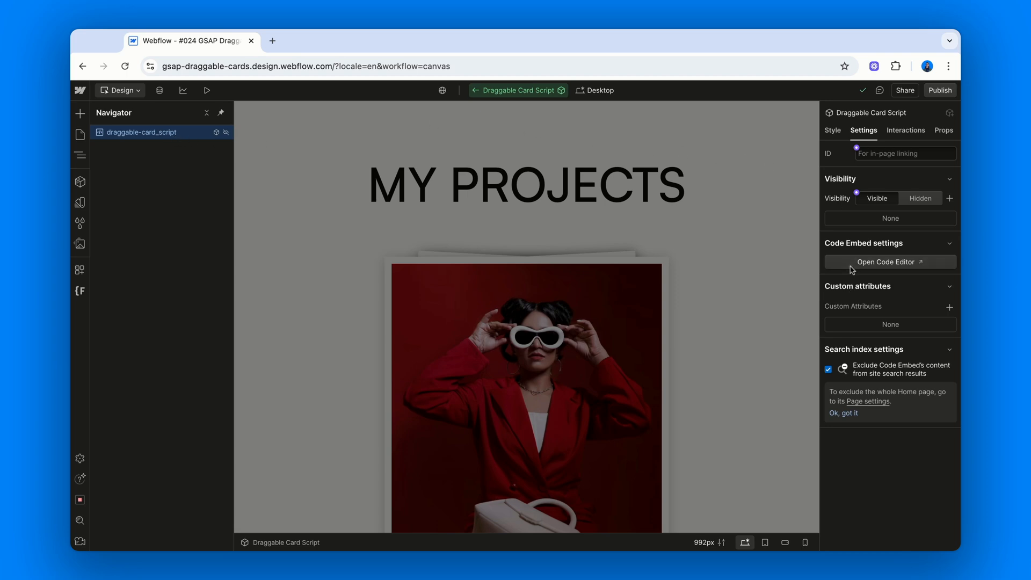
click(885, 262)
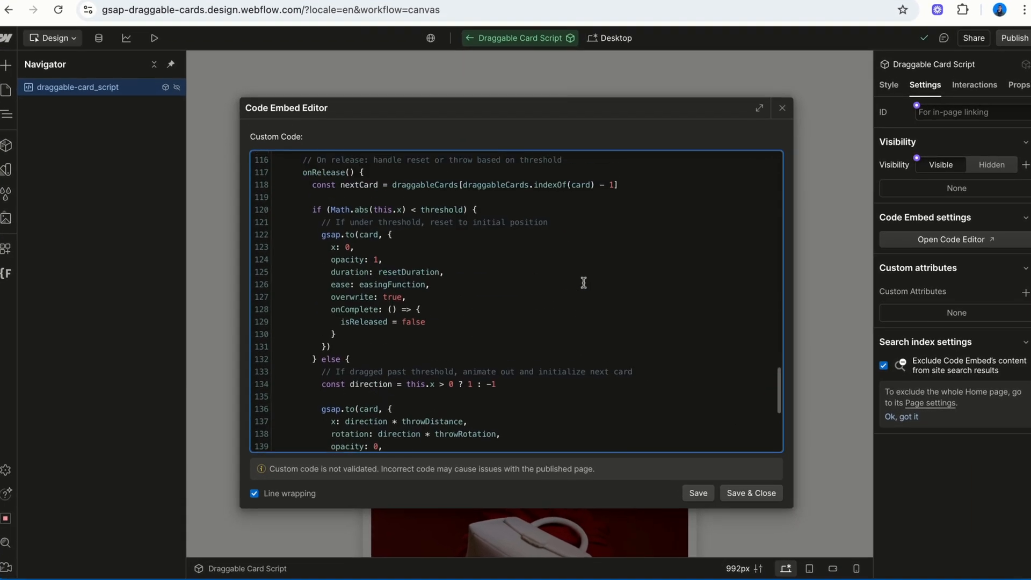
scroll(up, 3)
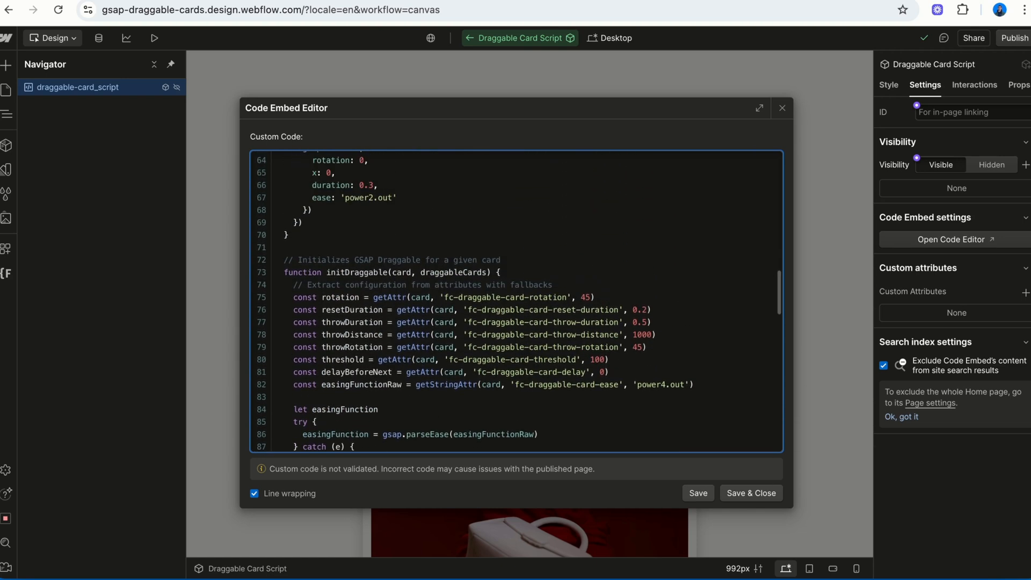
scroll(up, 3)
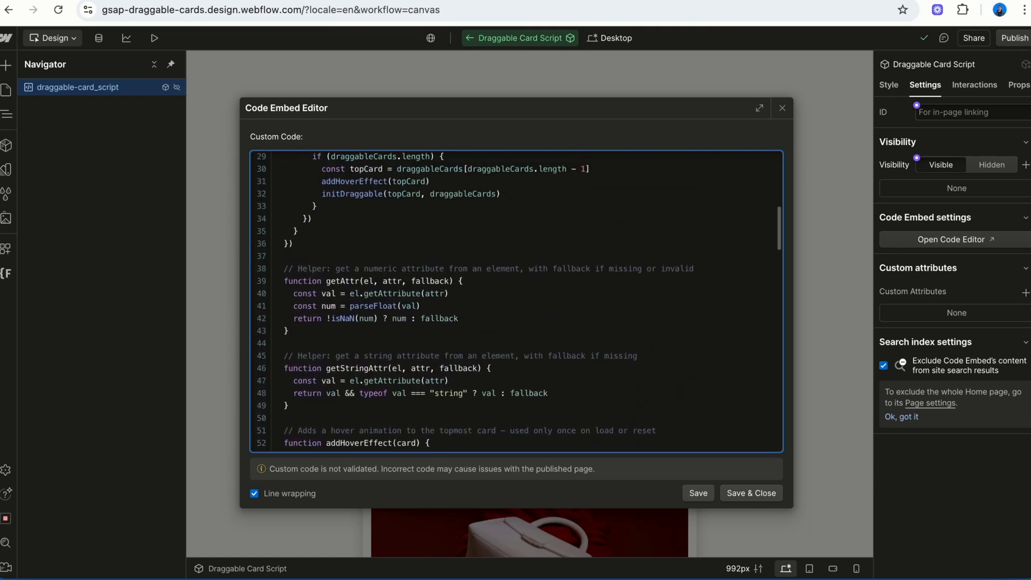
scroll(up, 3)
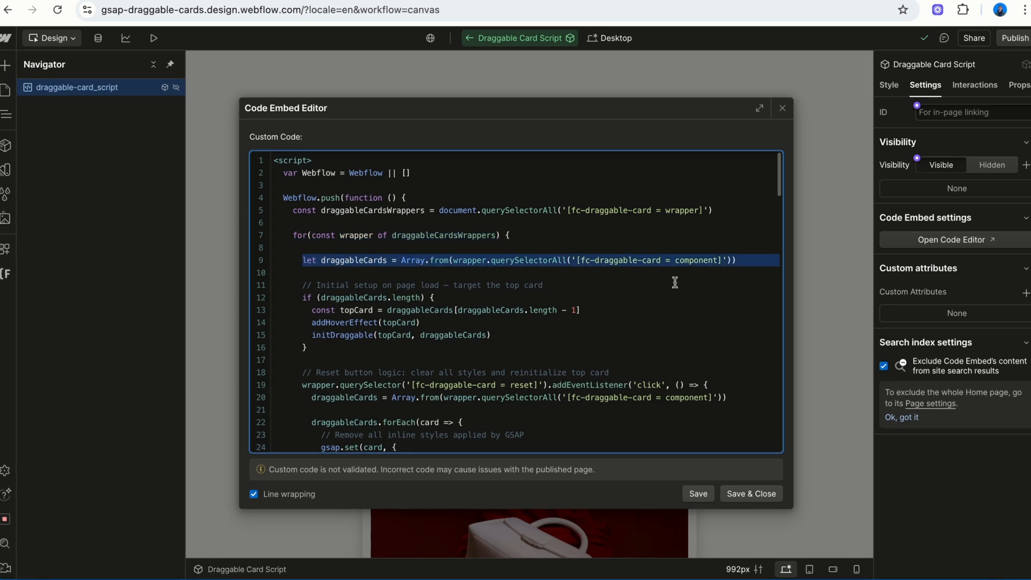
scroll(down, 3)
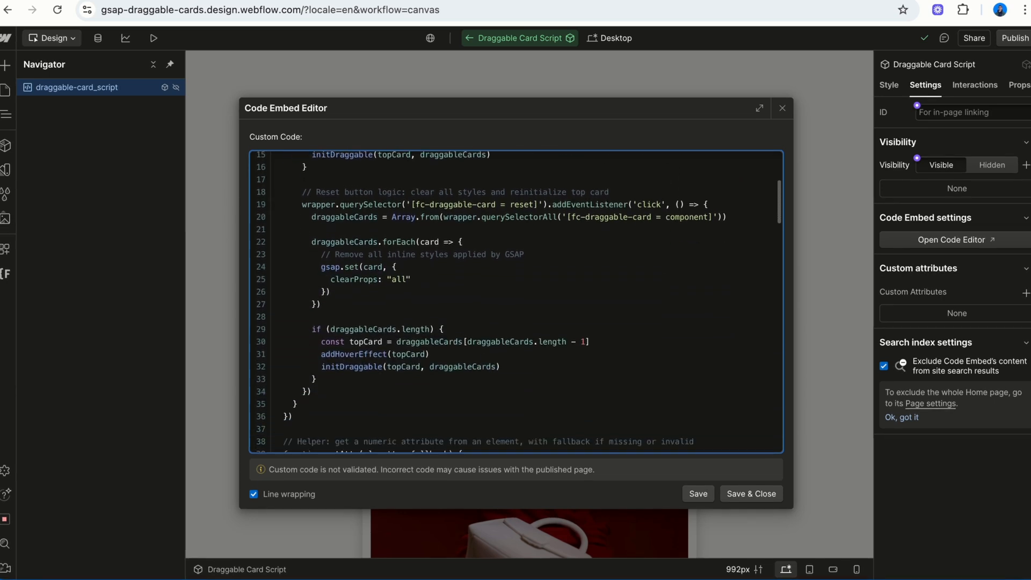
scroll(down, 3)
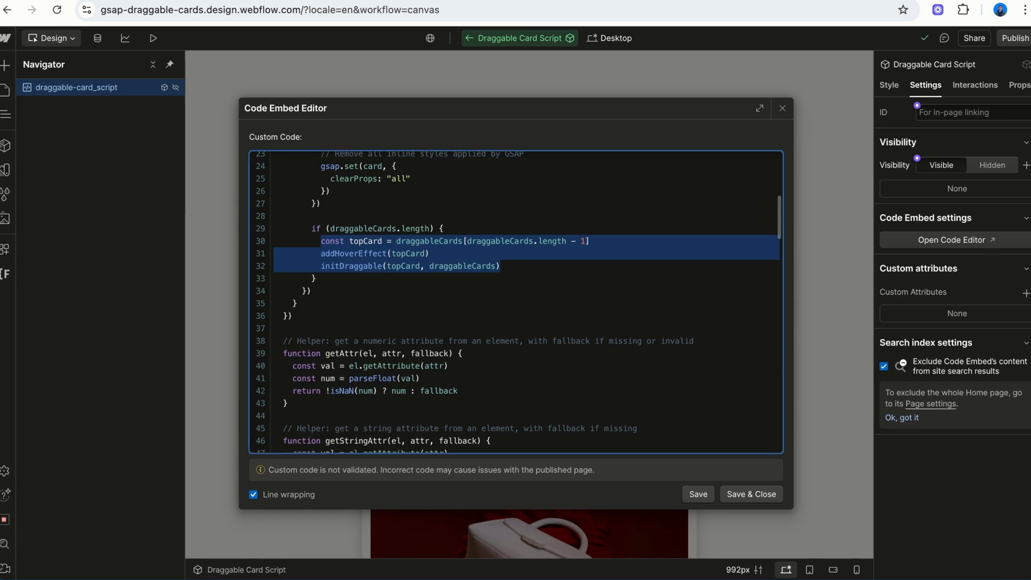
scroll(down, 3)
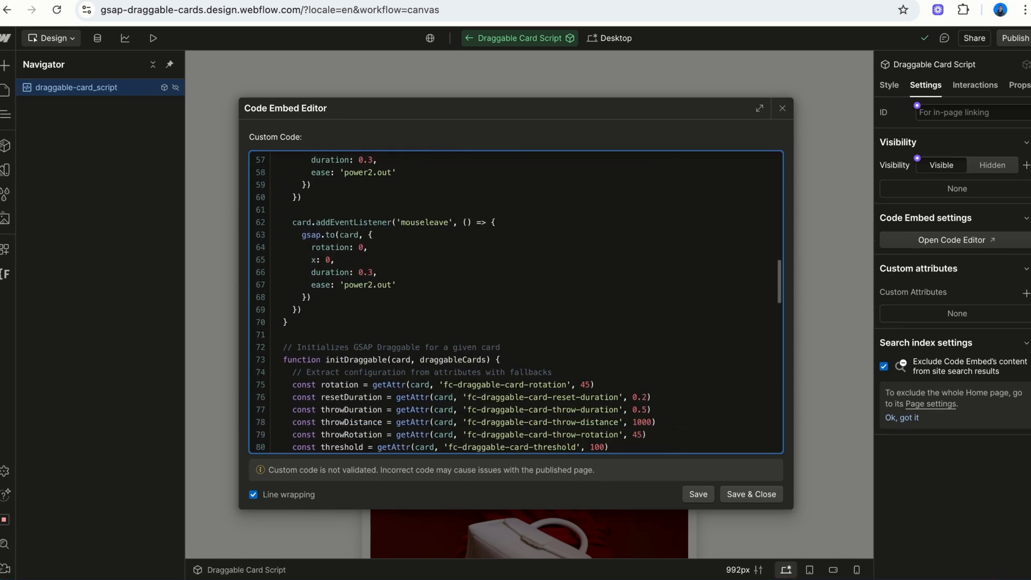
scroll(down, 3)
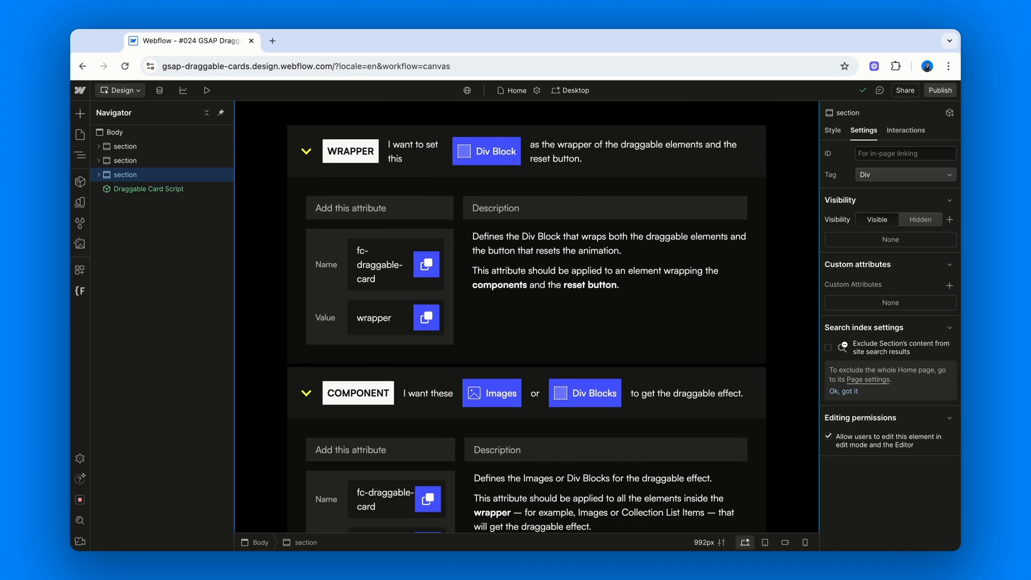
scroll(down, 3)
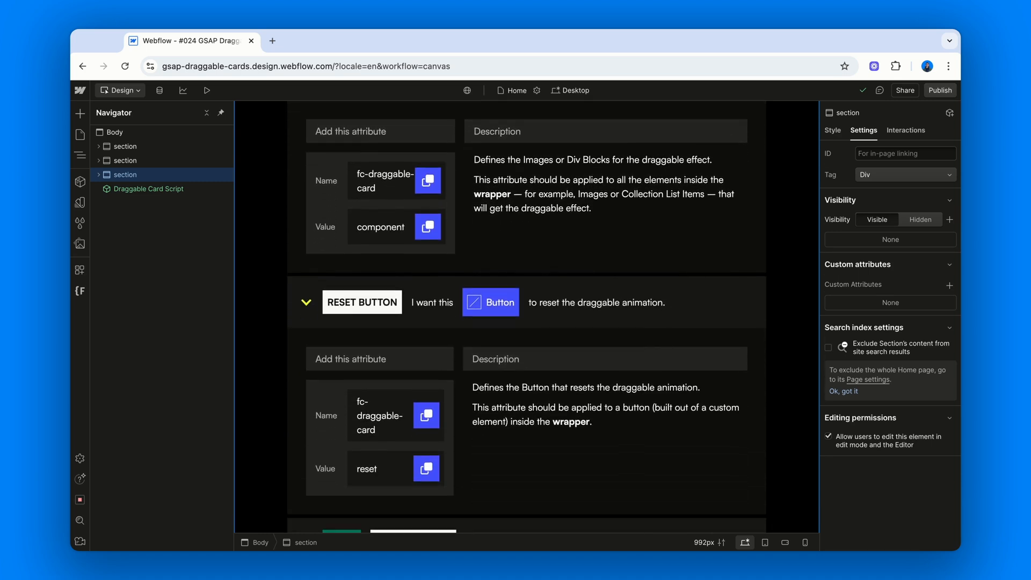
scroll(down, 3)
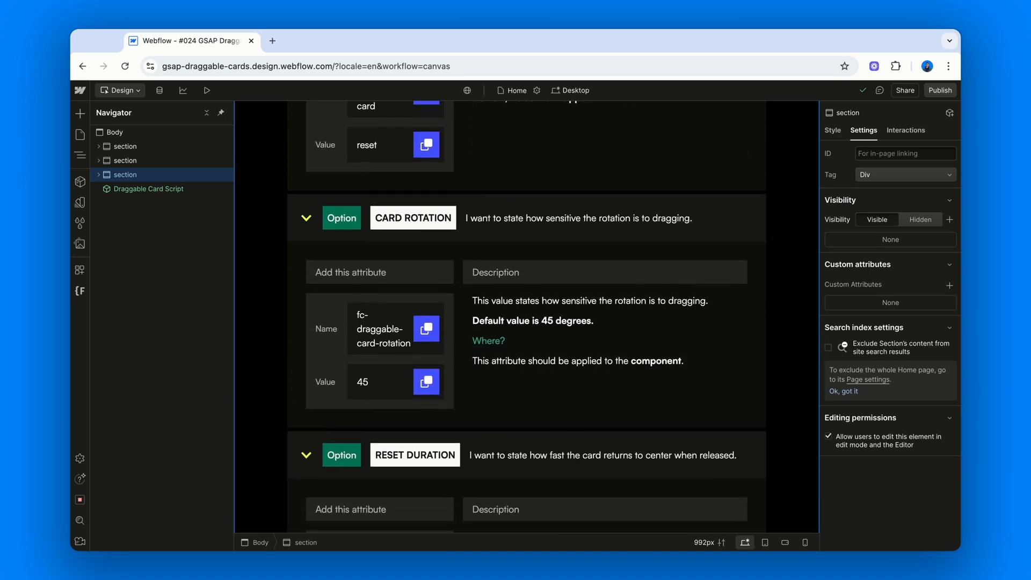
scroll(down, 3)
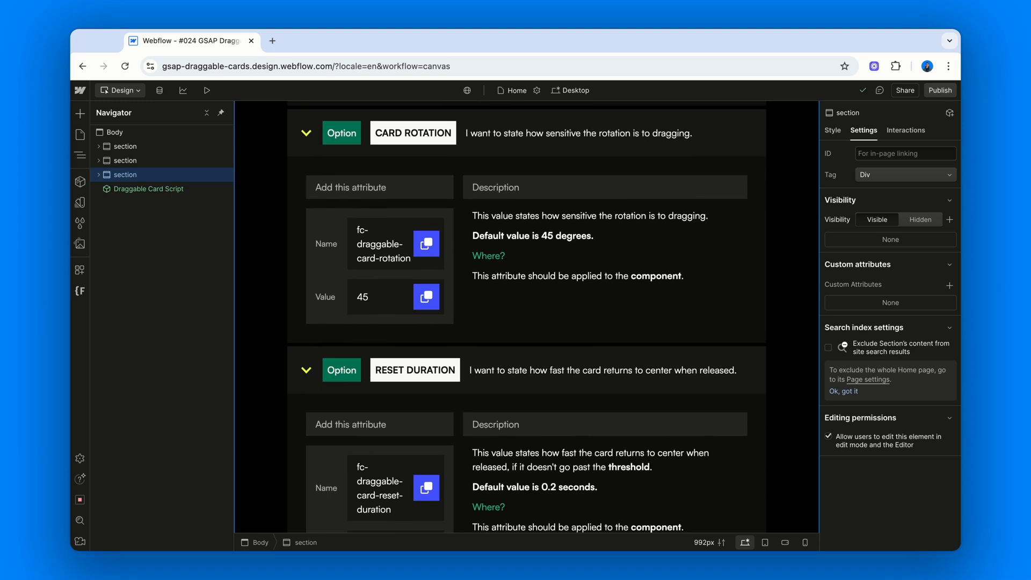
click(382, 245)
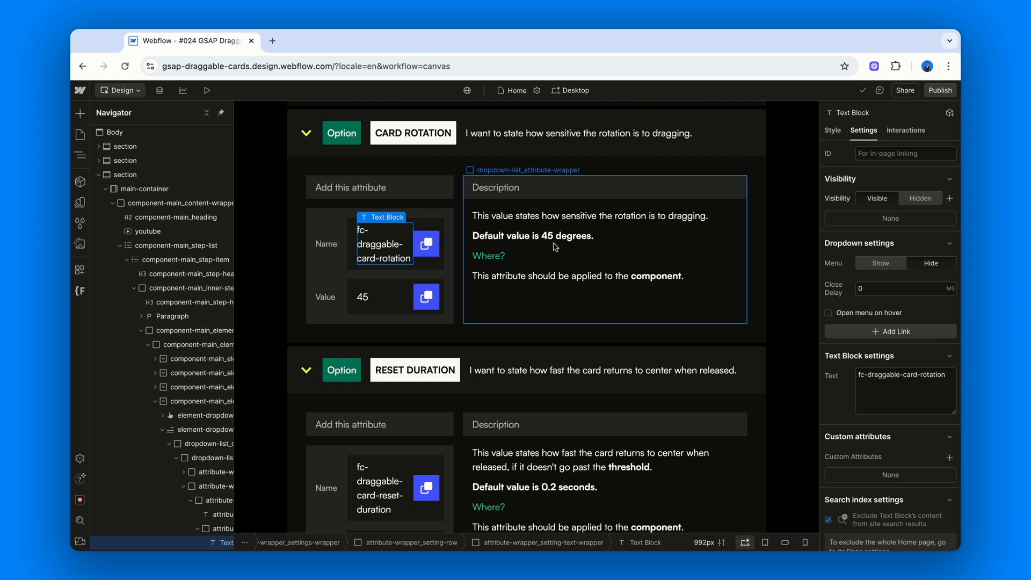
scroll(down, 3)
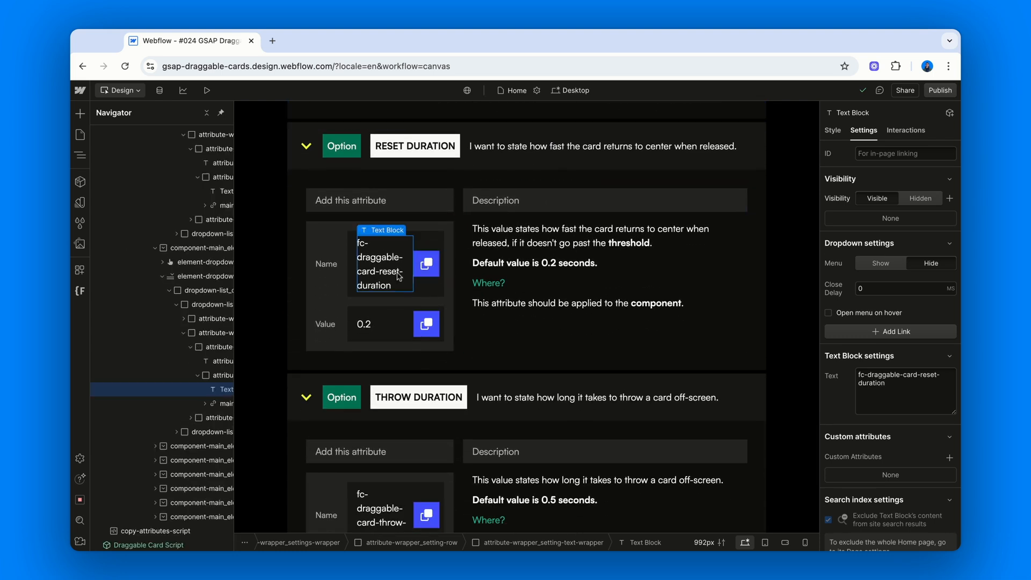
mouse_move(398, 276)
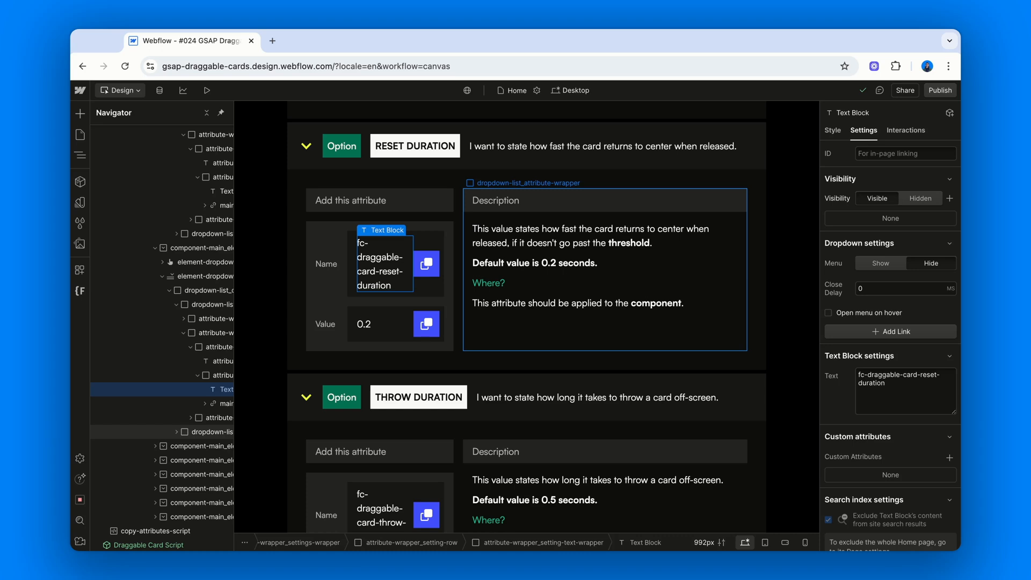
scroll(down, 3)
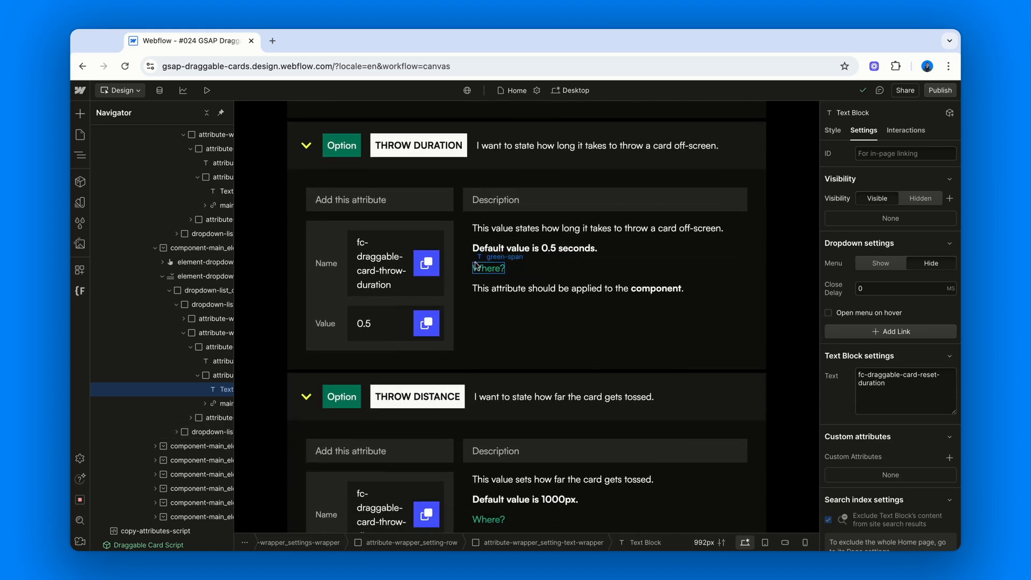
click(381, 264)
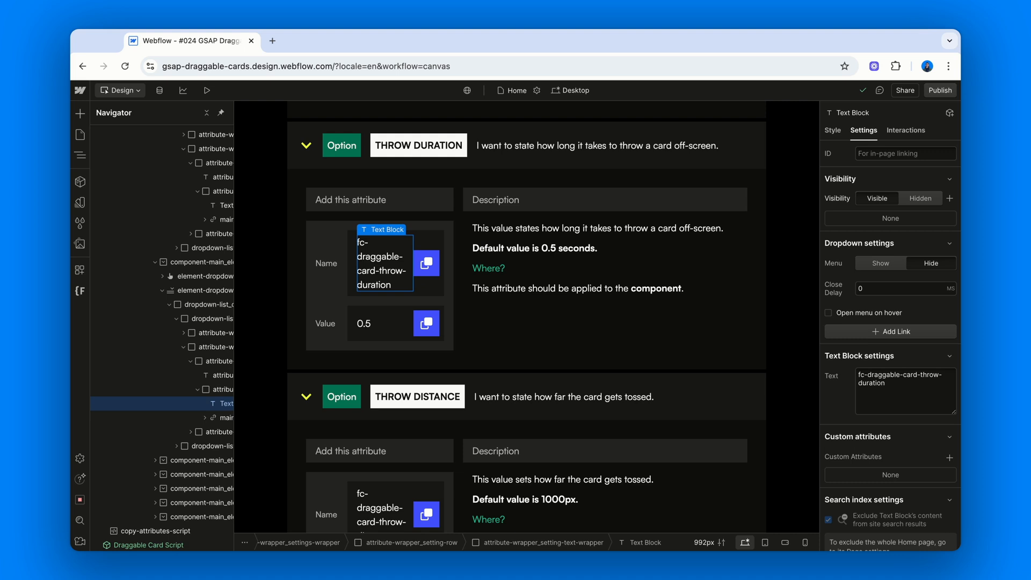
mouse_move(488, 268)
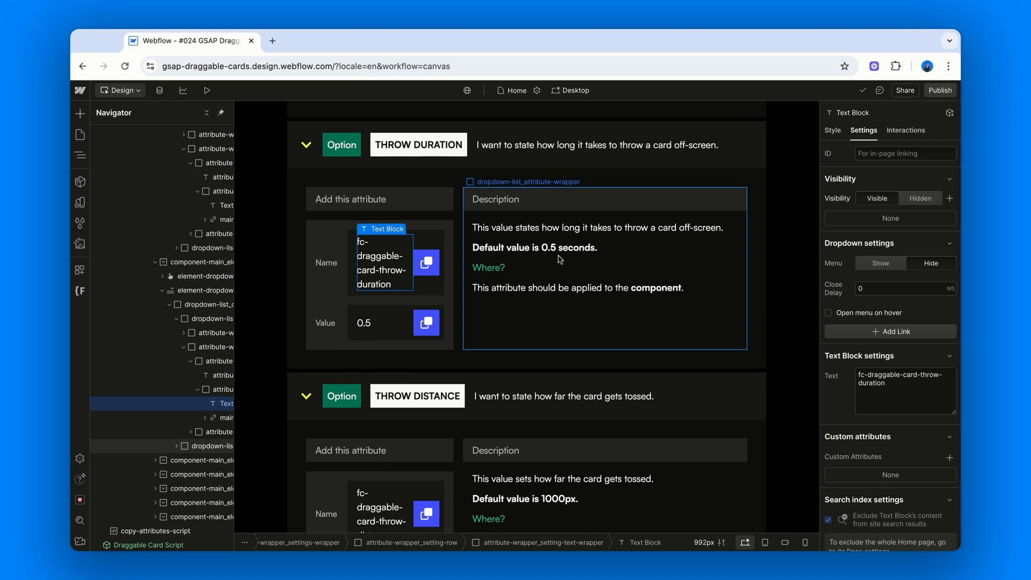
scroll(down, 3)
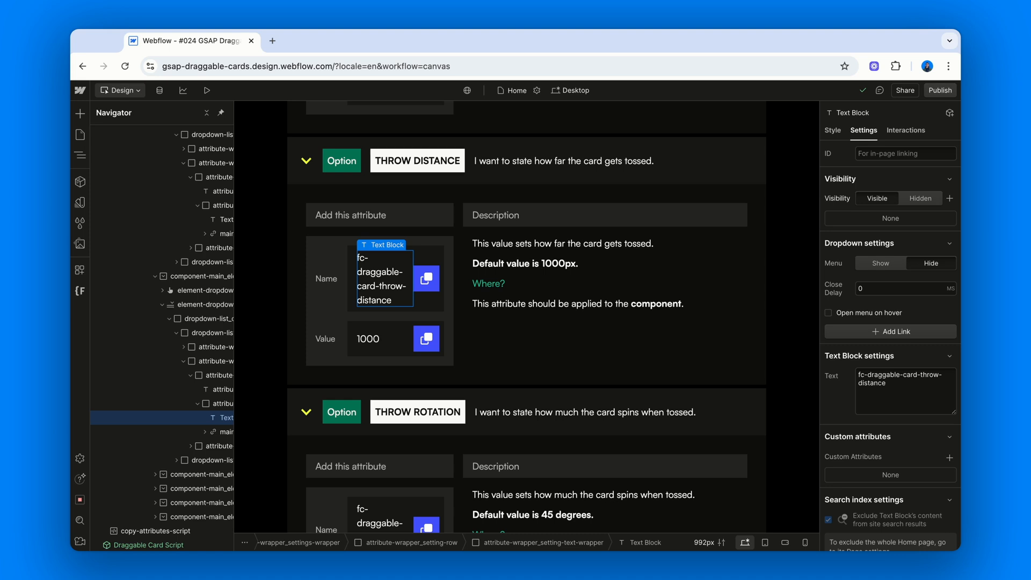
click(545, 264)
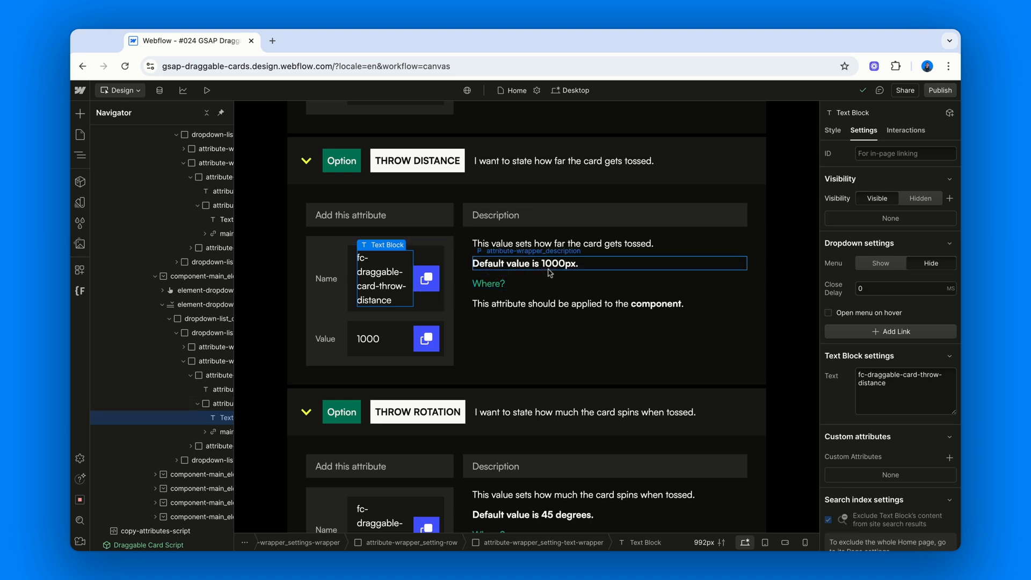
scroll(down, 3)
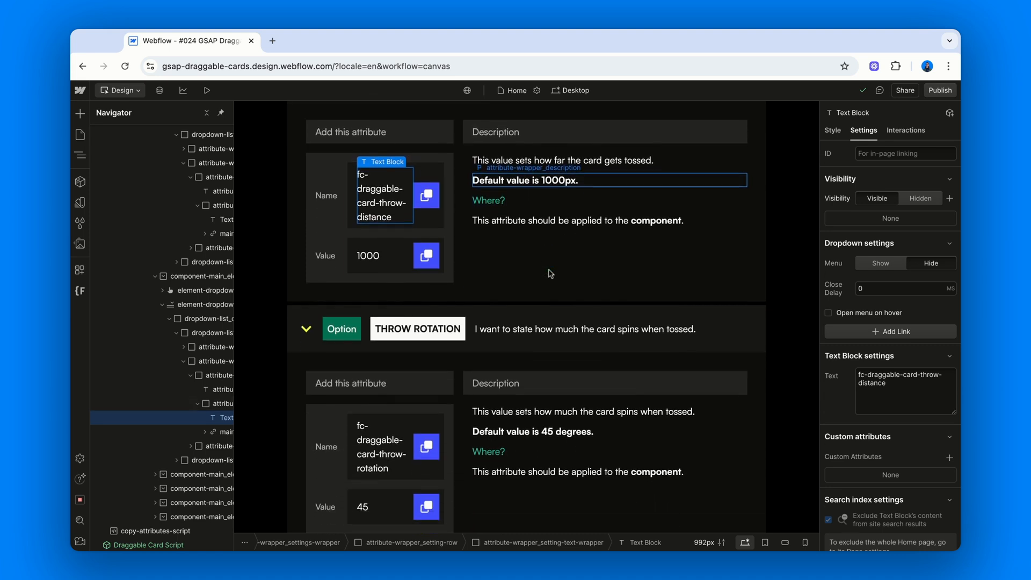
scroll(down, 3)
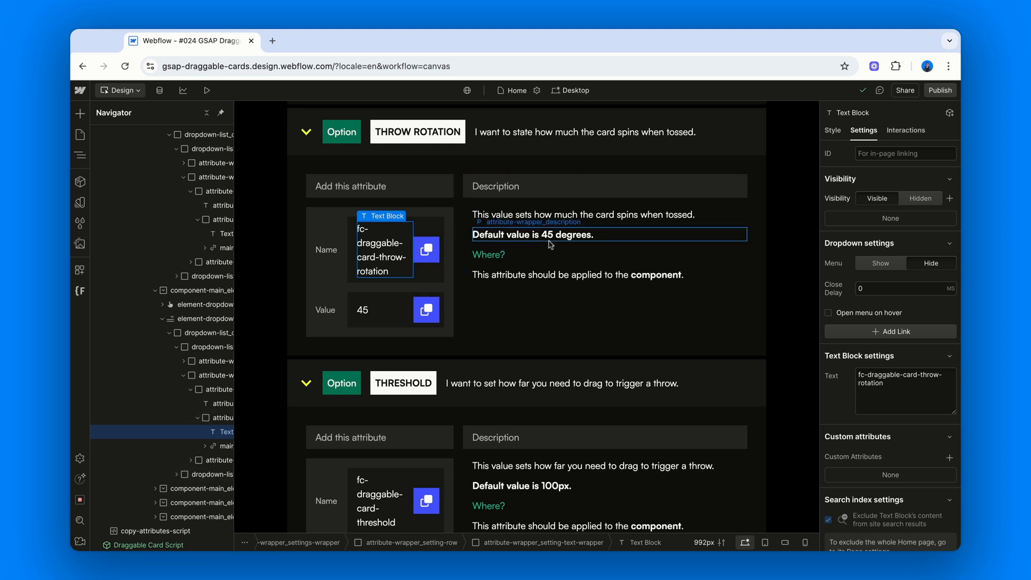
scroll(down, 3)
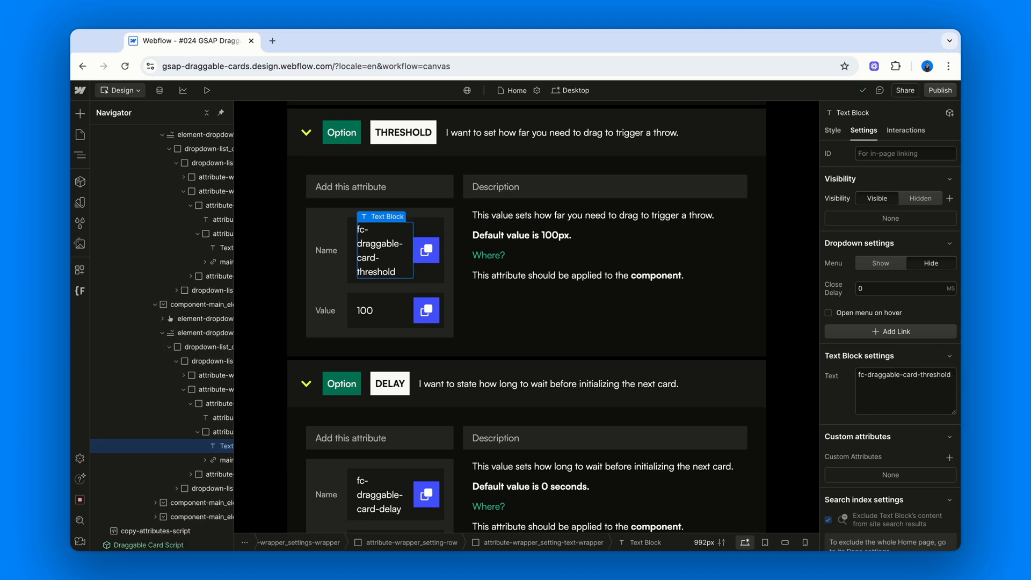
click(556, 257)
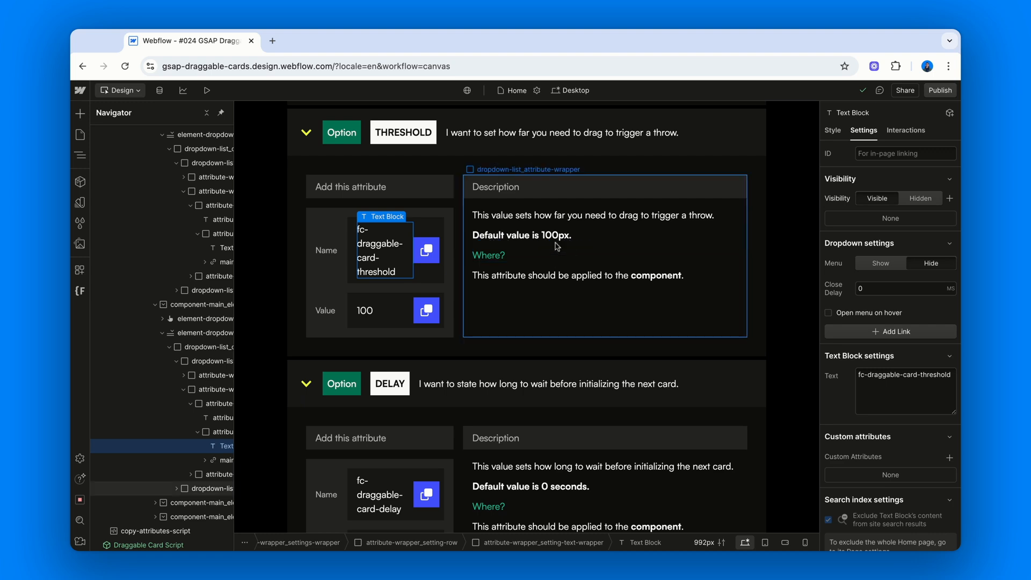
scroll(down, 3)
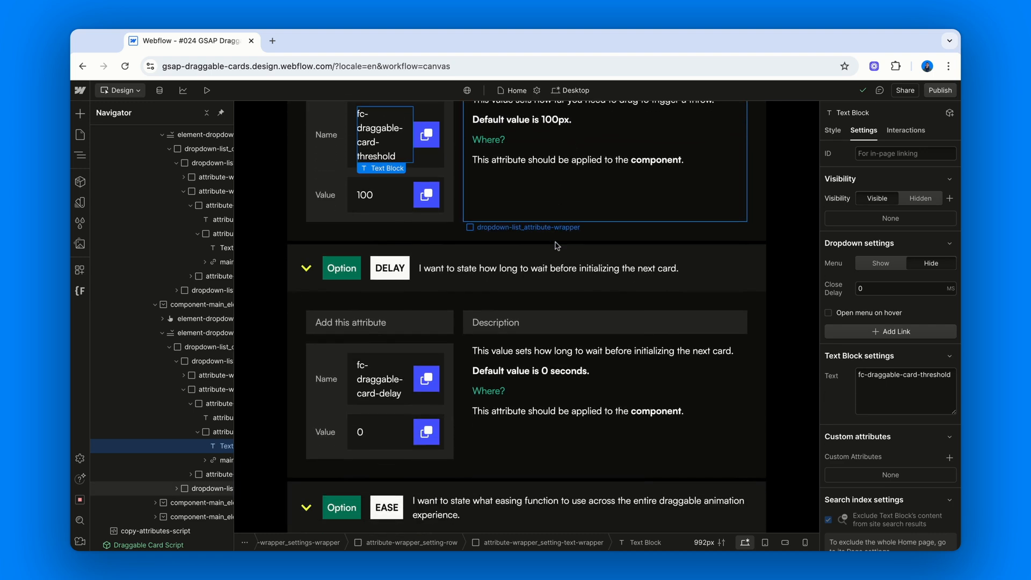
scroll(down, 3)
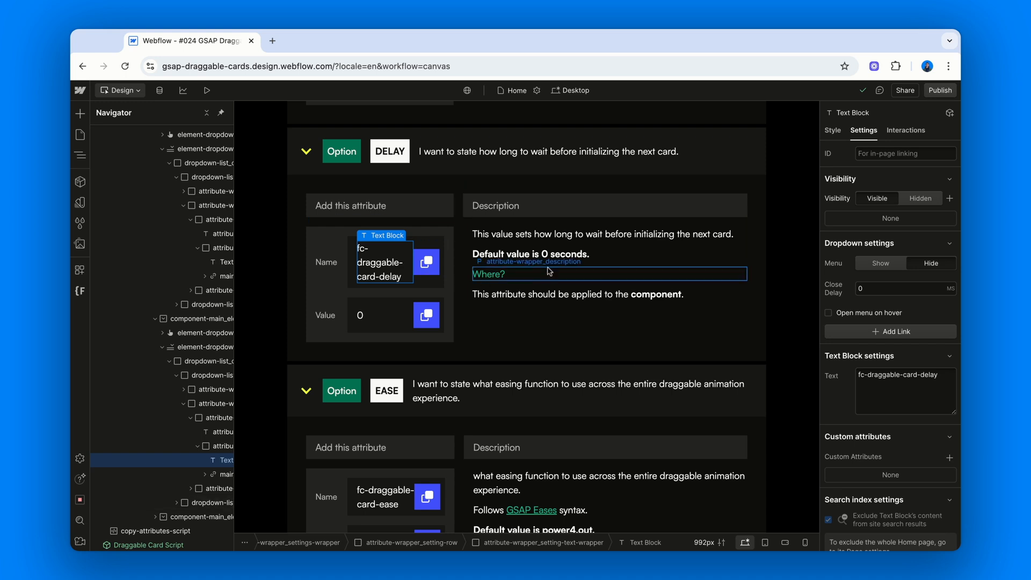
scroll(down, 3)
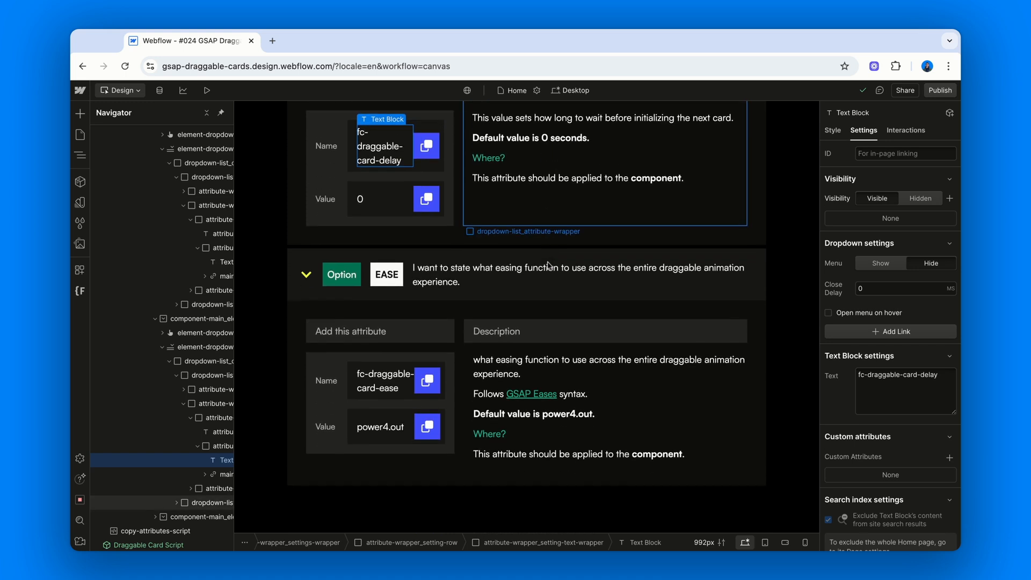
scroll(down, 3)
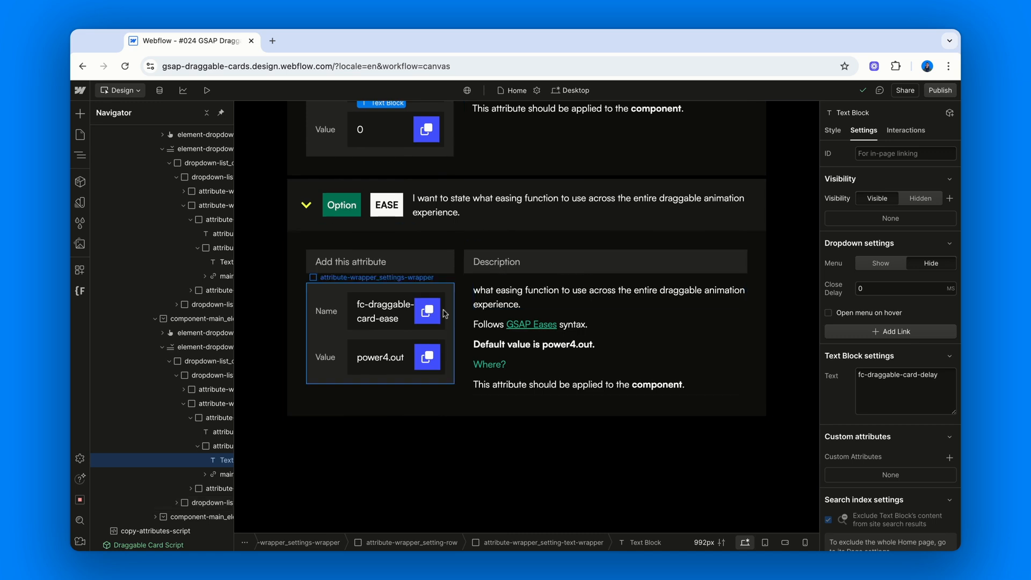
click(385, 310)
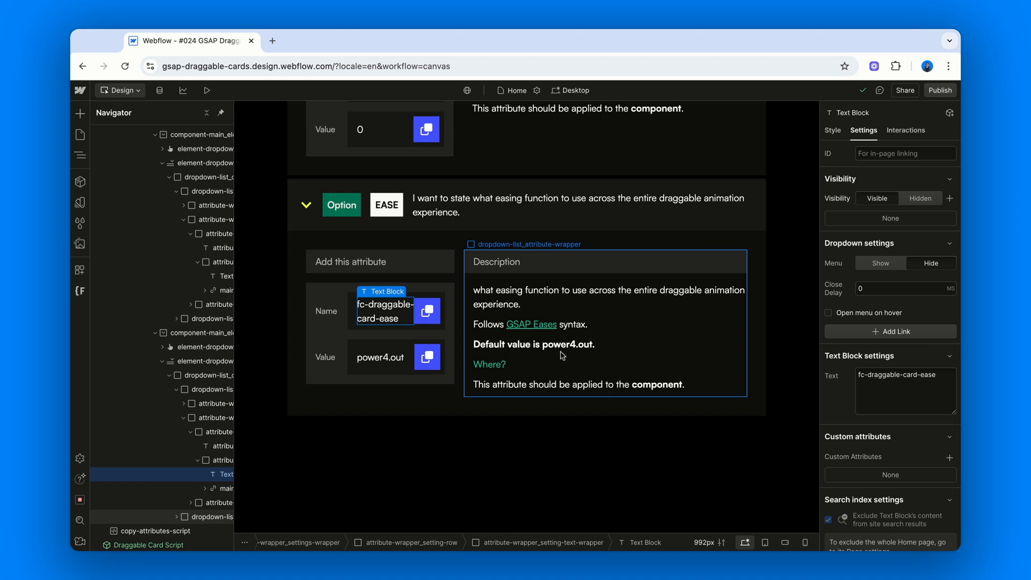
click(530, 325)
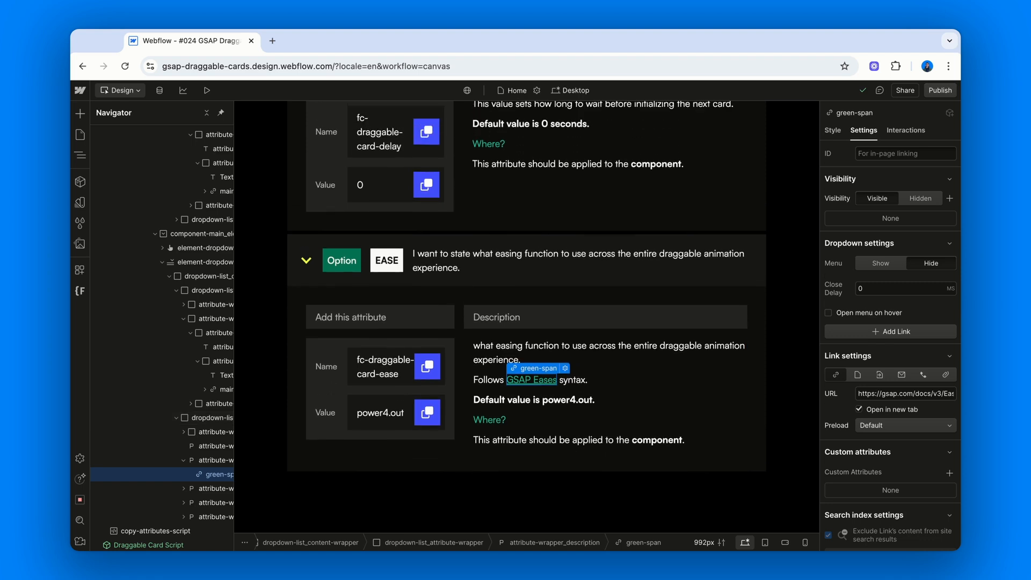
scroll(up, 3)
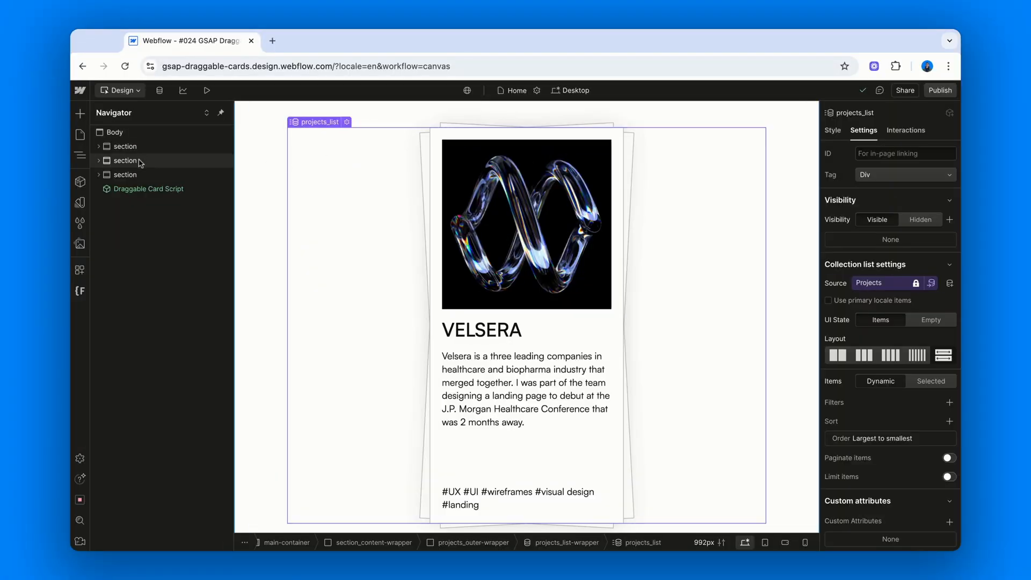
Step: Select the My Projects section, then open the Projects CMS collection with five items
click(126, 161)
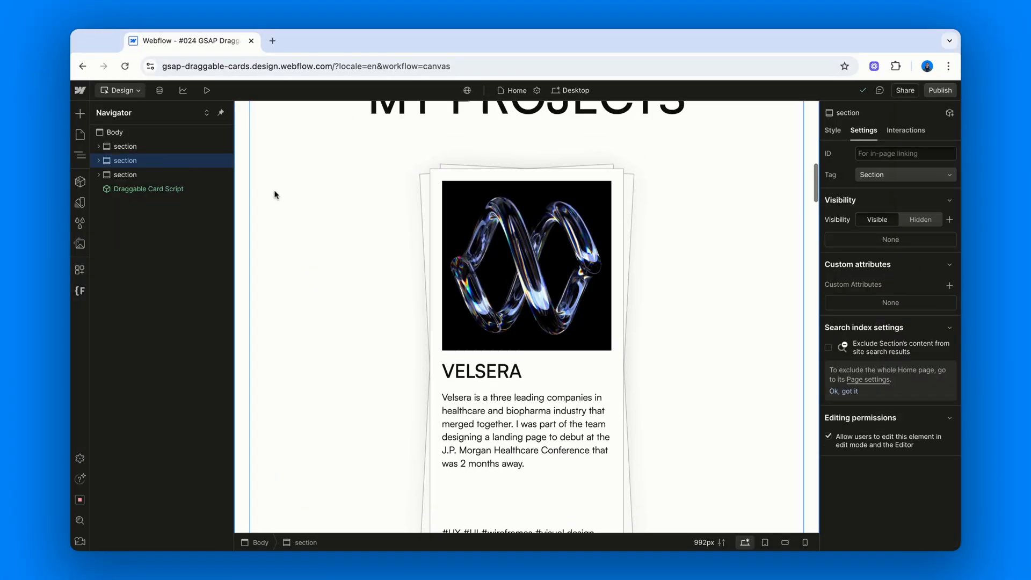
scroll(up, 3)
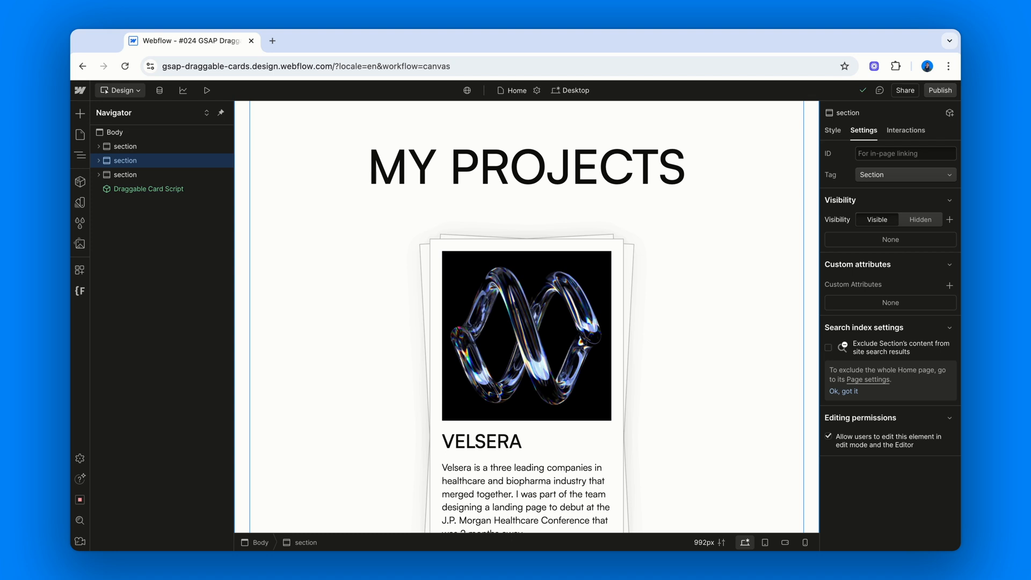
click(129, 91)
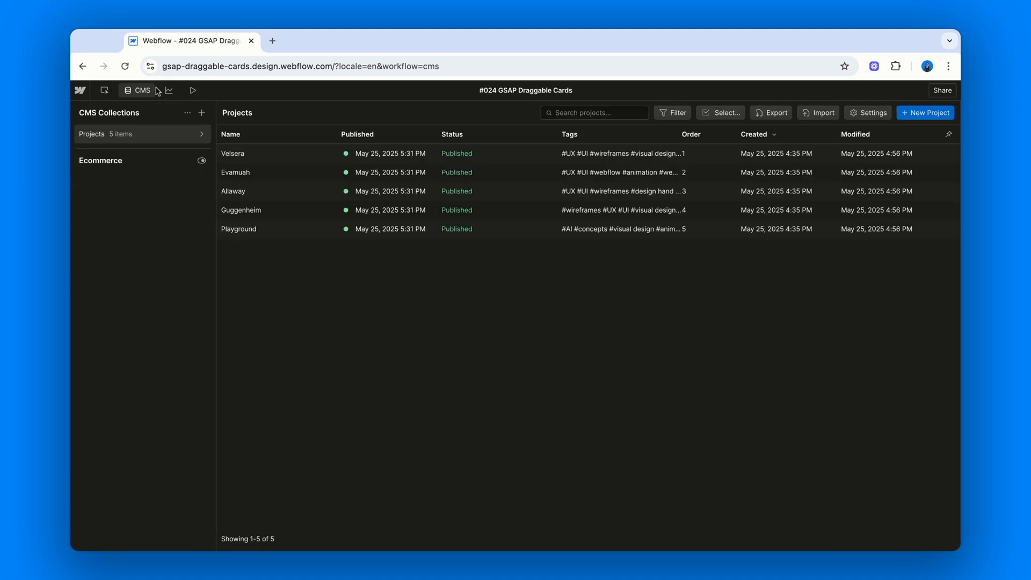
Step: Open Projects collection settings listing Name, Slug, Thumbnail image, Description, Tags and Order number
click(868, 111)
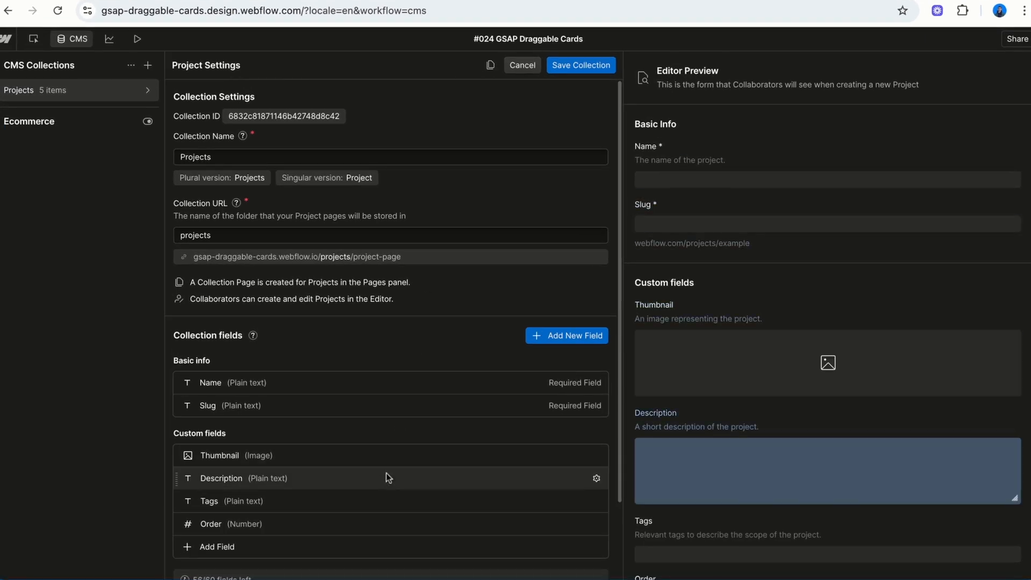
mouse_move(387, 487)
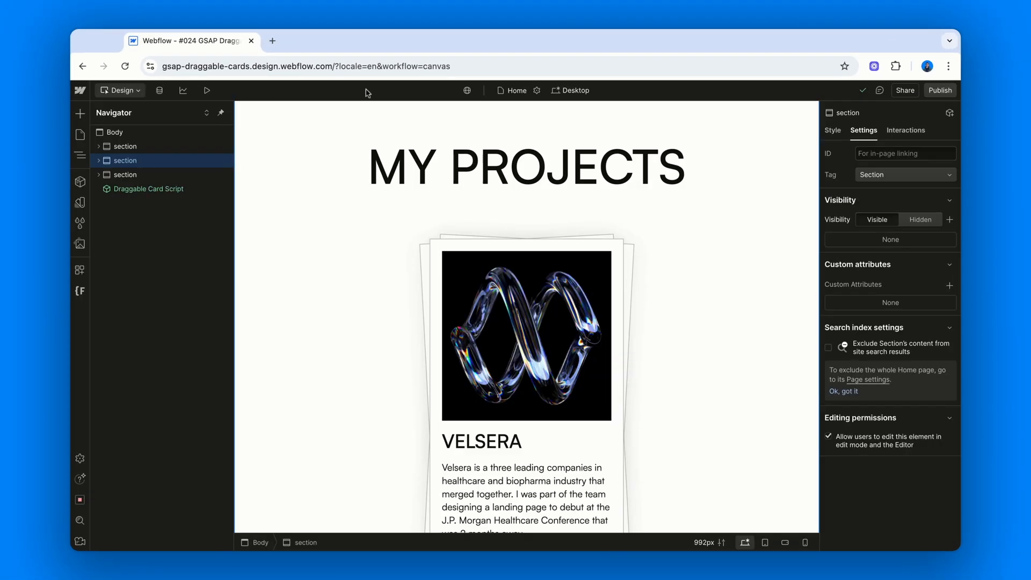
Step: Expand the My Projects section's container and content wrapper to show Heading 1 and projects wrapper
click(832, 130)
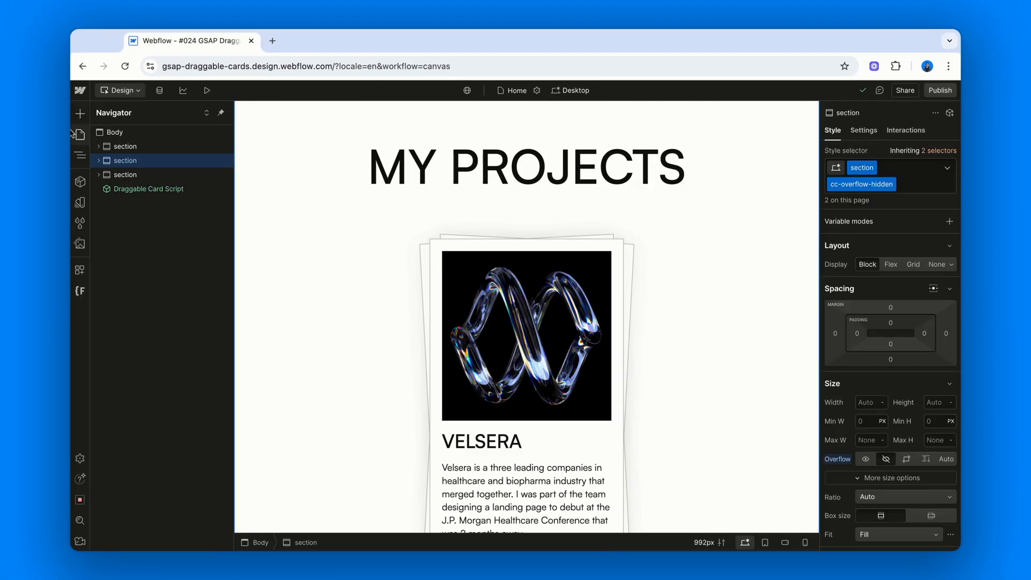
click(100, 160)
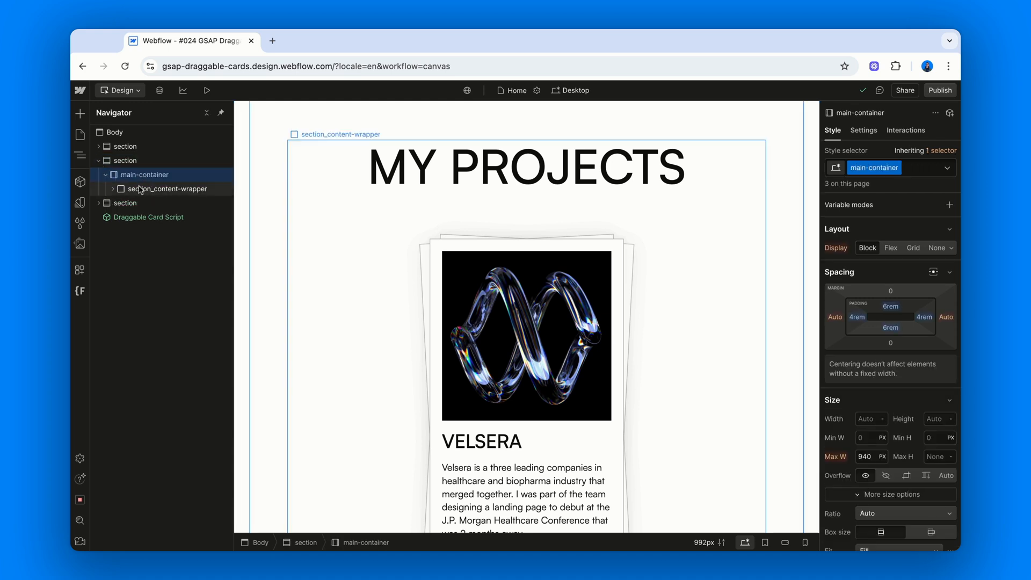
click(167, 188)
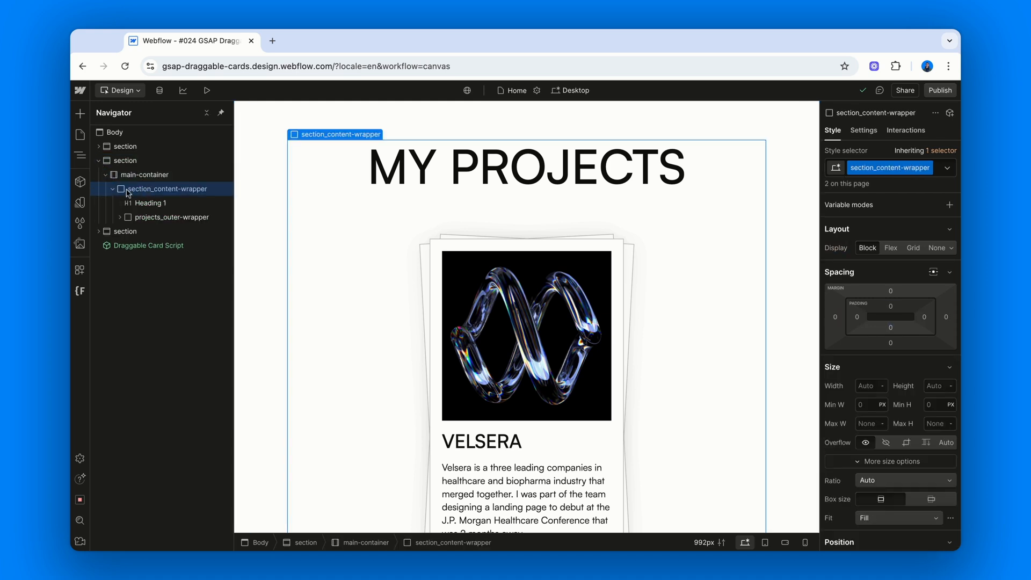
click(149, 203)
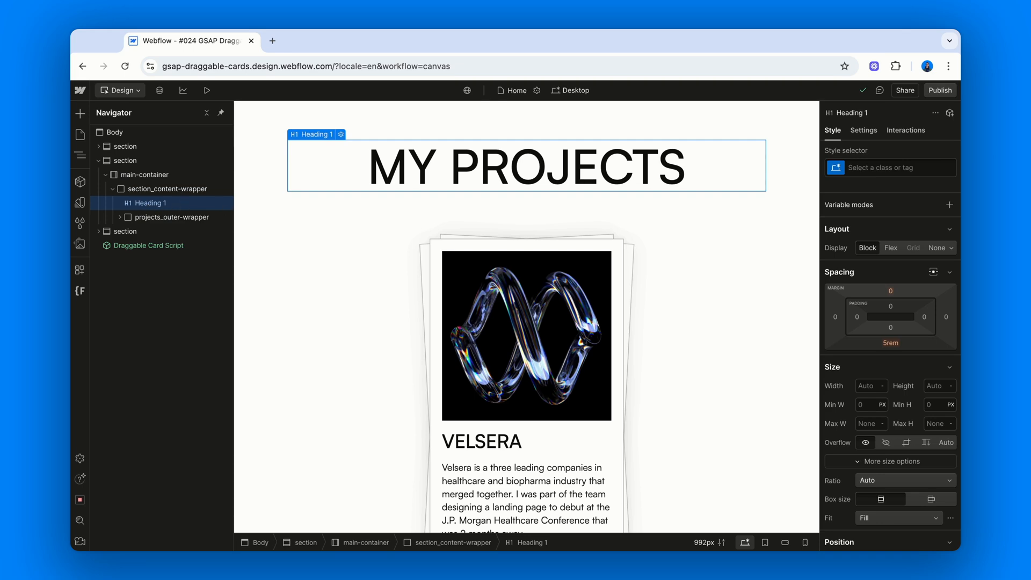
click(173, 217)
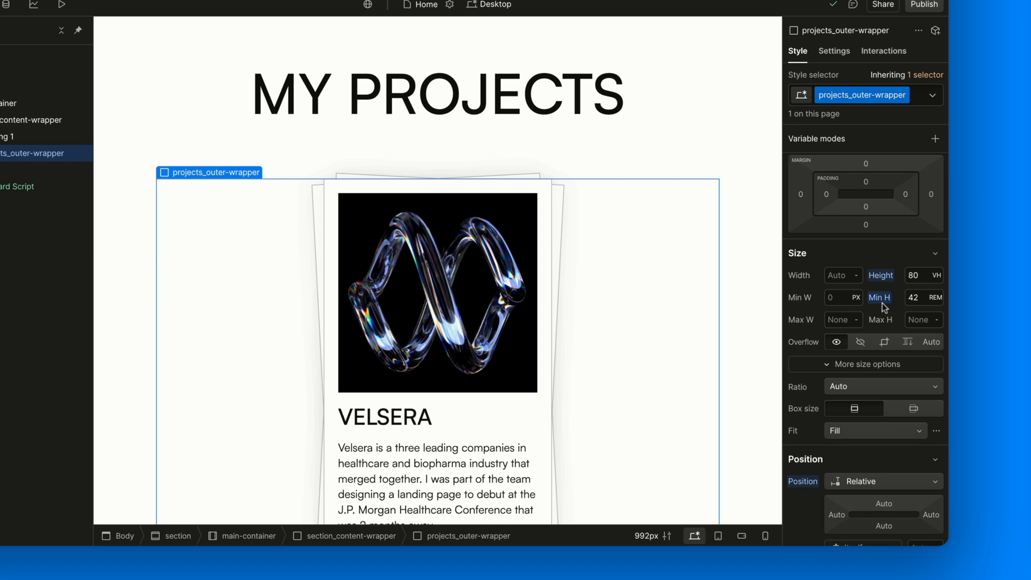
mouse_move(844, 148)
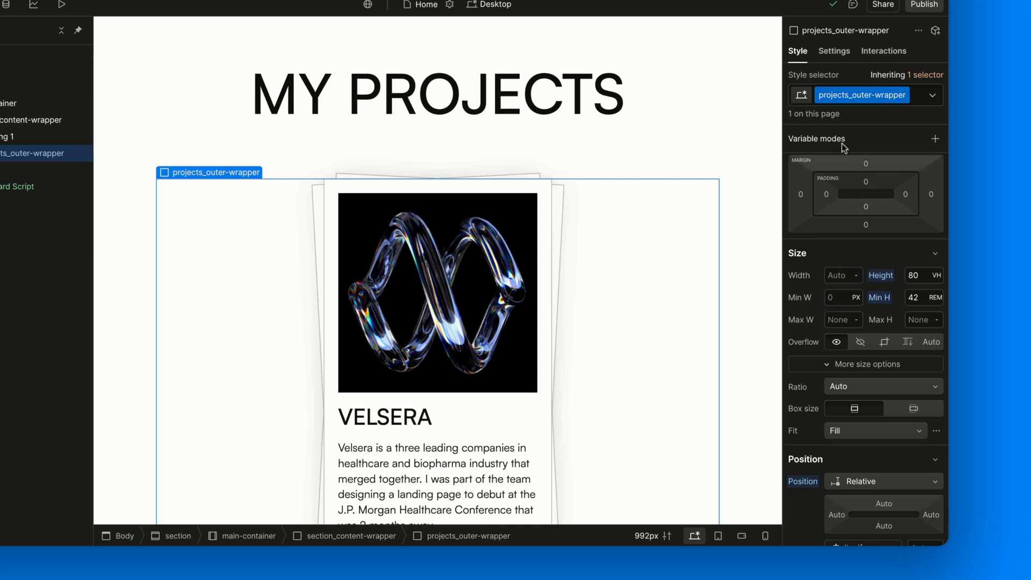
click(833, 50)
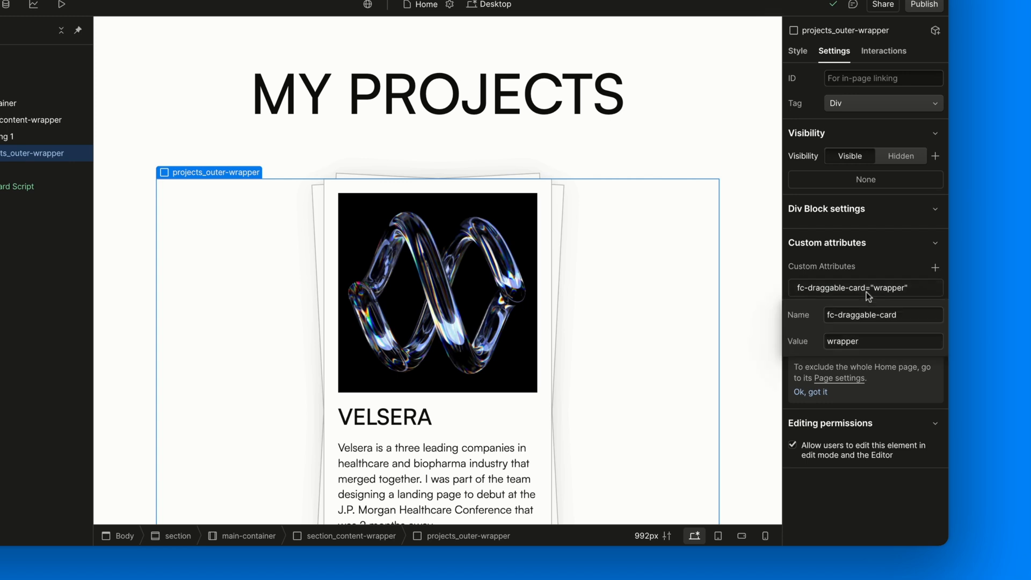
click(882, 342)
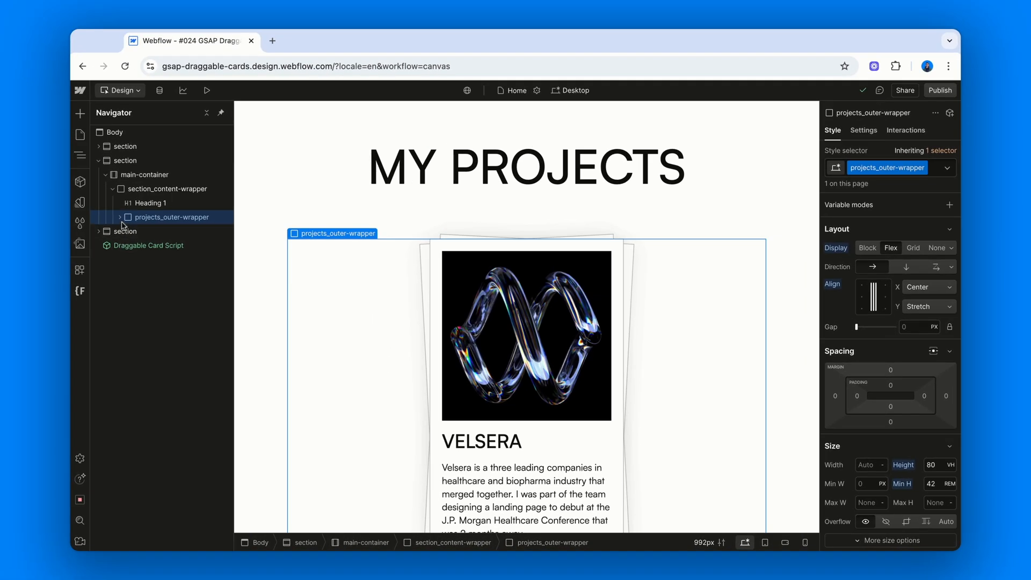
Step: Inspect the stack's buttons group, a see-more button and the projects list wrapper
click(121, 217)
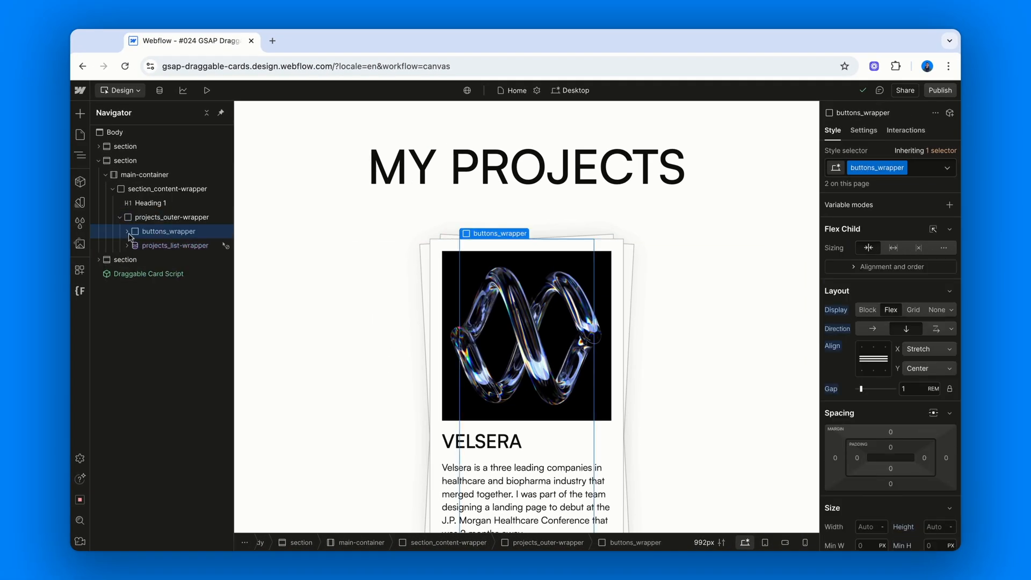
click(175, 259)
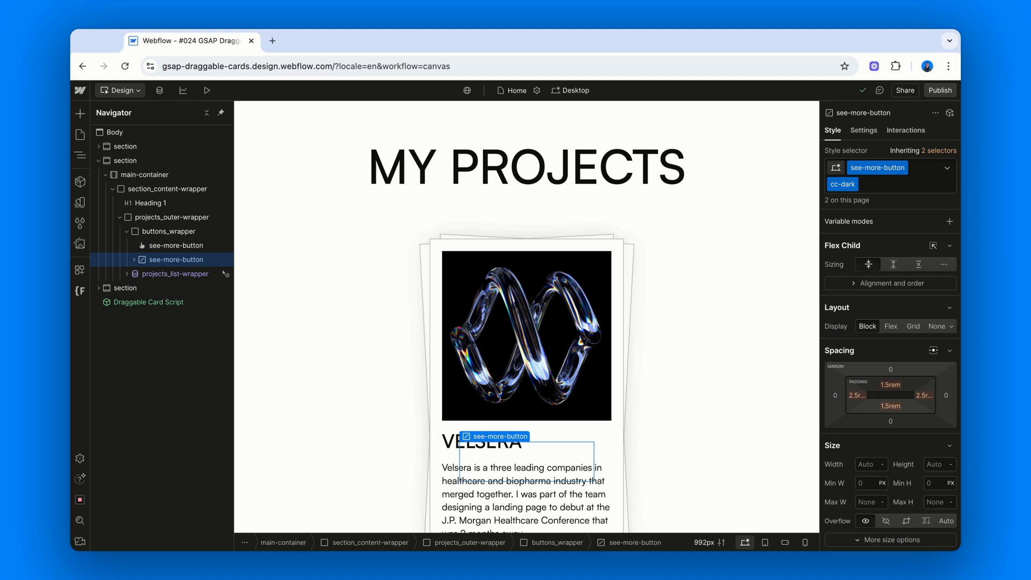
mouse_move(173, 270)
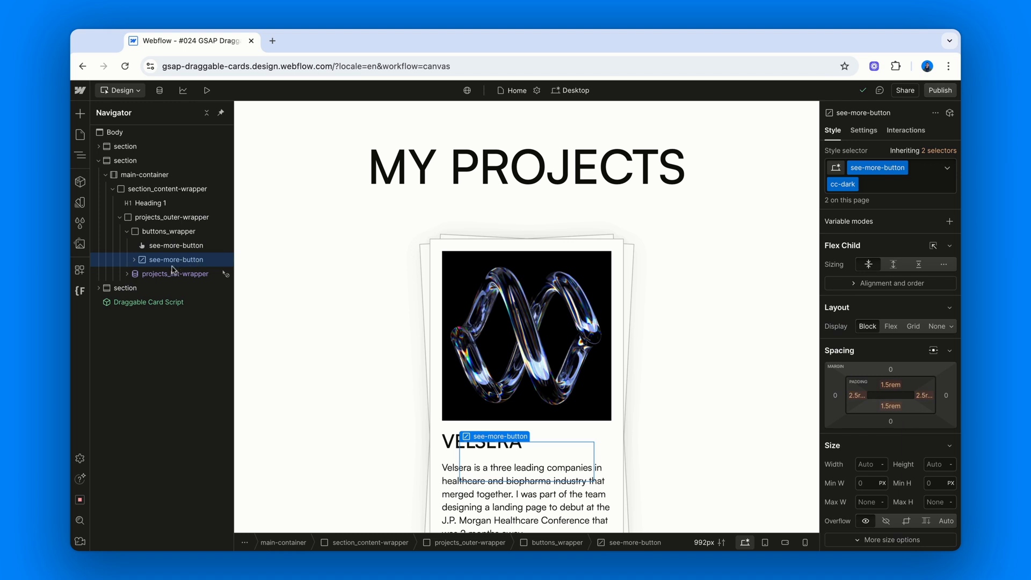
click(174, 273)
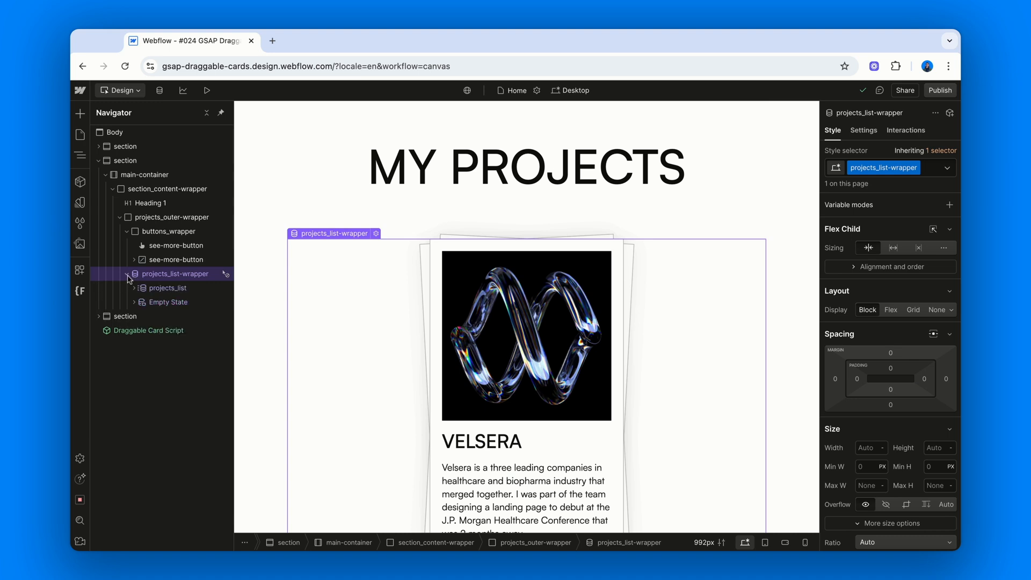
Step: Confirm projects_list-item carries the custom attribute fc-draggable-card = component
click(167, 288)
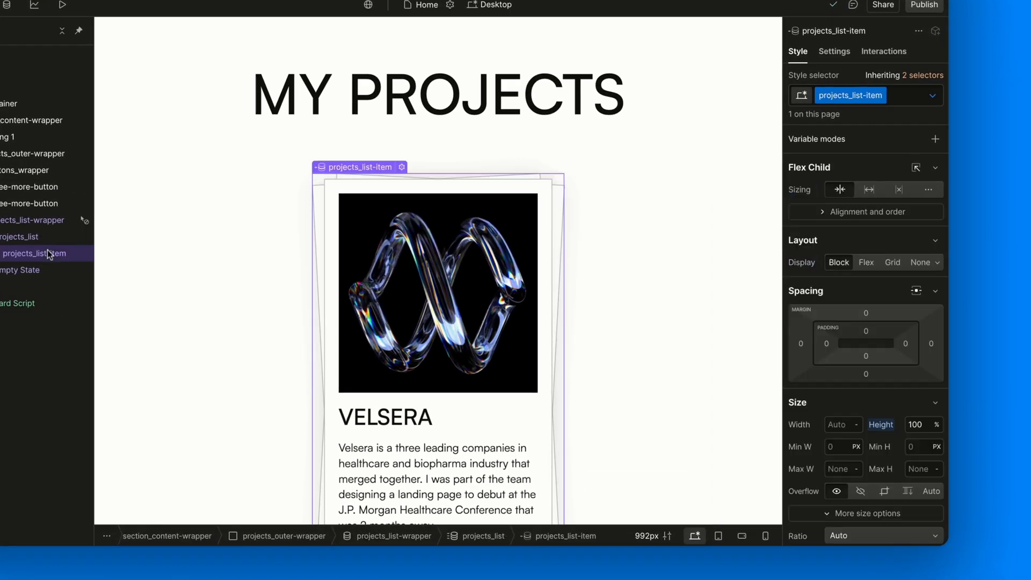
click(834, 52)
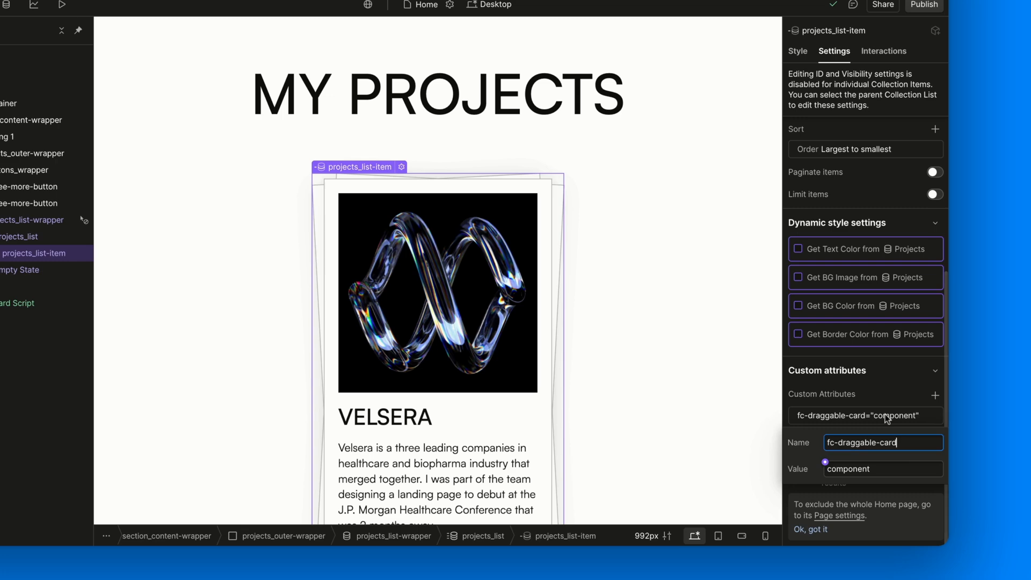
click(881, 469)
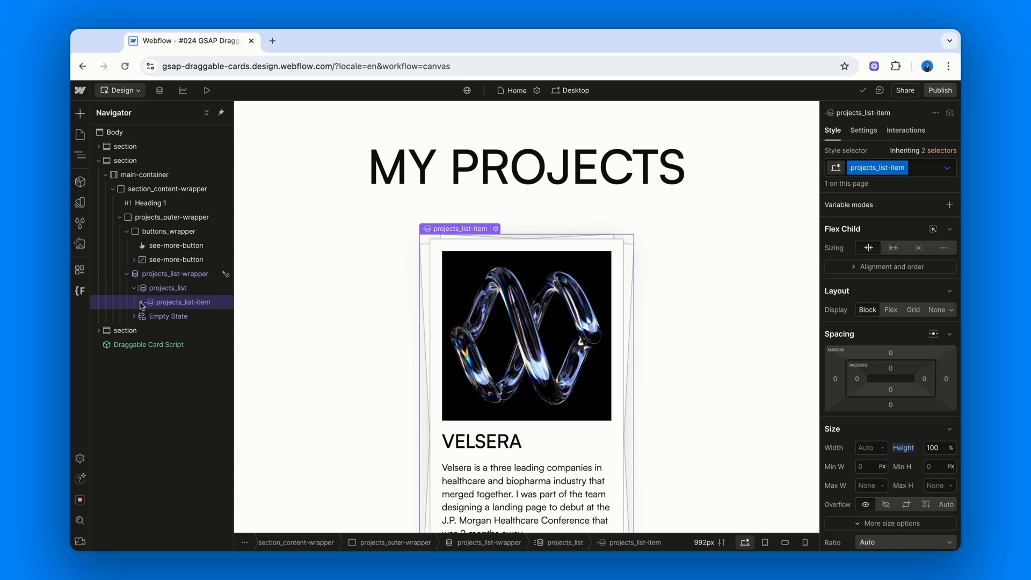
Step: Review the card content wrapper: 45vh width, padding, white background, thin border, soft shadow
click(191, 316)
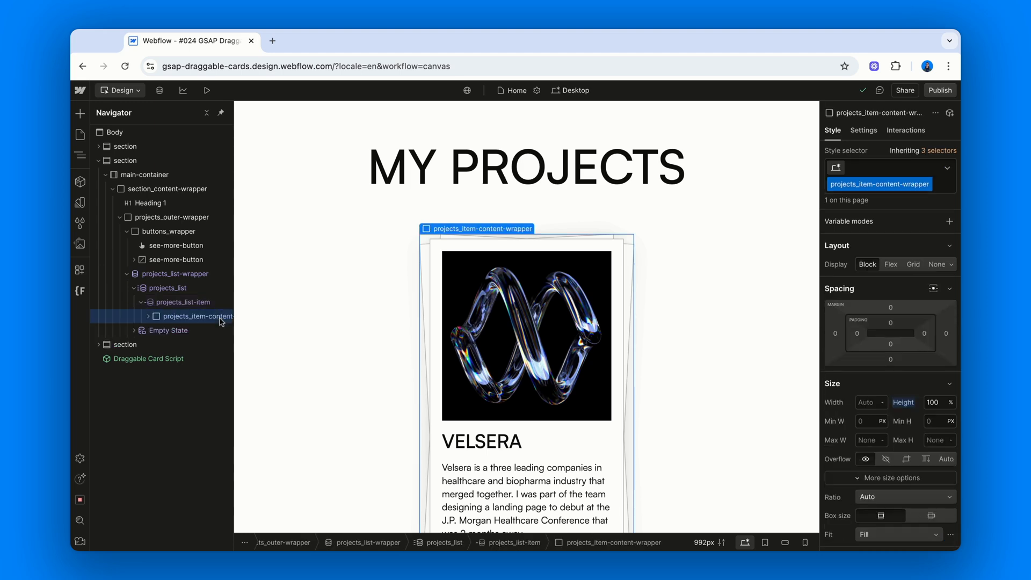
click(890, 263)
text(45)
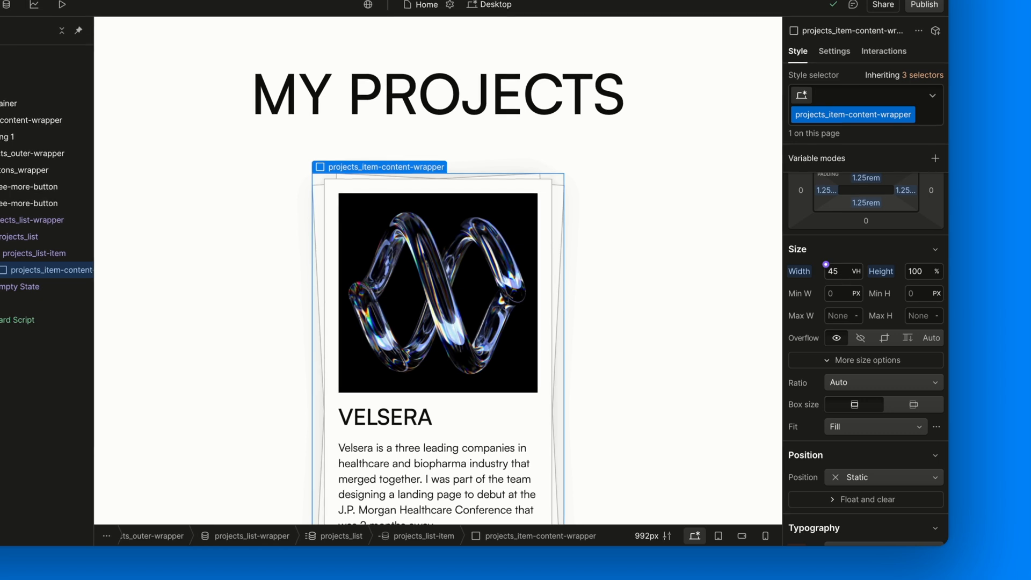
scroll(down, 3)
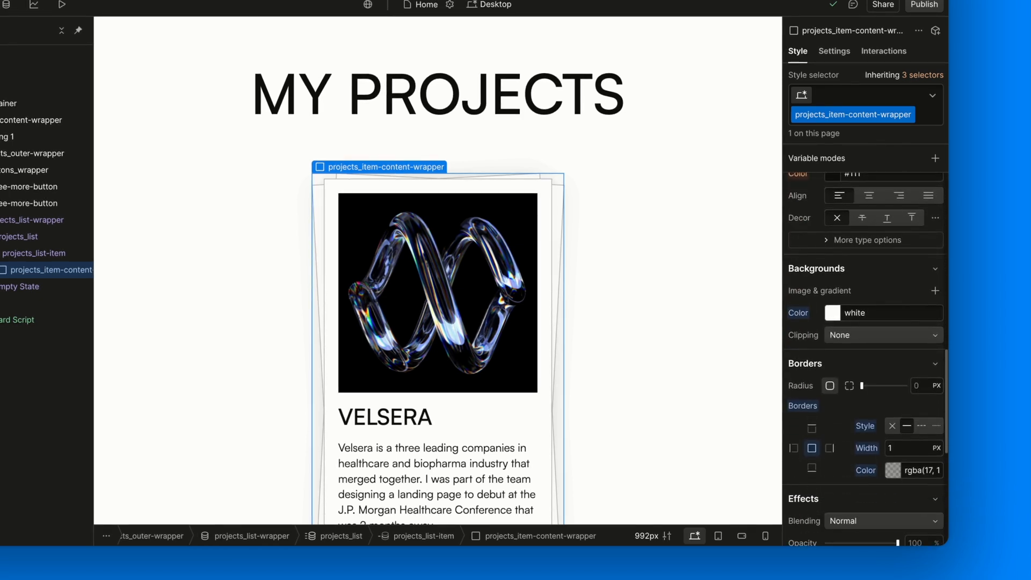
scroll(down, 3)
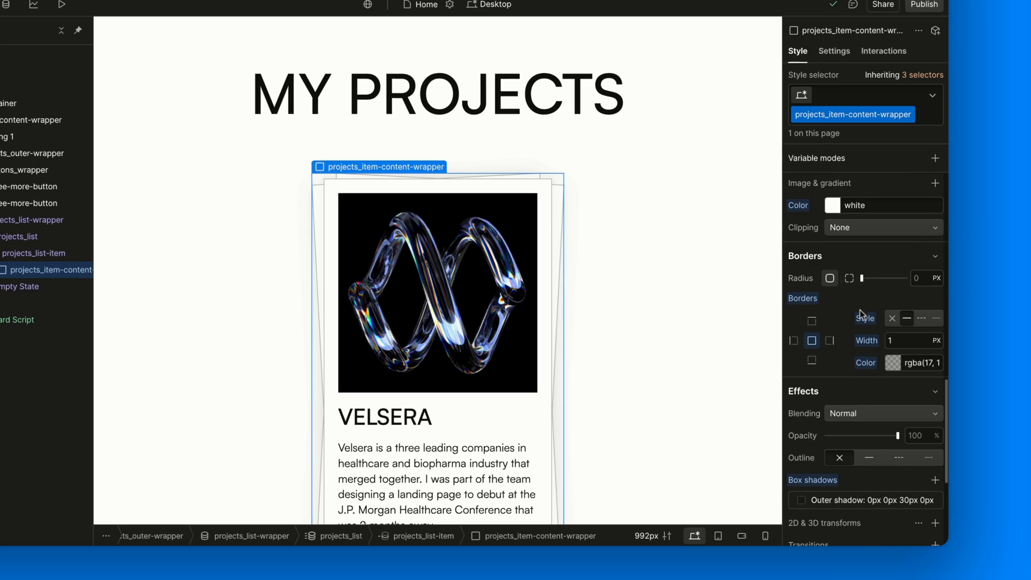
scroll(down, 3)
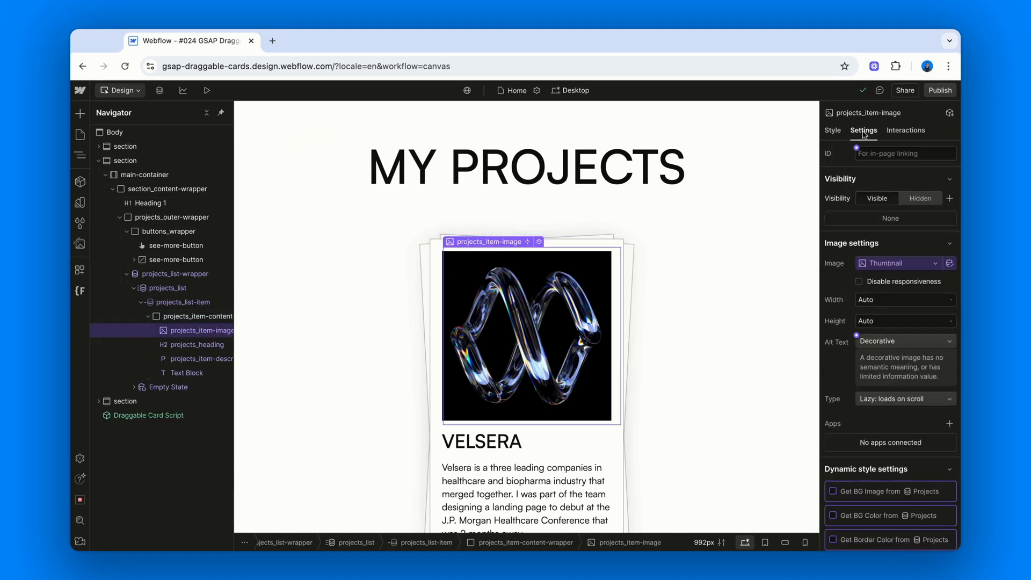
Step: Review the thumbnail image's style properties, a 1:1 ratio with Cover fit
click(832, 130)
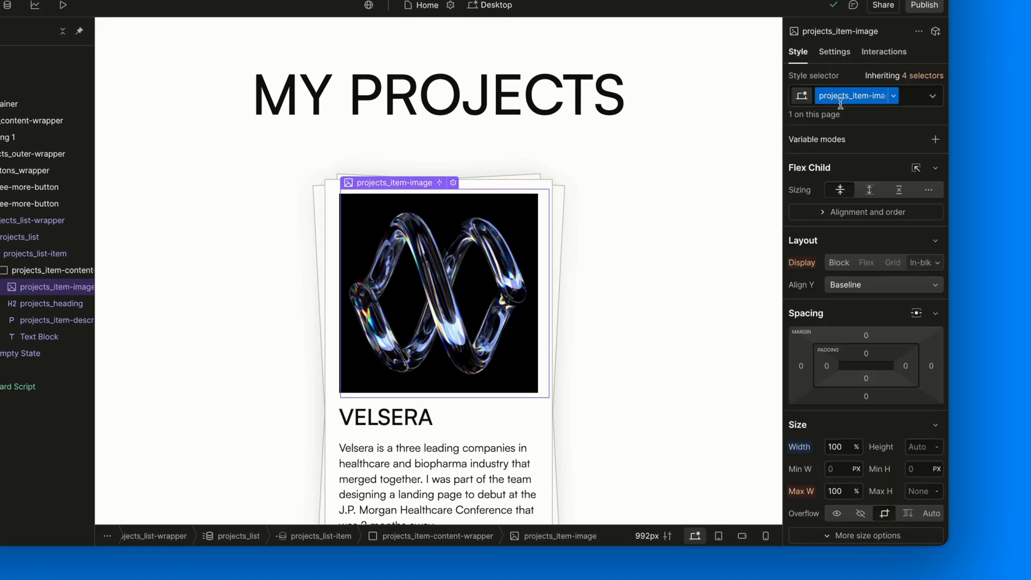
scroll(down, 3)
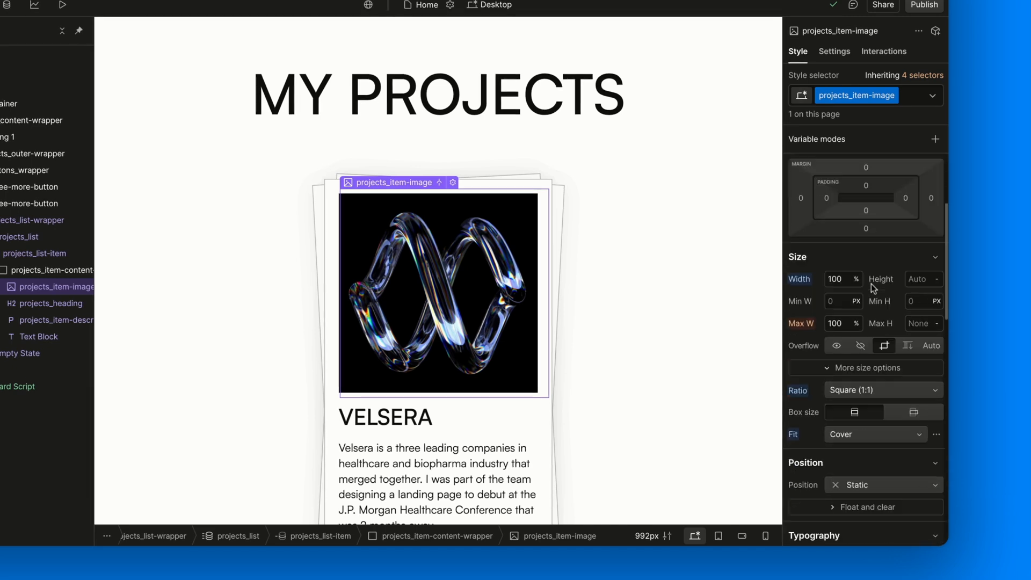
scroll(down, 3)
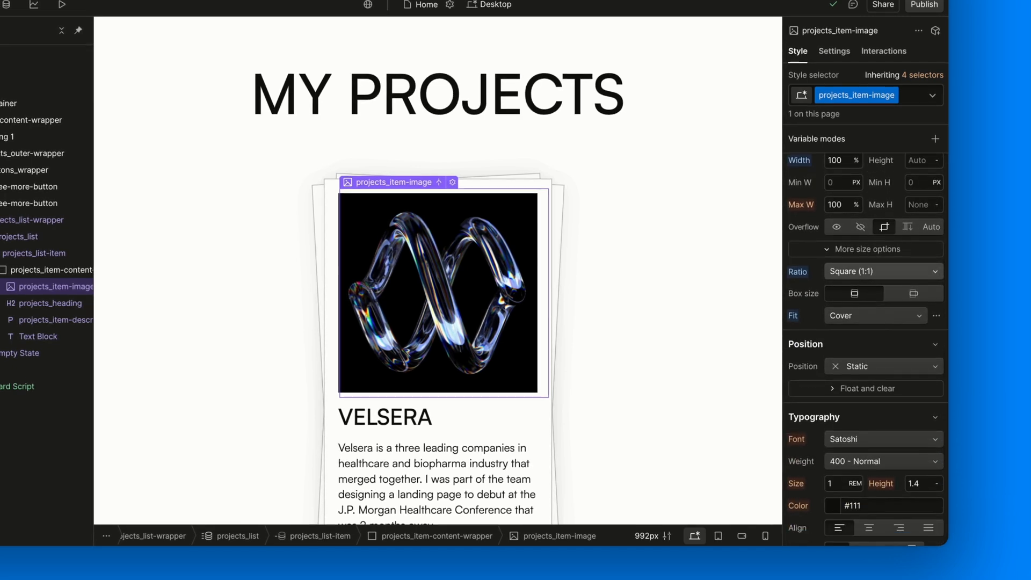
scroll(down, 3)
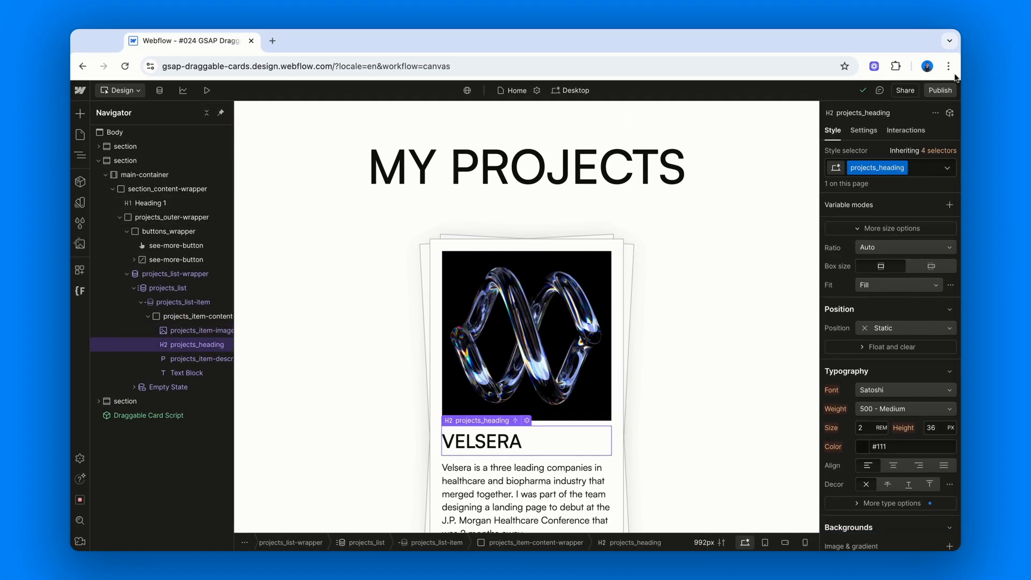
Step: Check the description paragraph bound to Description and the text block bound to Tags
click(863, 130)
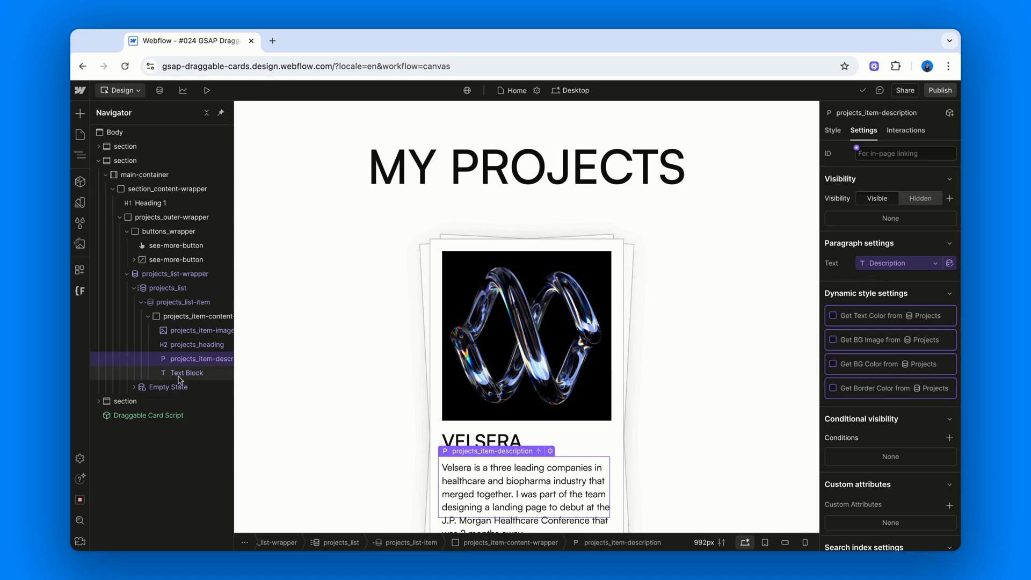
click(187, 372)
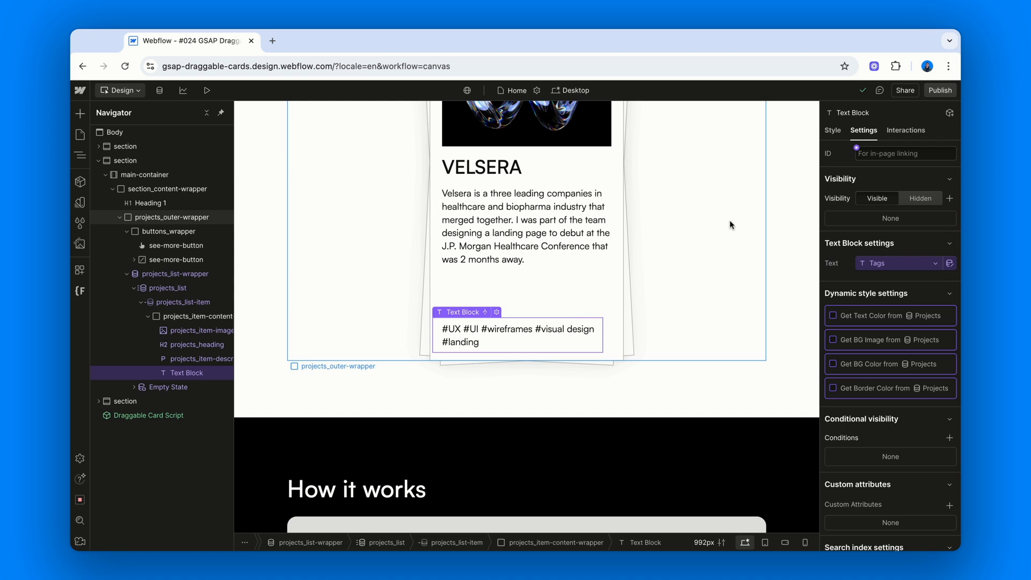
scroll(up, 3)
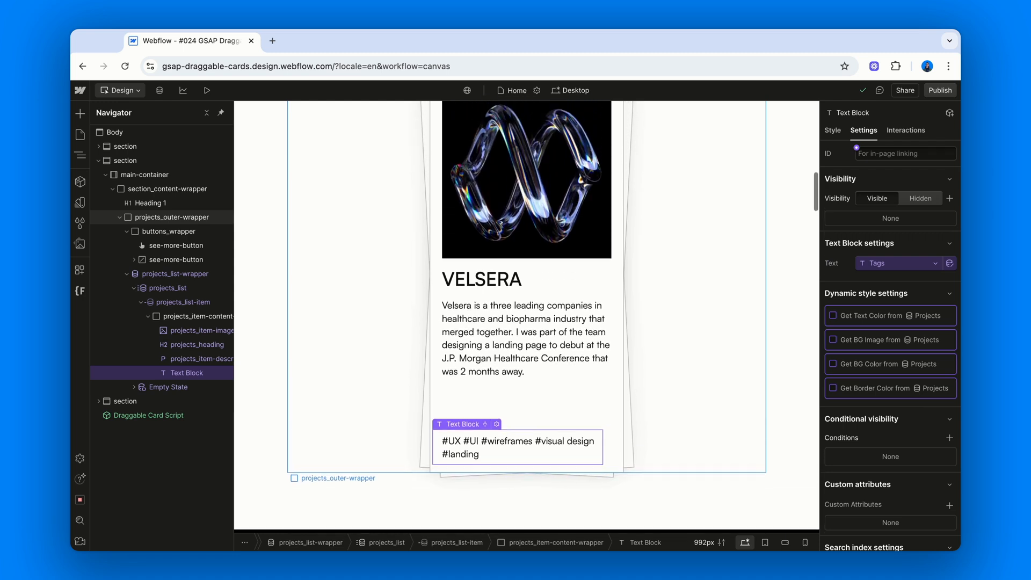
scroll(up, 3)
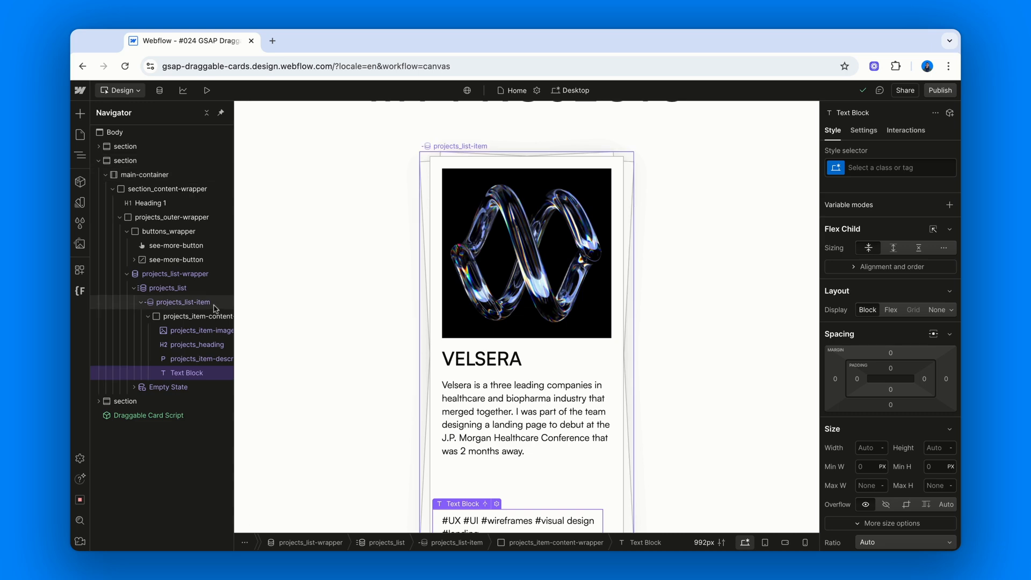
Step: Give projects_list-item an Odd Items state with its own styles
click(184, 302)
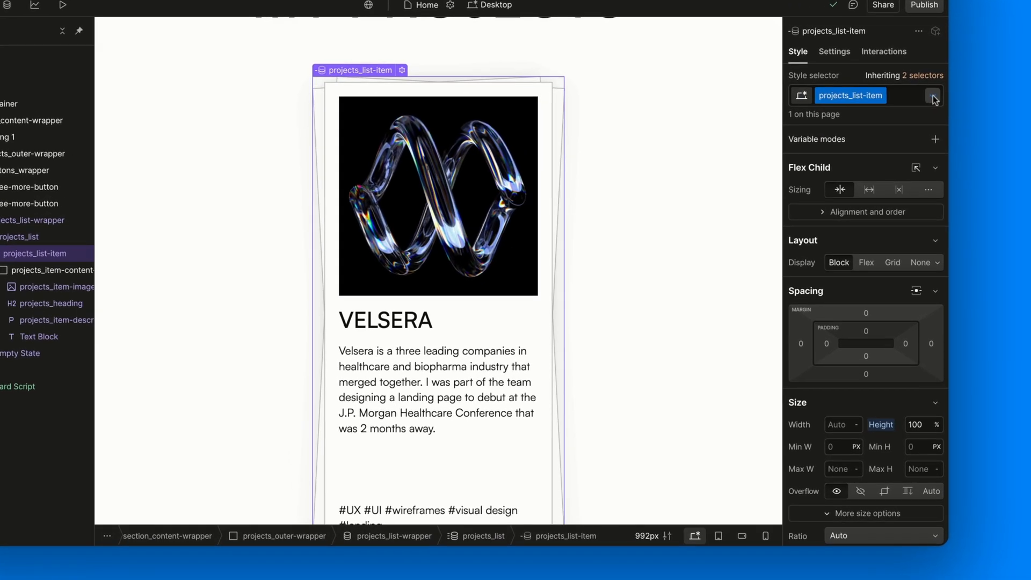
click(934, 95)
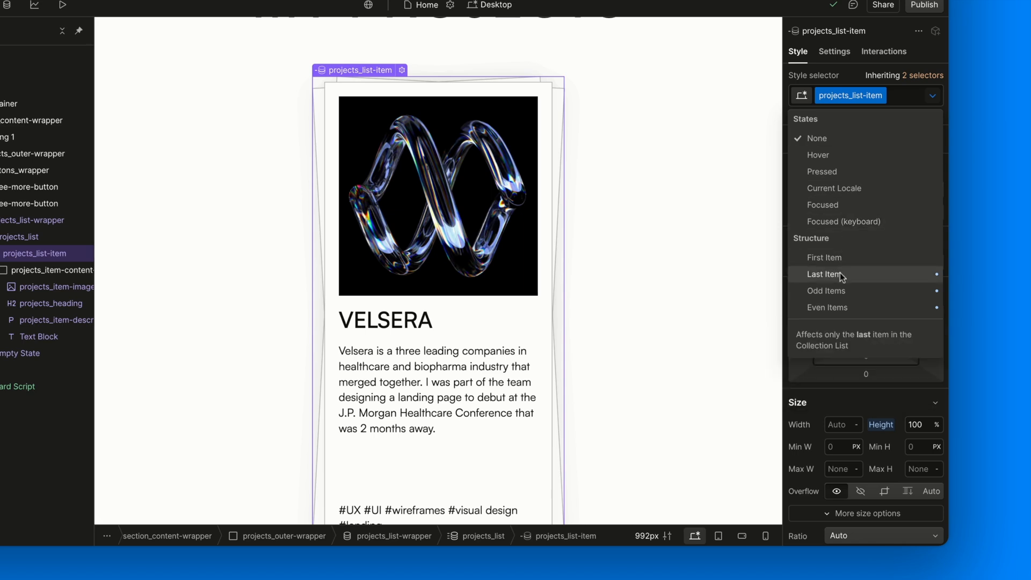
mouse_move(882, 279)
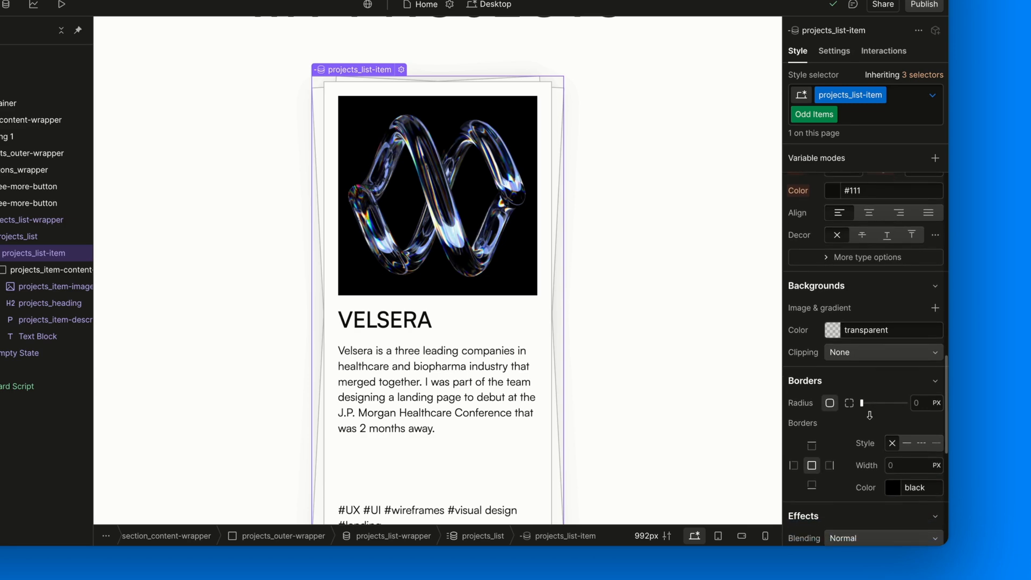
scroll(down, 3)
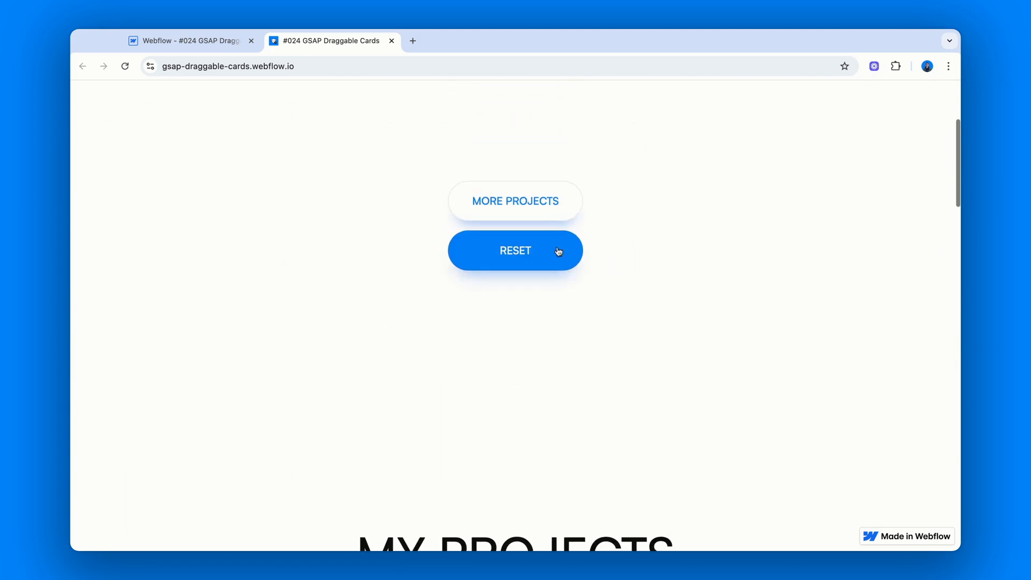
click(515, 251)
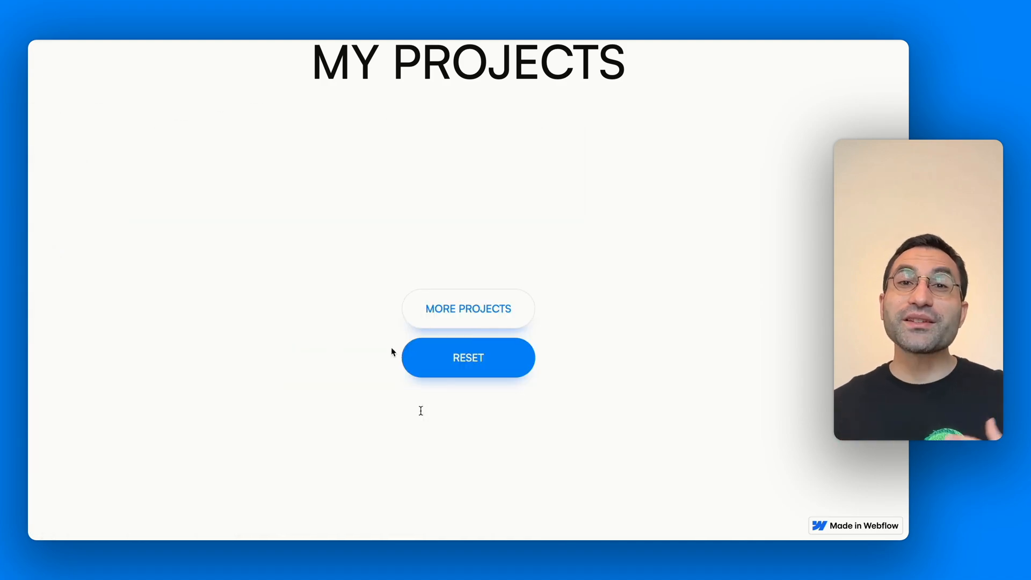
mouse_move(741, 308)
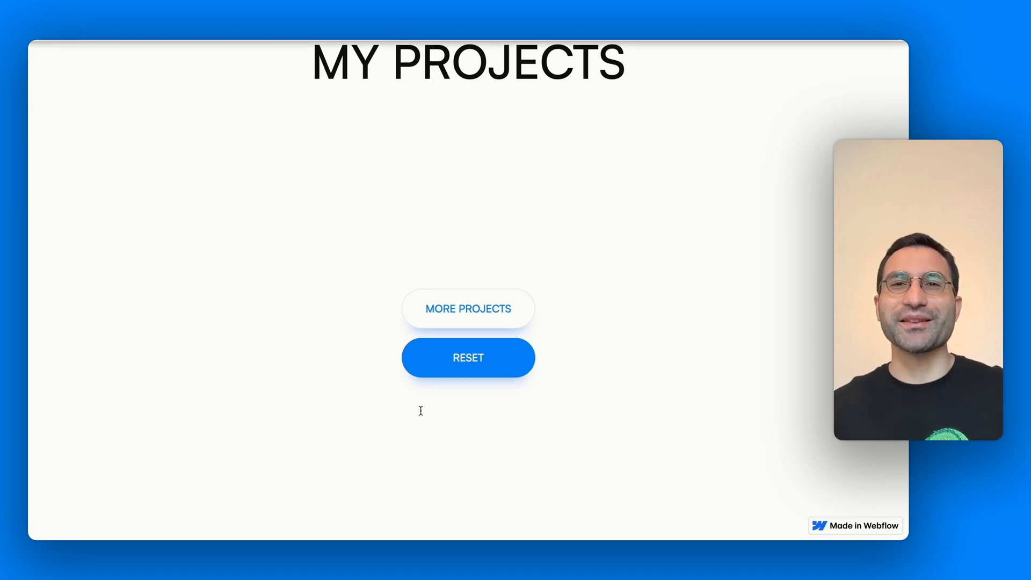
click(468, 308)
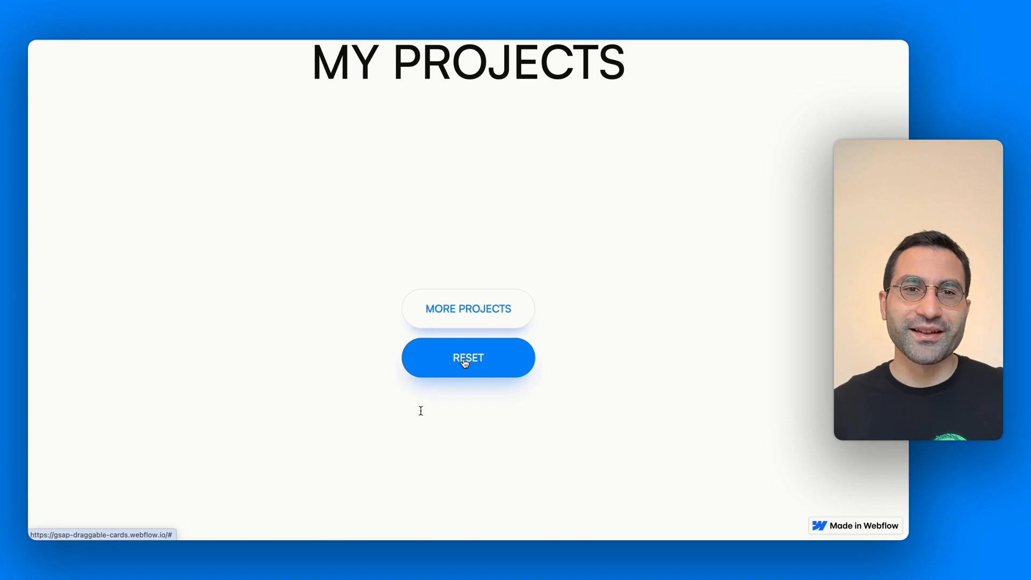
click(468, 357)
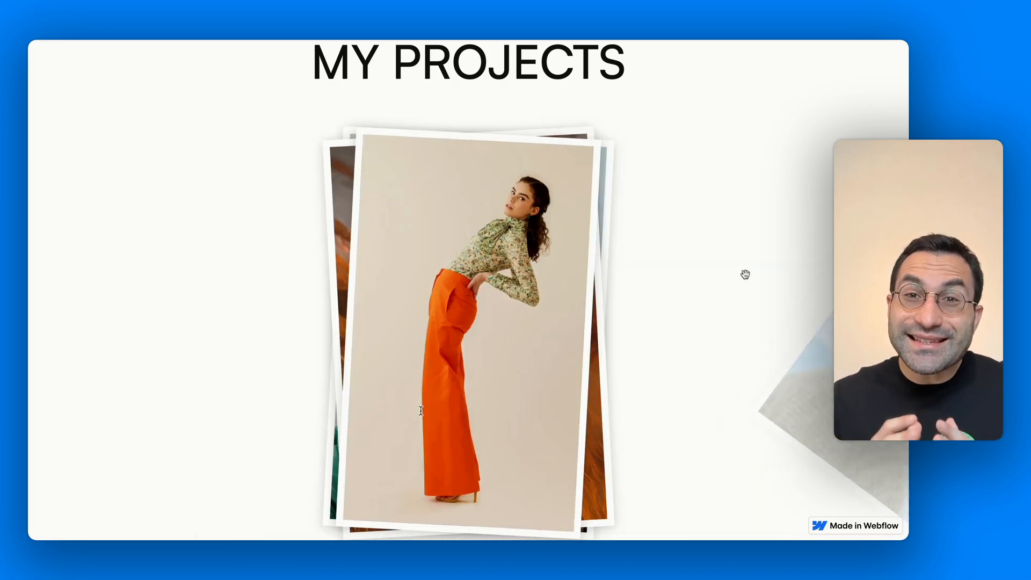
click(467, 310)
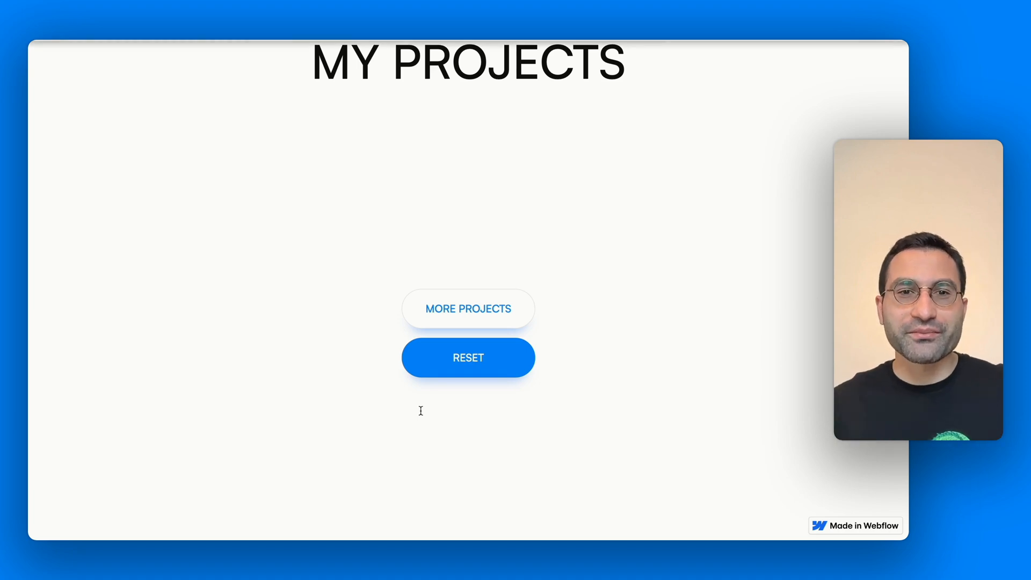
mouse_move(741, 307)
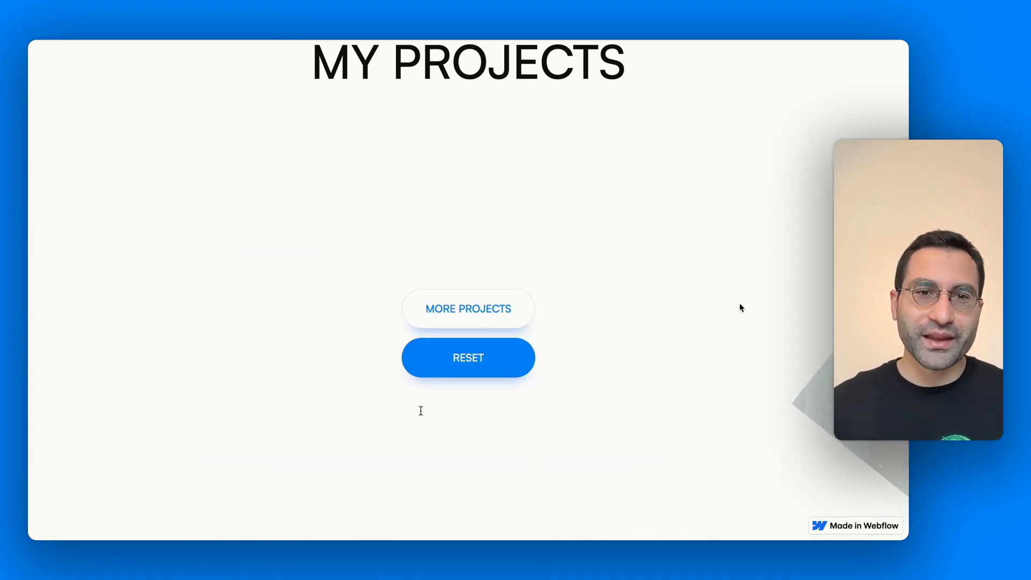